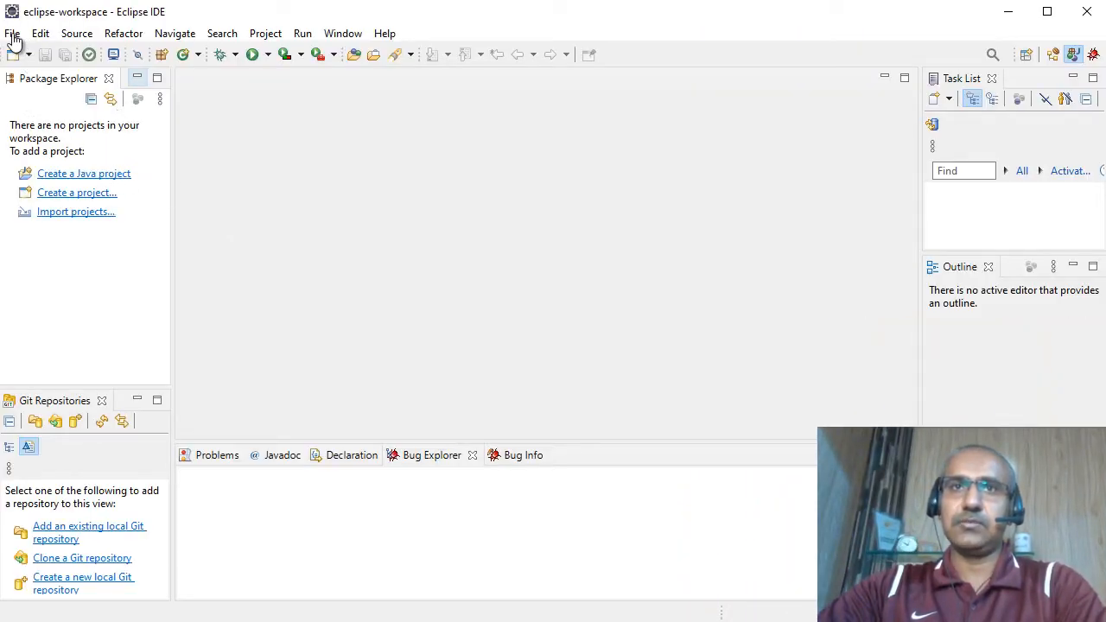
# - Start a new Java project and enter the name VulnerableJavaProject
pyautogui.click(12, 33)
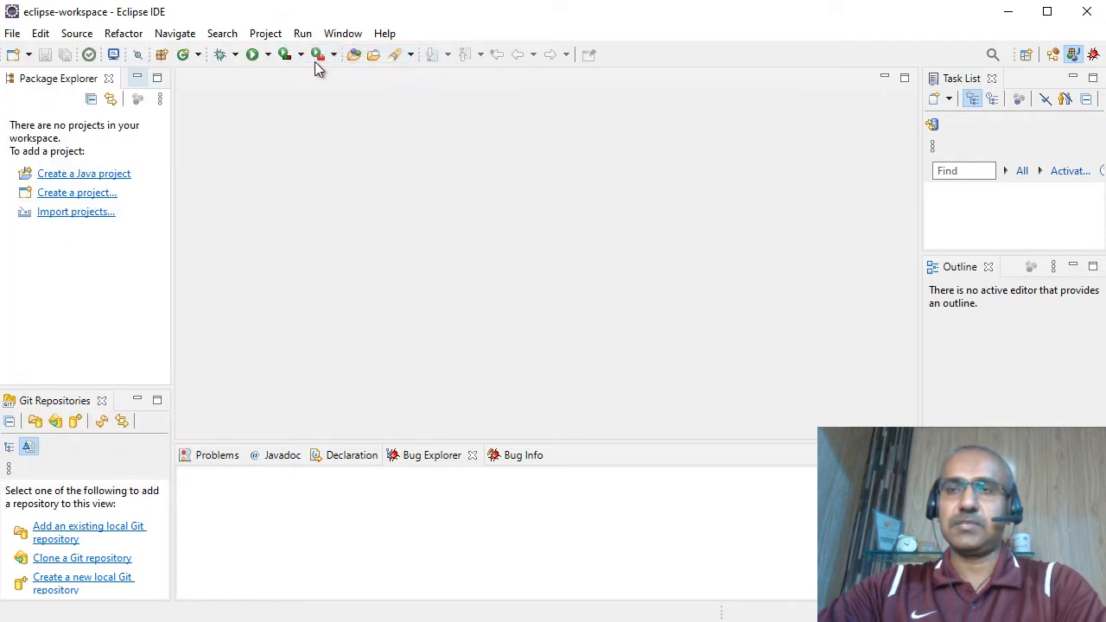
pyautogui.click(83, 173)
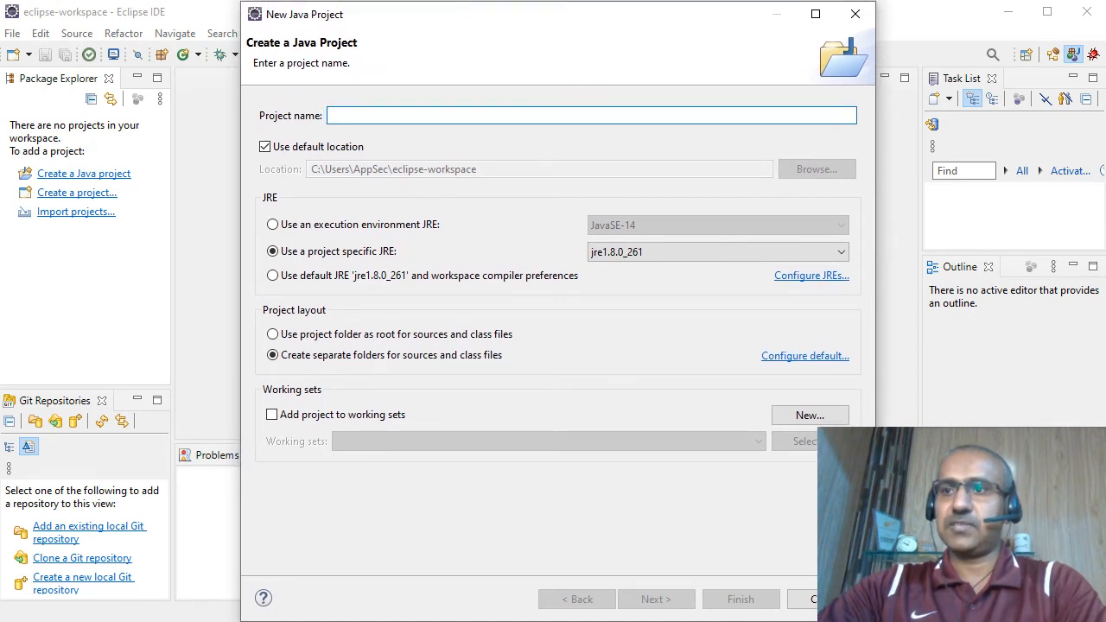
pyautogui.write('VulnerableJavaProject')
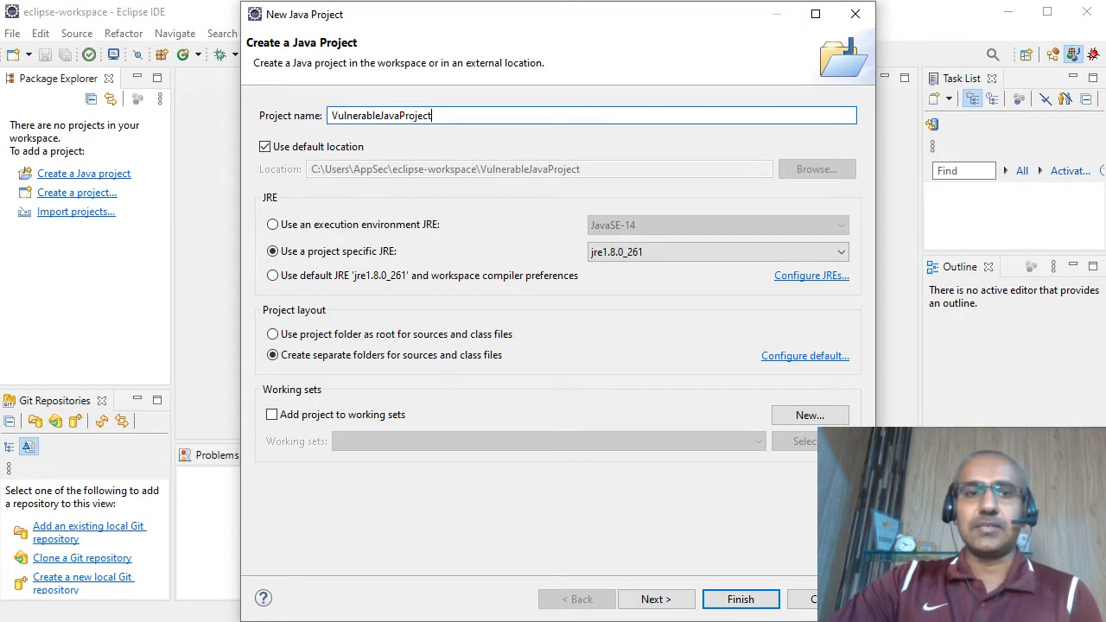
pyautogui.moveTo(818, 383)
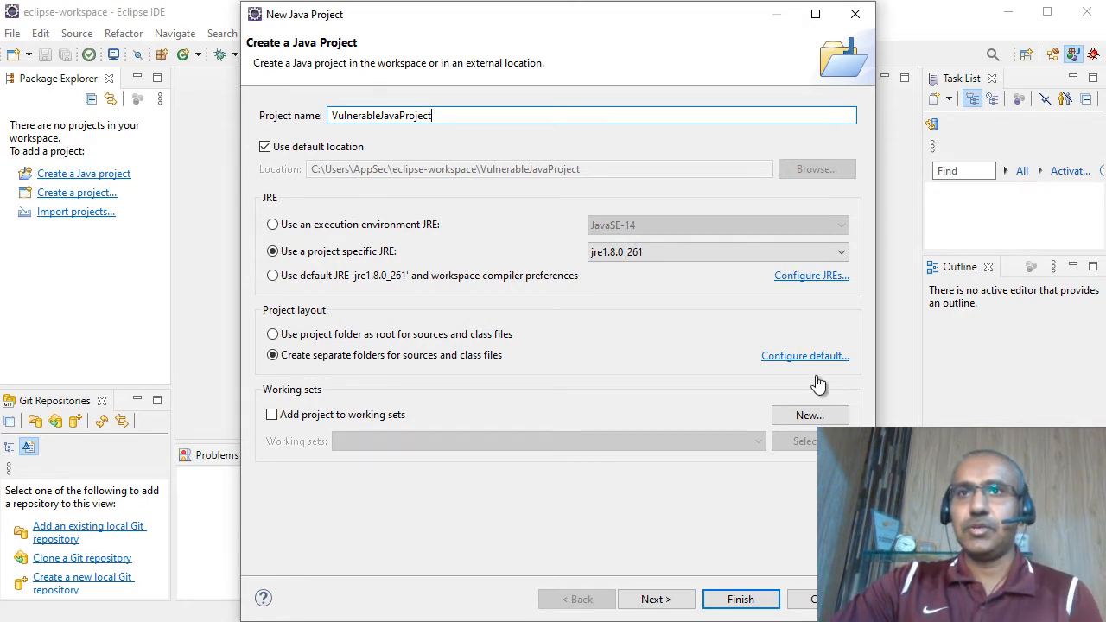
pyautogui.moveTo(343, 127)
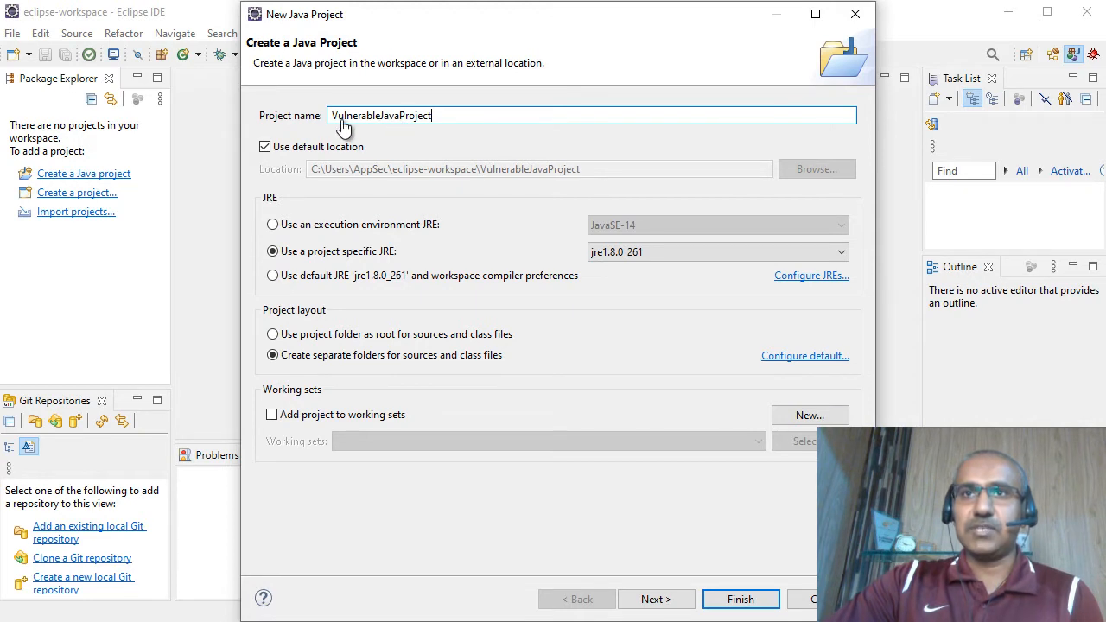
pyautogui.moveTo(741, 599)
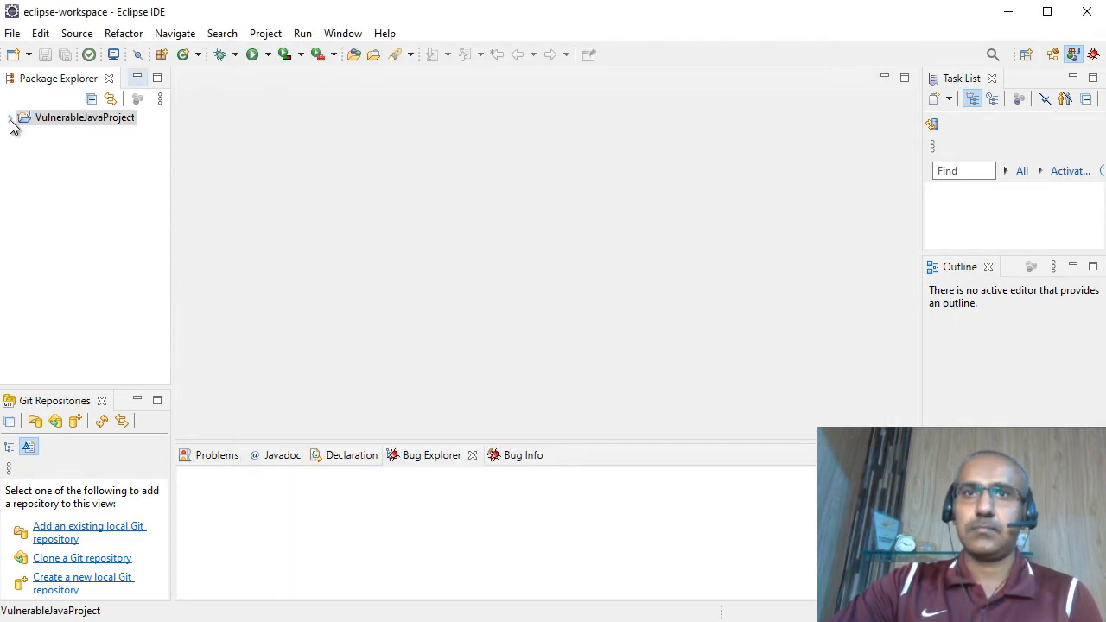
# - Create a class named Demo in VulnerableJavaProject's src folder
pyautogui.click(10, 117)
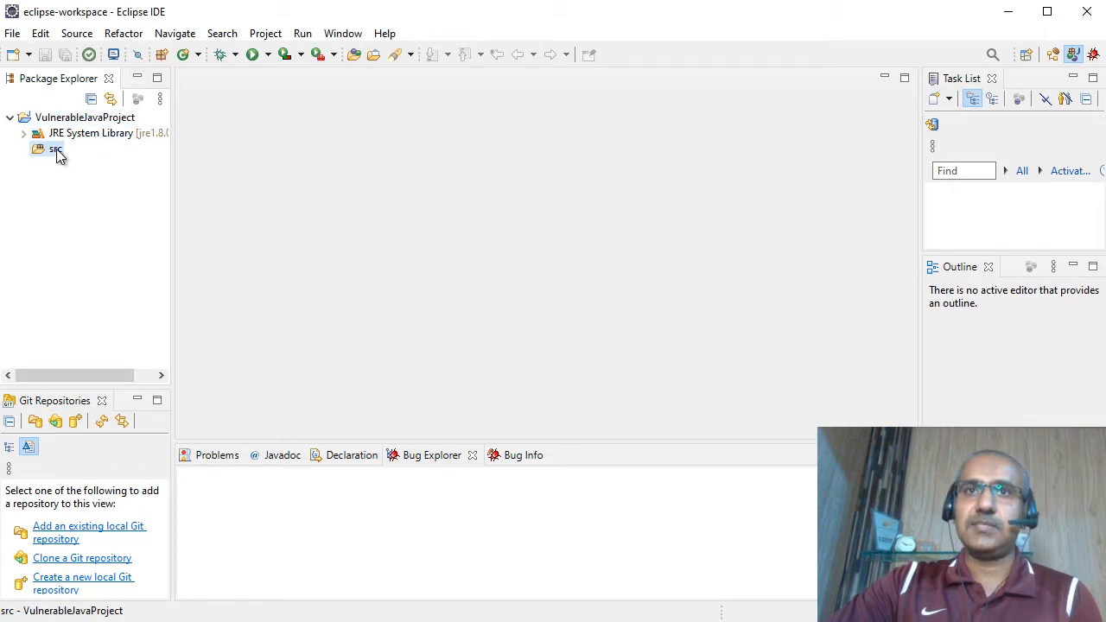
pyautogui.rightClick(55, 149)
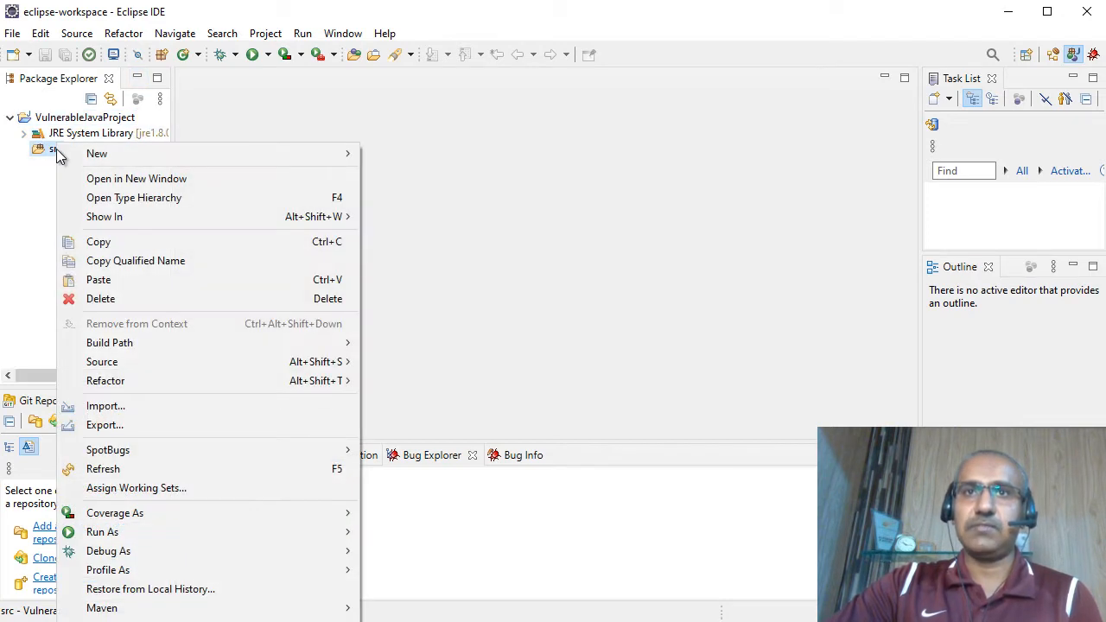
pyautogui.moveTo(84, 160)
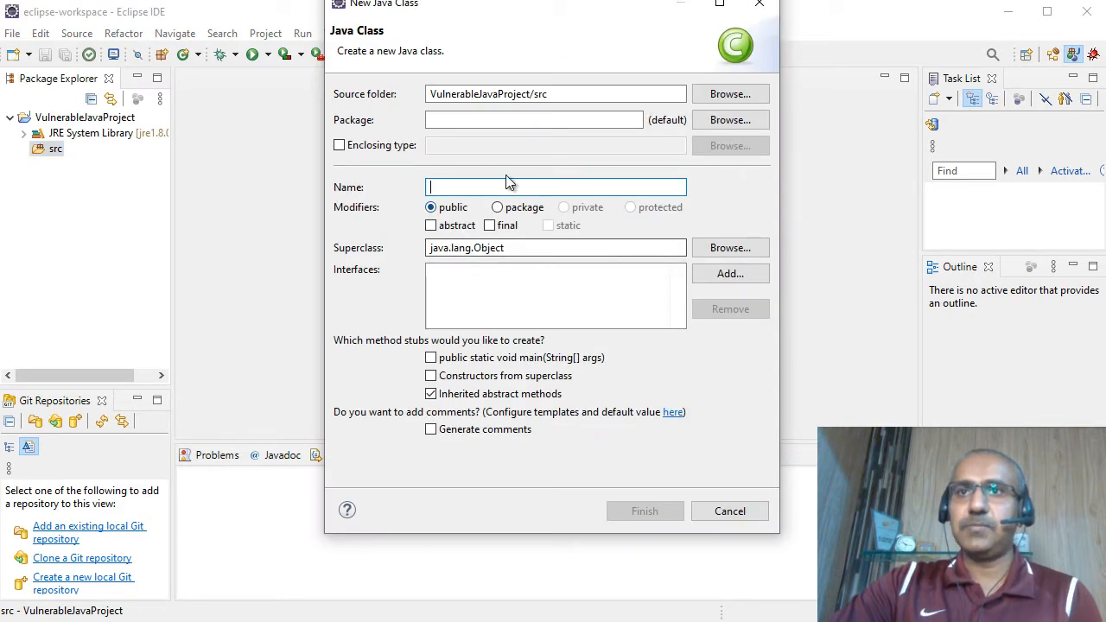
pyautogui.moveTo(510, 182)
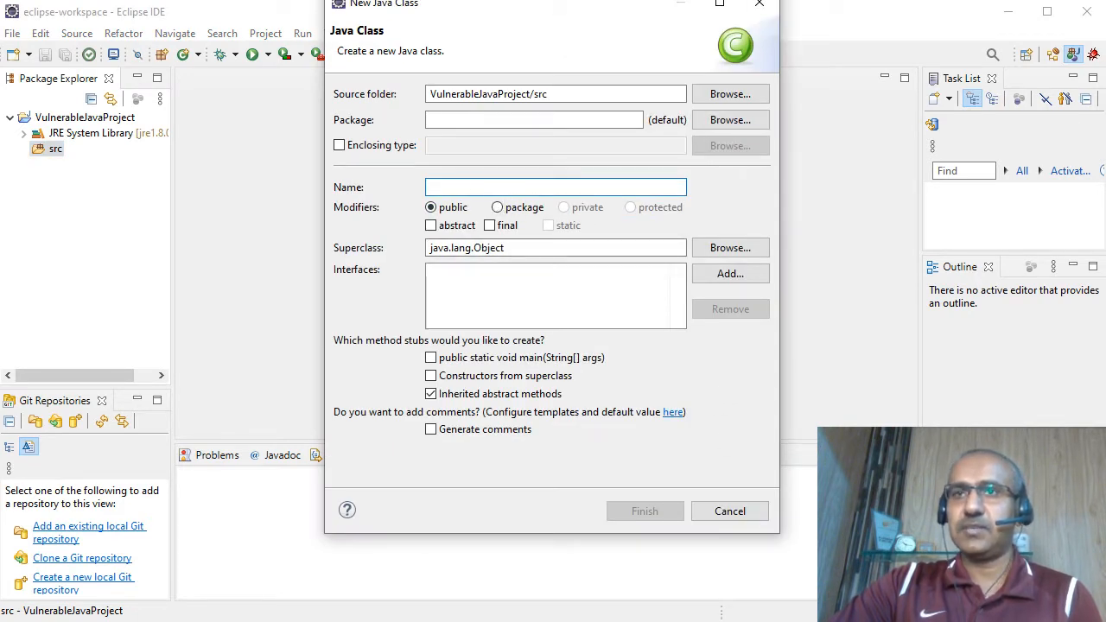
pyautogui.write('Demo')
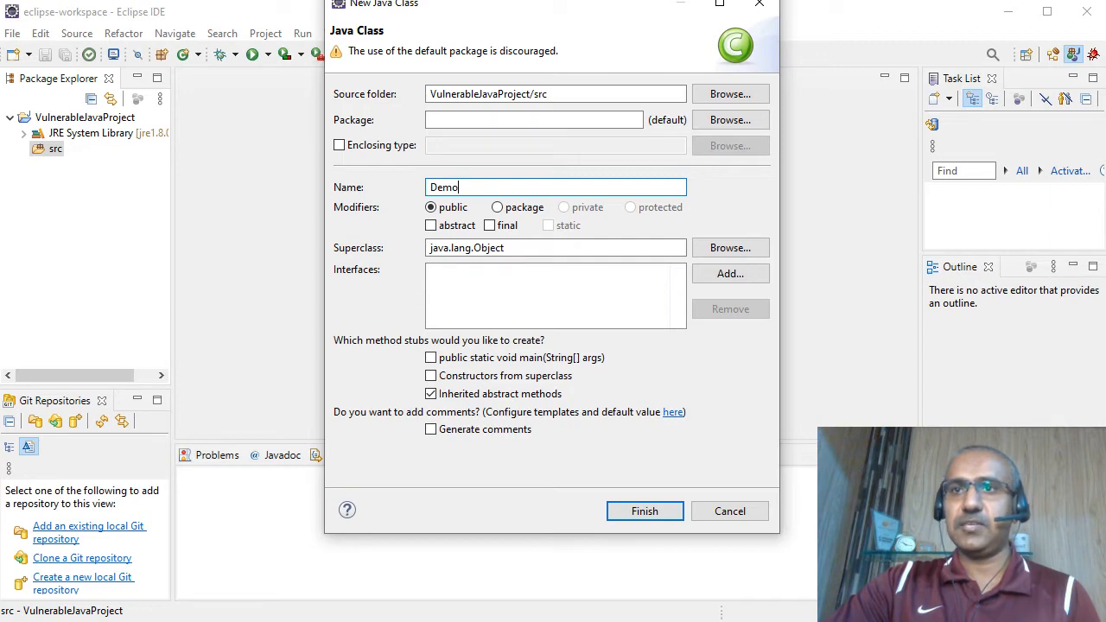
pyautogui.moveTo(645, 511)
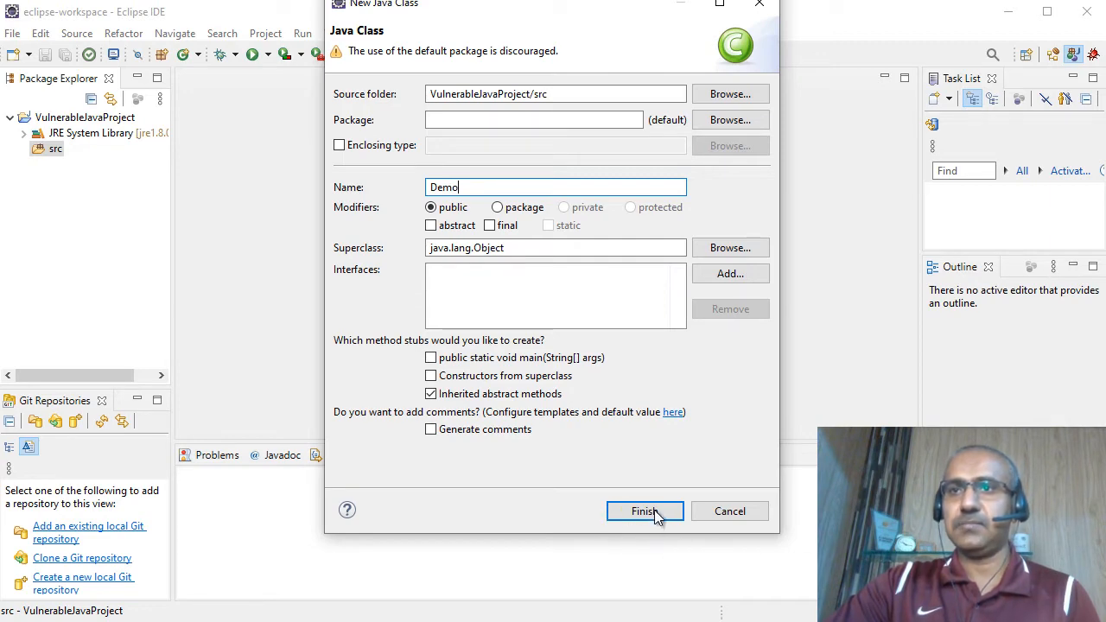
pyautogui.click(644, 510)
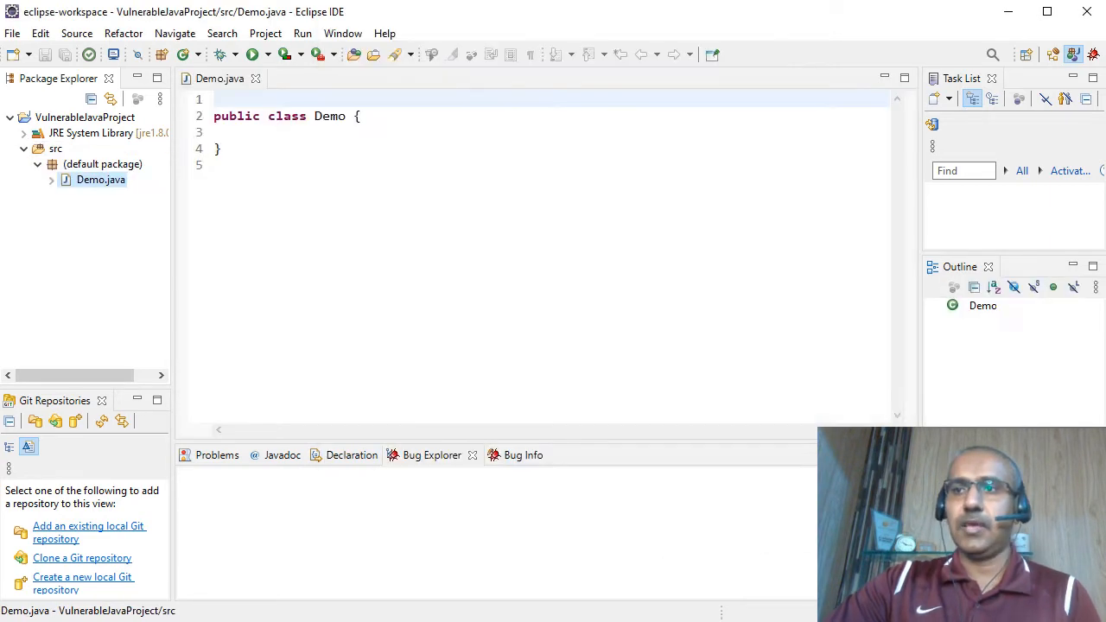
pyautogui.moveTo(372, 126)
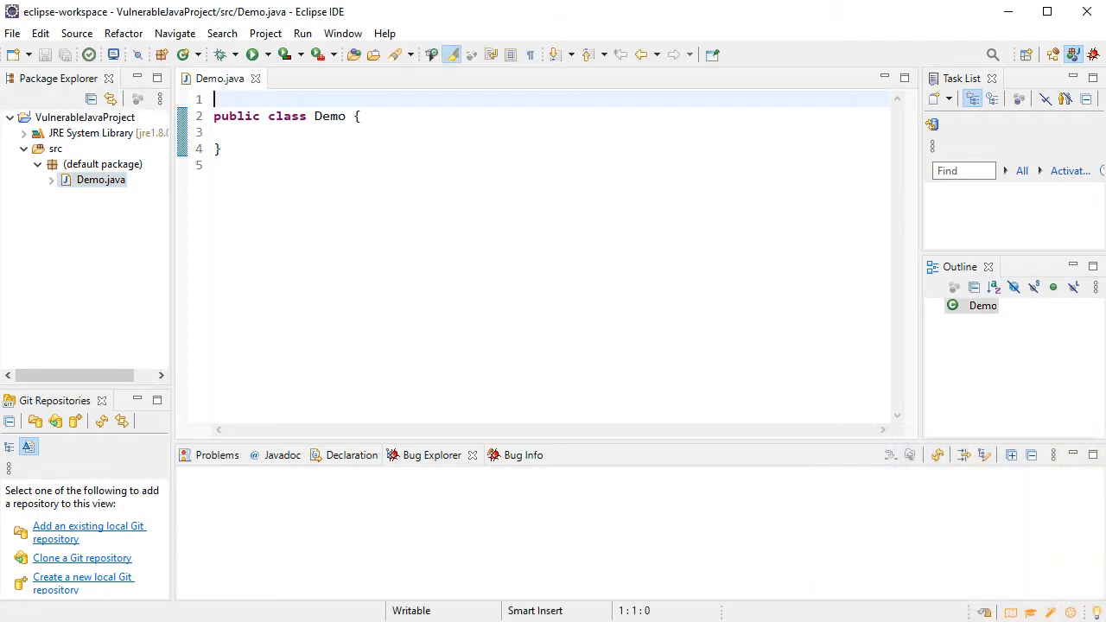
pyautogui.moveTo(319, 99)
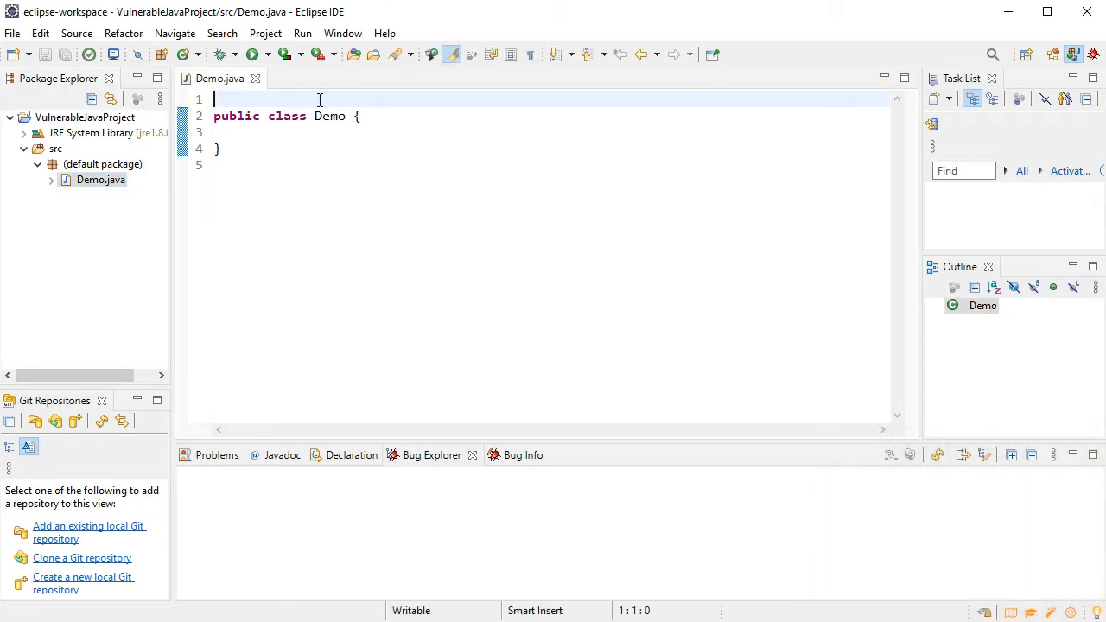
# - Add the java.sql imports, a main method, and load com.mysql.jdbc.Driver
pyautogui.write('import java.sql.*;')
pyautogui.write('import java.io.*;')
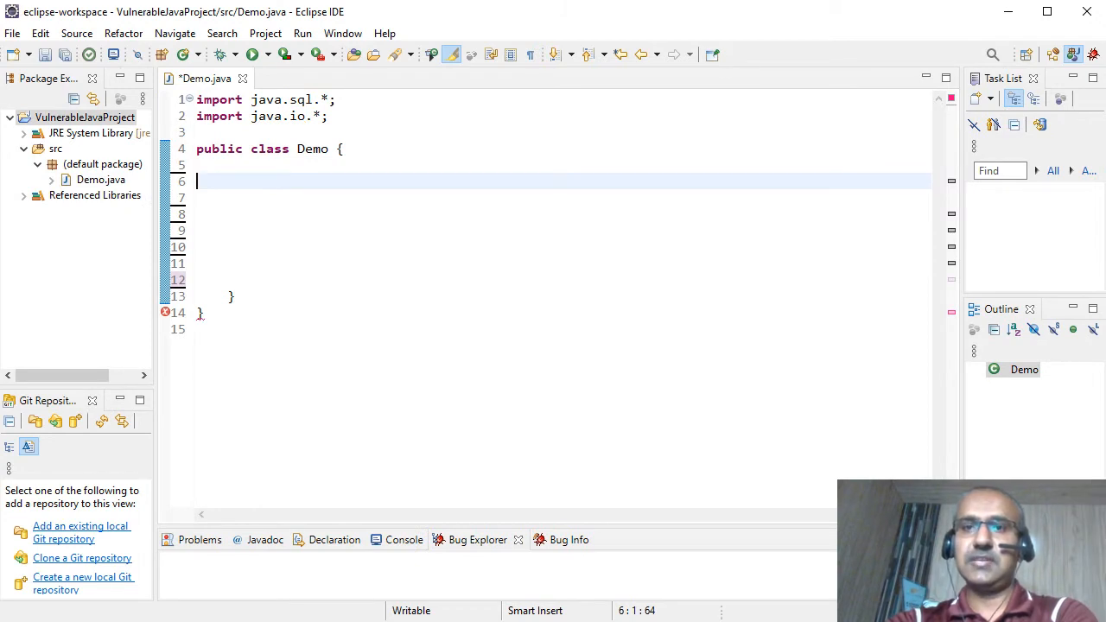
pyautogui.moveTo(564, 305)
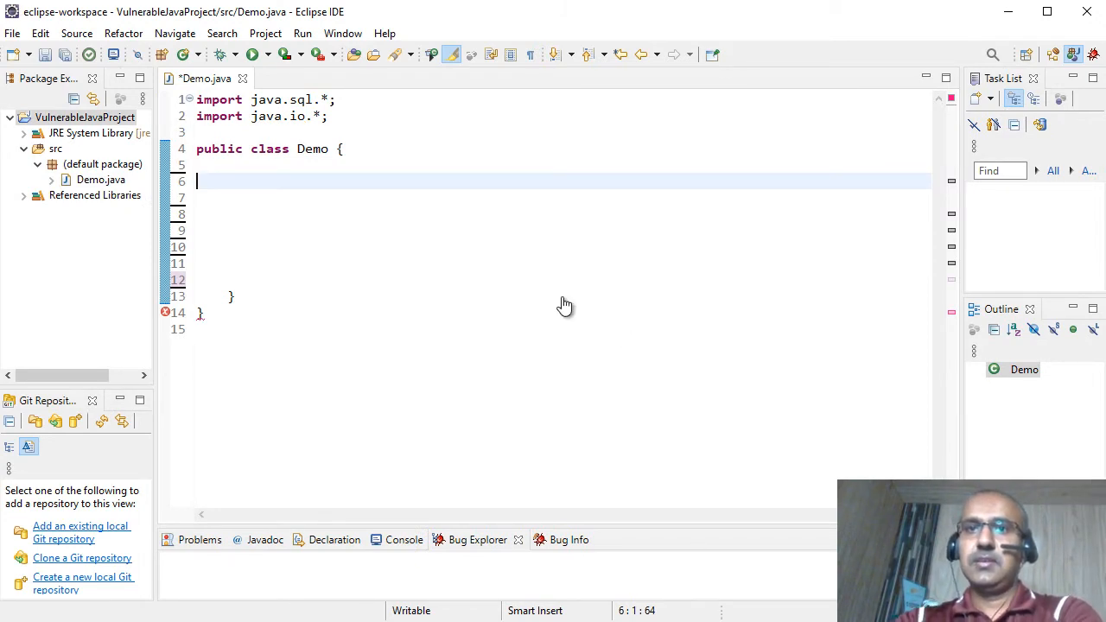
pyautogui.moveTo(412, 205)
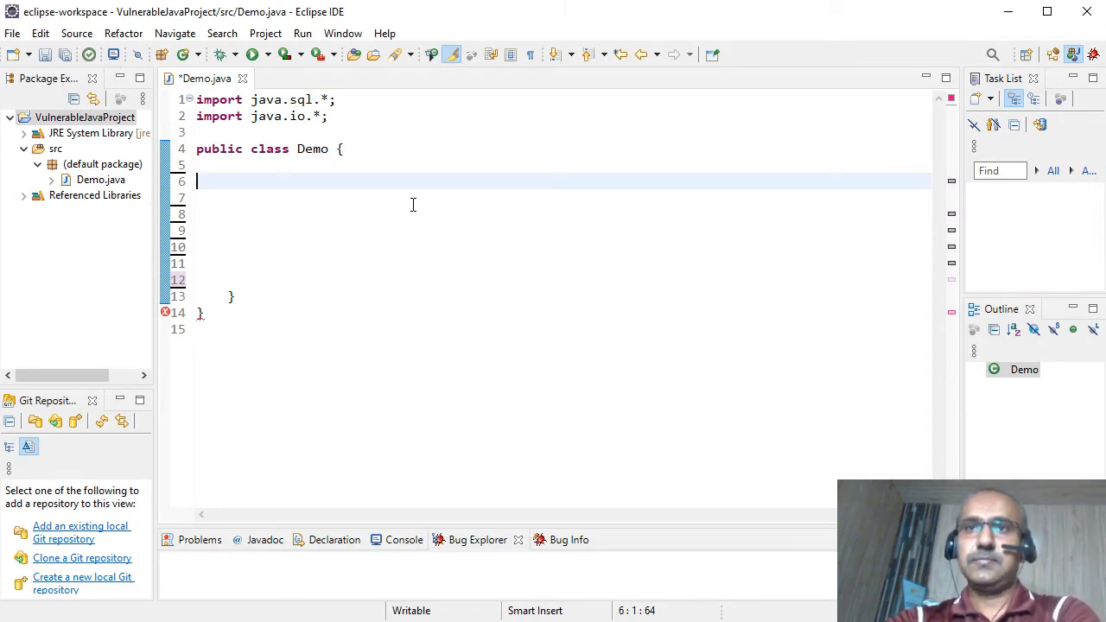
pyautogui.write('public static void main(String arg[])')
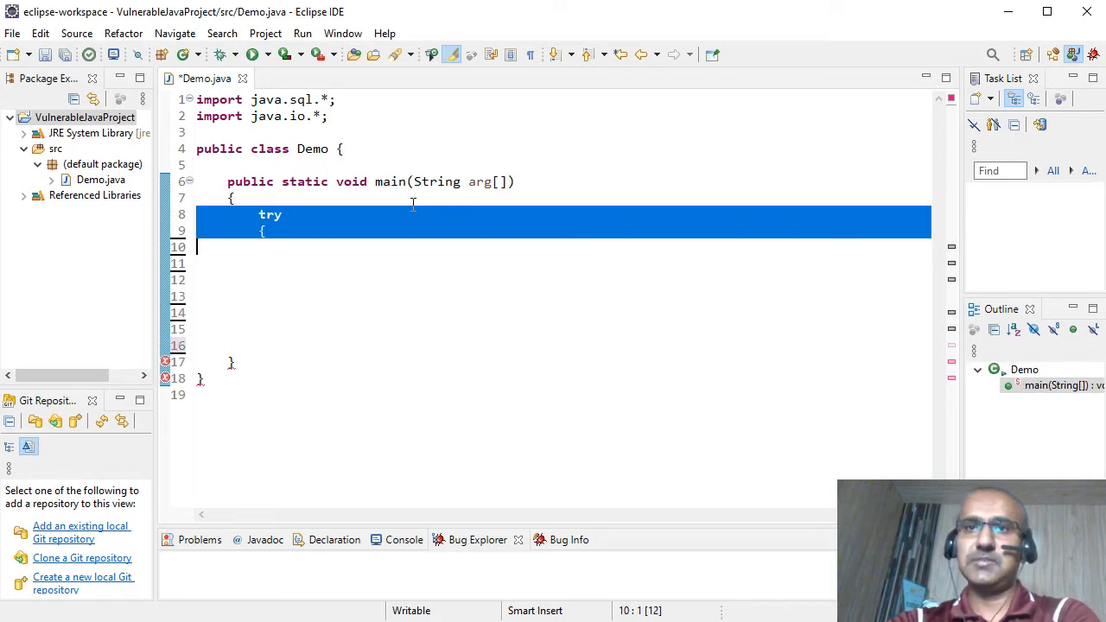
pyautogui.write('Class.forName("com.mysql.jdbc.Driver");')
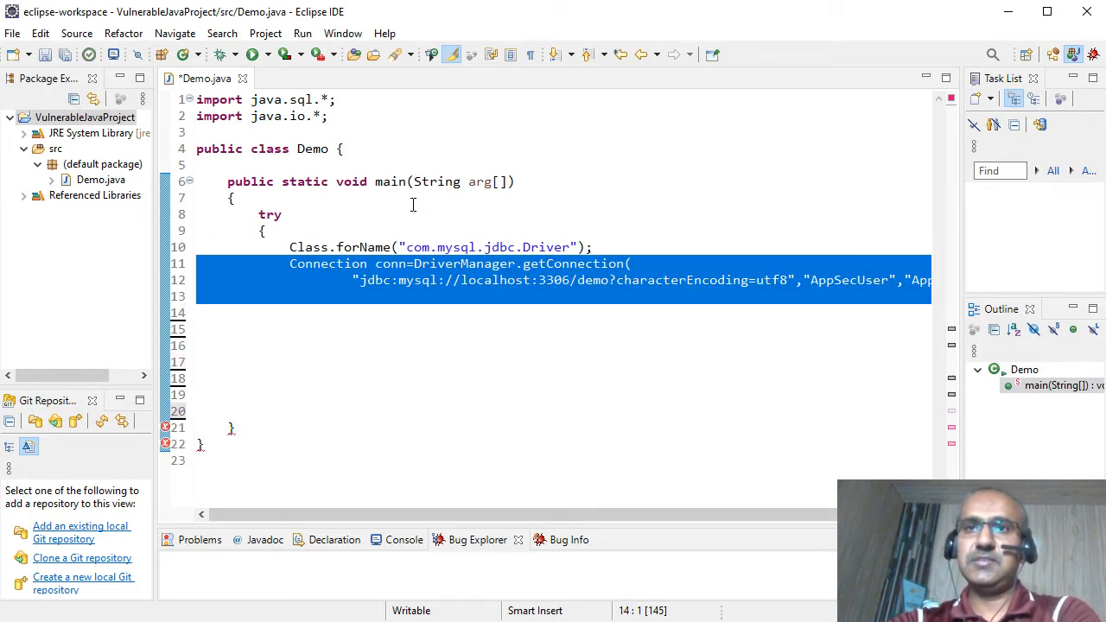
# - Prompt for an employee ID, read it with BufferedReader, and begin the 'emp' check
pyautogui.write('System.out.print("Enter employee ID: ");')
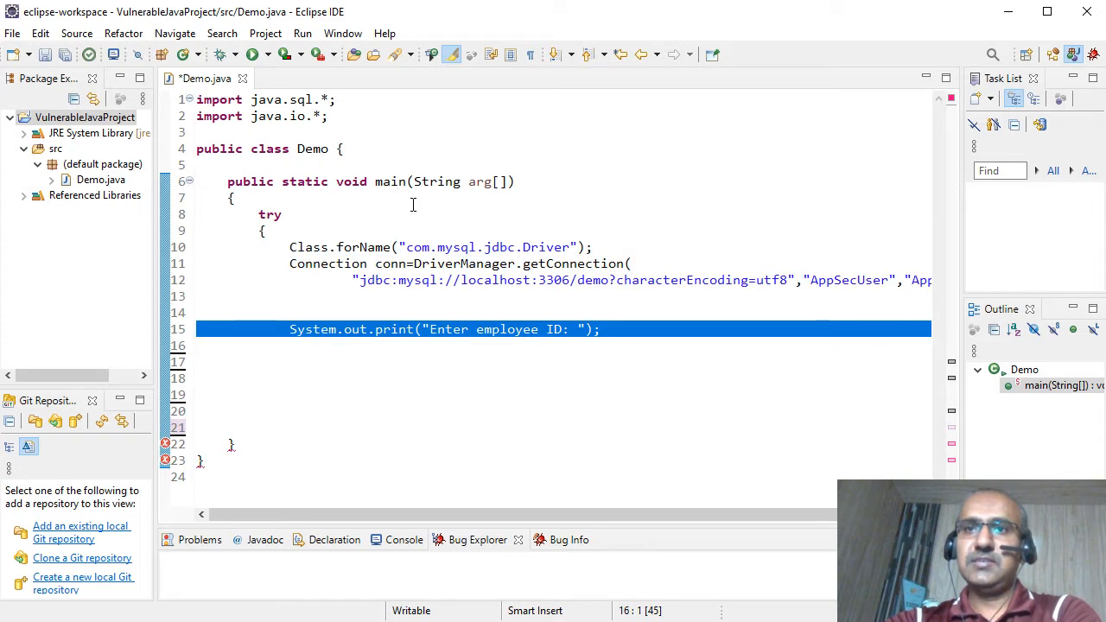
pyautogui.write('BufferedReader r = new BufferedReader (new InputStreamReader(System.in));')
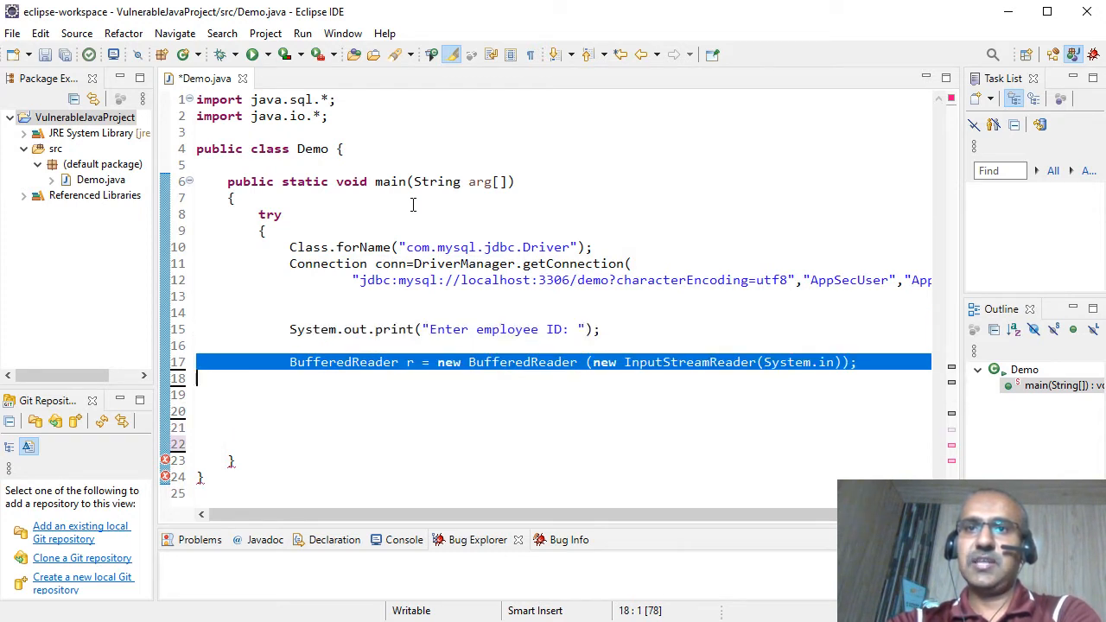
pyautogui.write('String empID = r.readLine();')
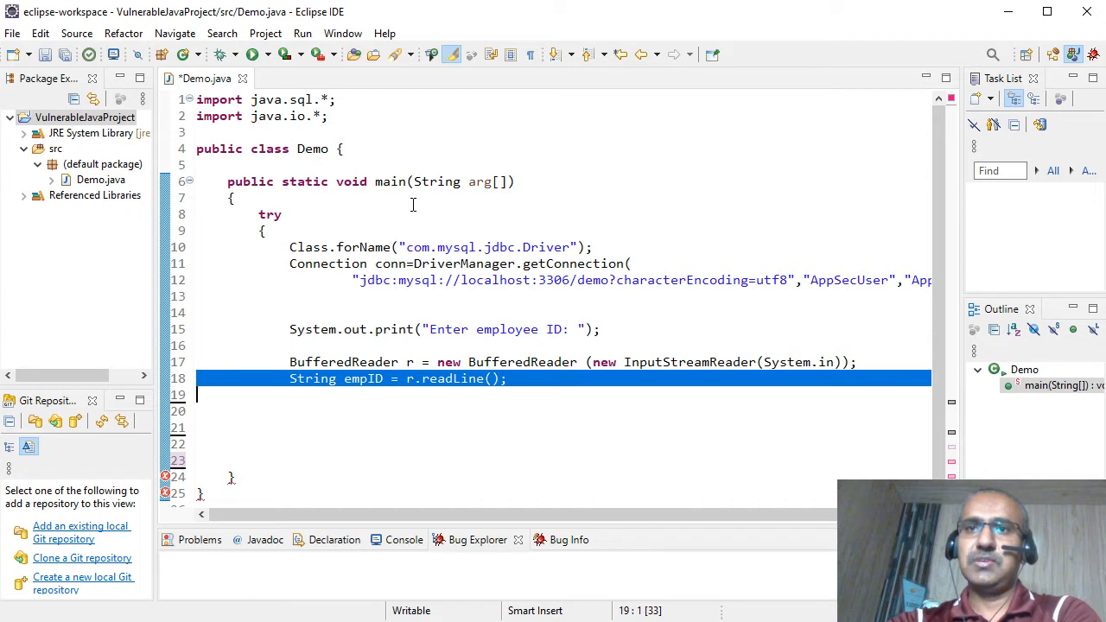
pyautogui.write('if (!empID.contains("emp"))')
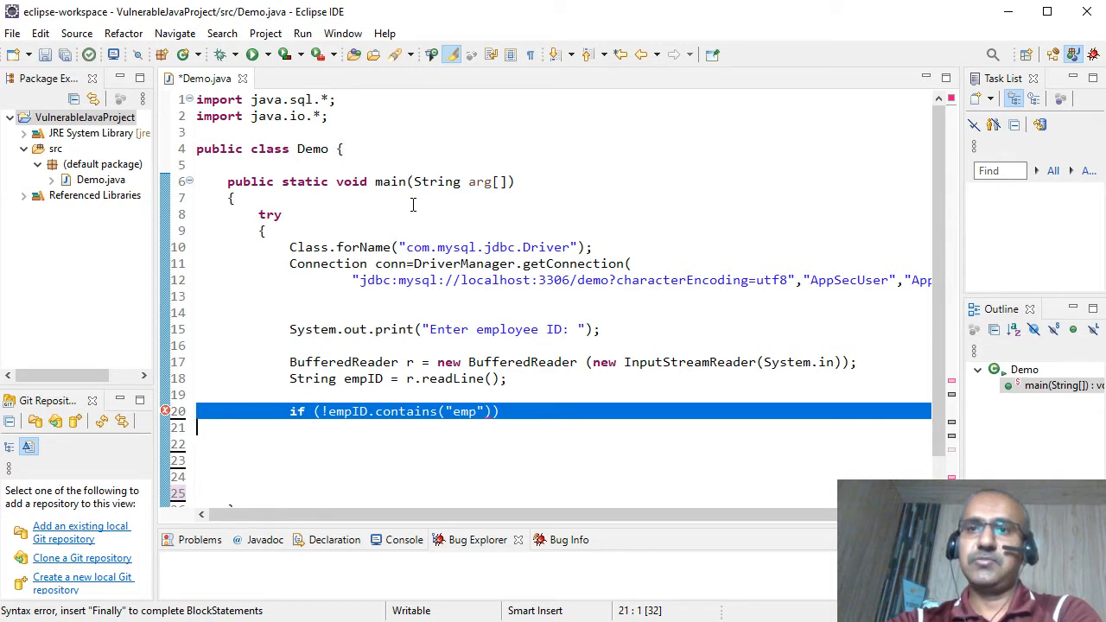
pyautogui.write('System.out.println("Employee ID begins with emp e.g., emp01.");')
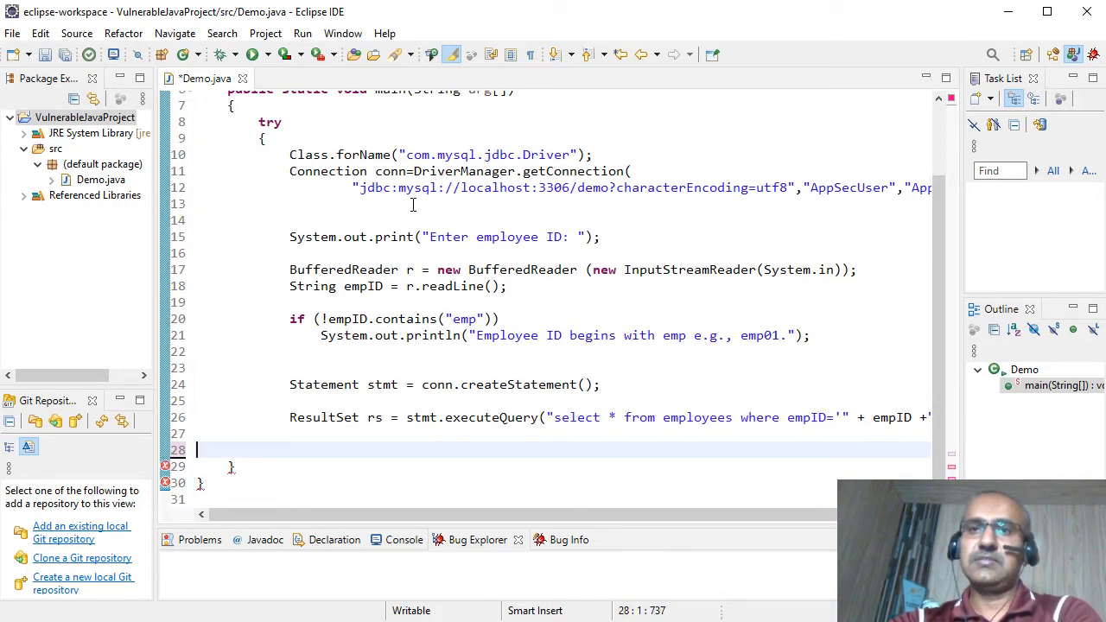
pyautogui.write('while(rs.next())')
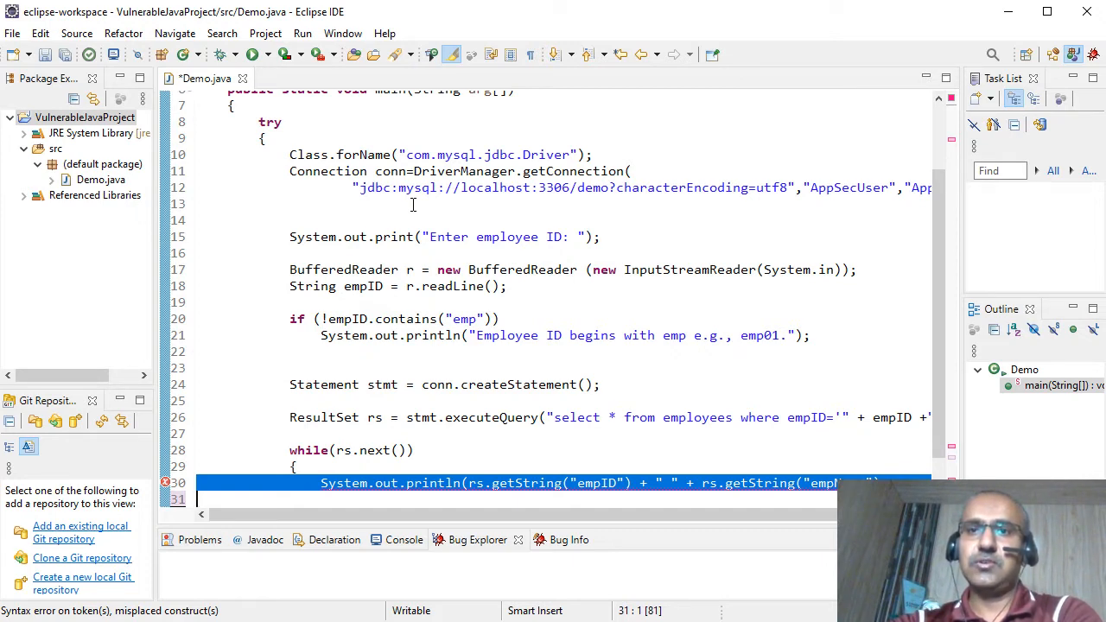
pyautogui.scroll(-3)
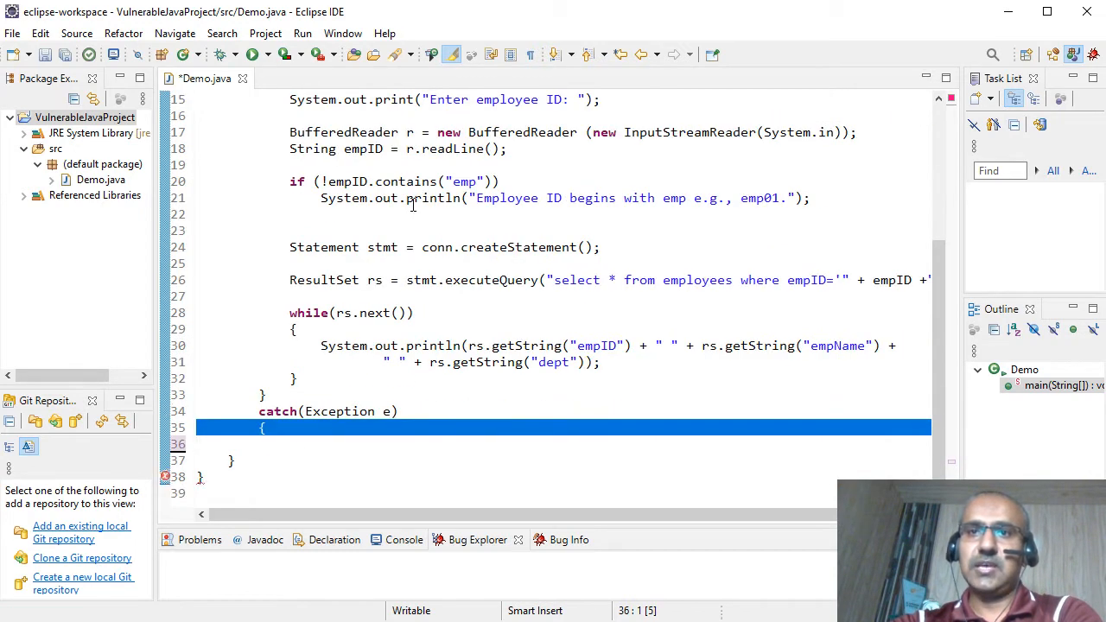
pyautogui.write('System.out.println(e);')
pyautogui.write('}')
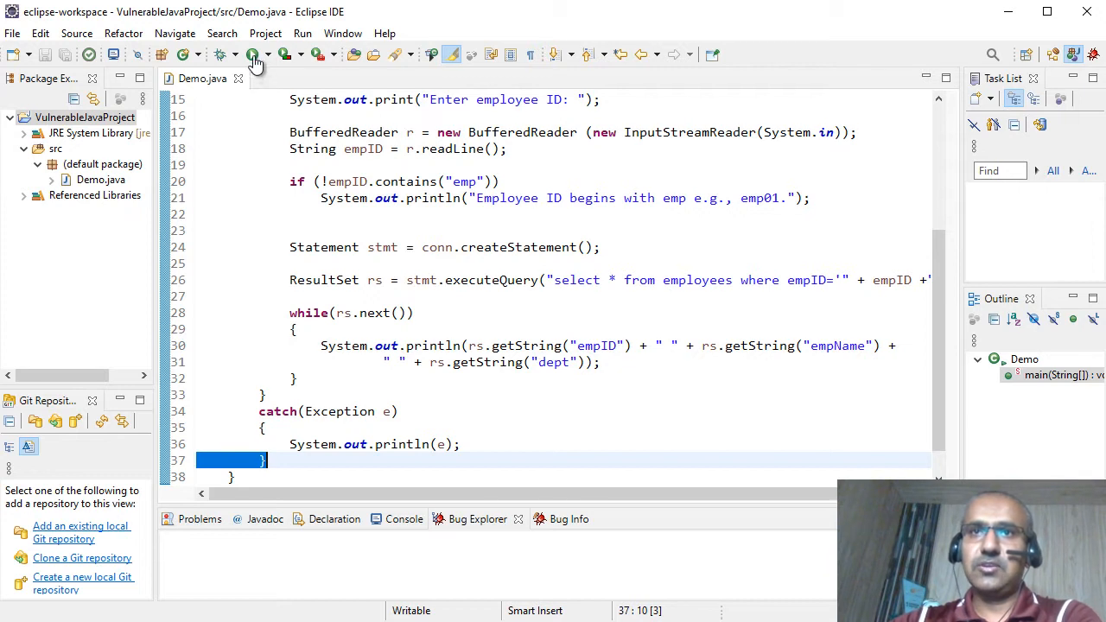
pyautogui.moveTo(253, 54)
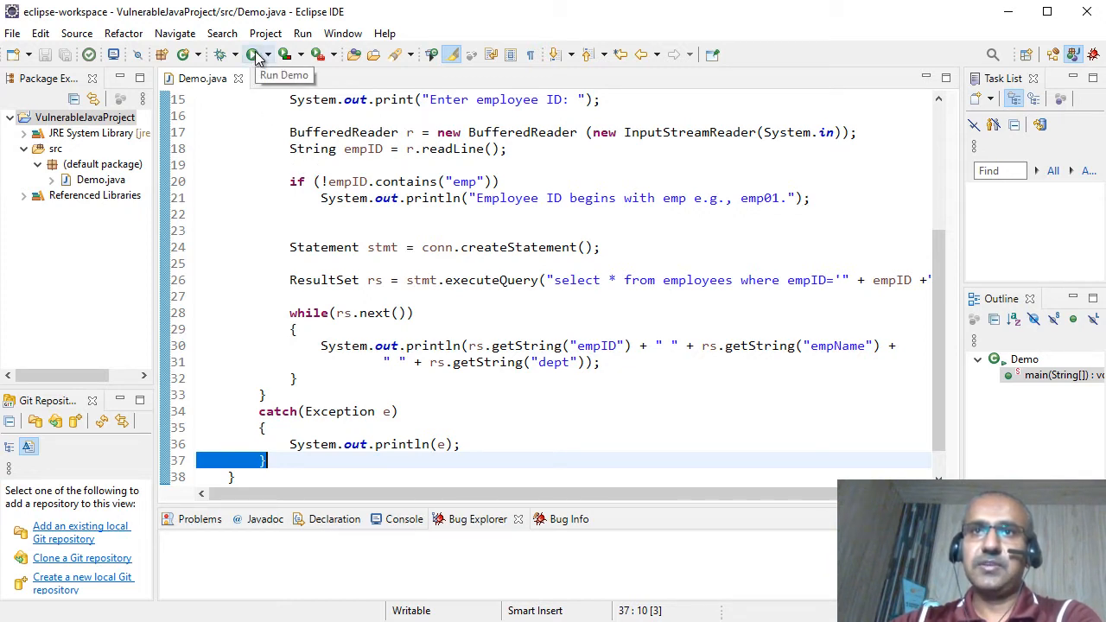
# - Run Demo and enter employee ID emp01 at the console prompt
pyautogui.click(255, 54)
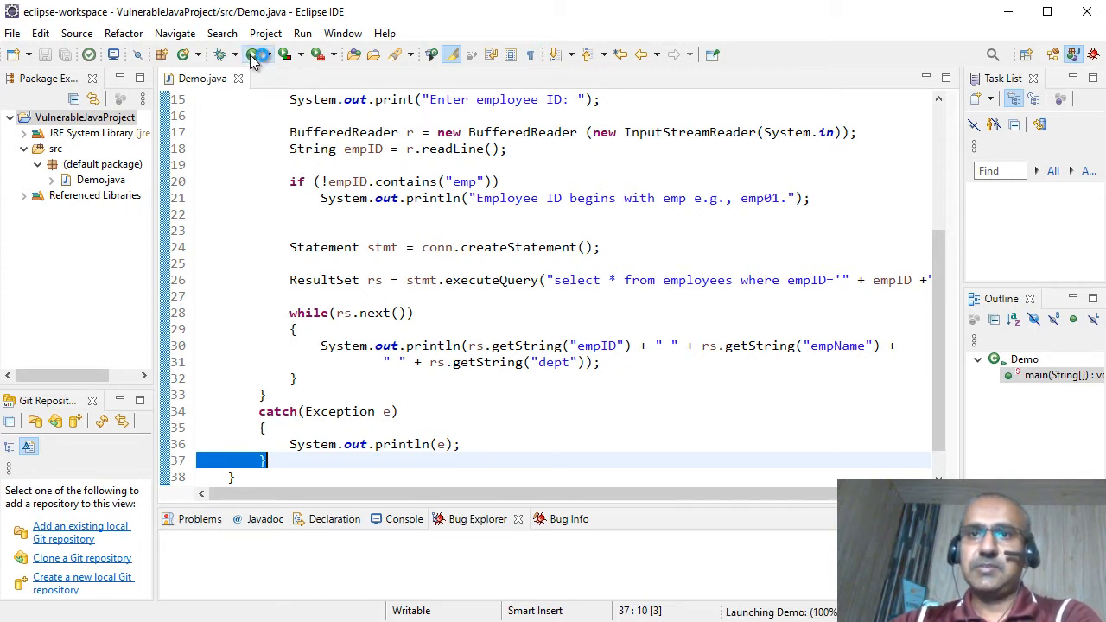
pyautogui.click(251, 54)
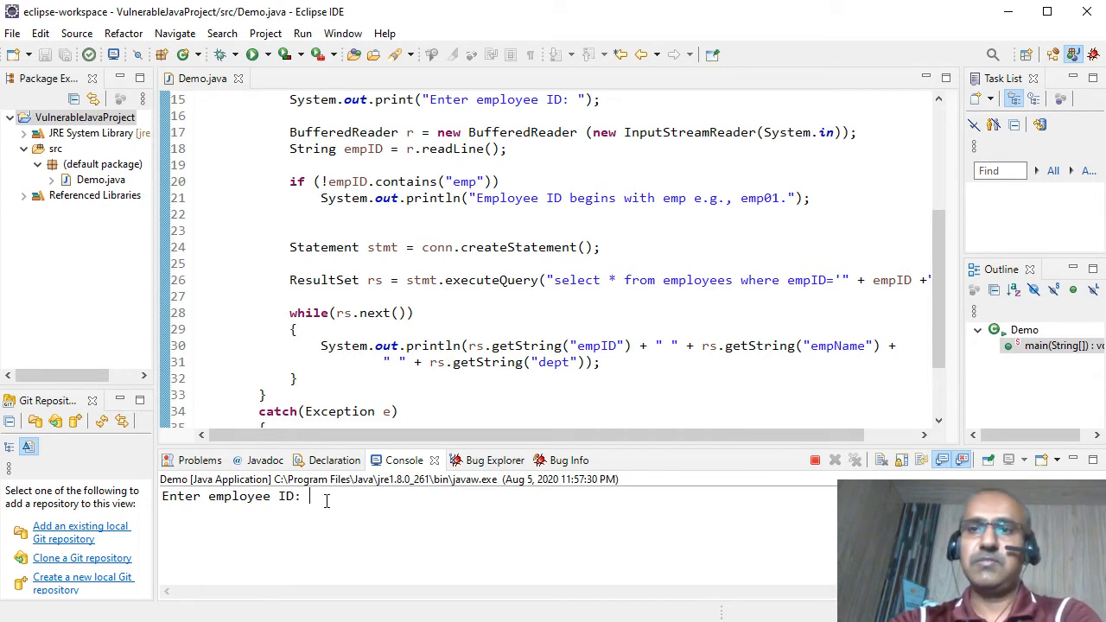
pyautogui.write('e')
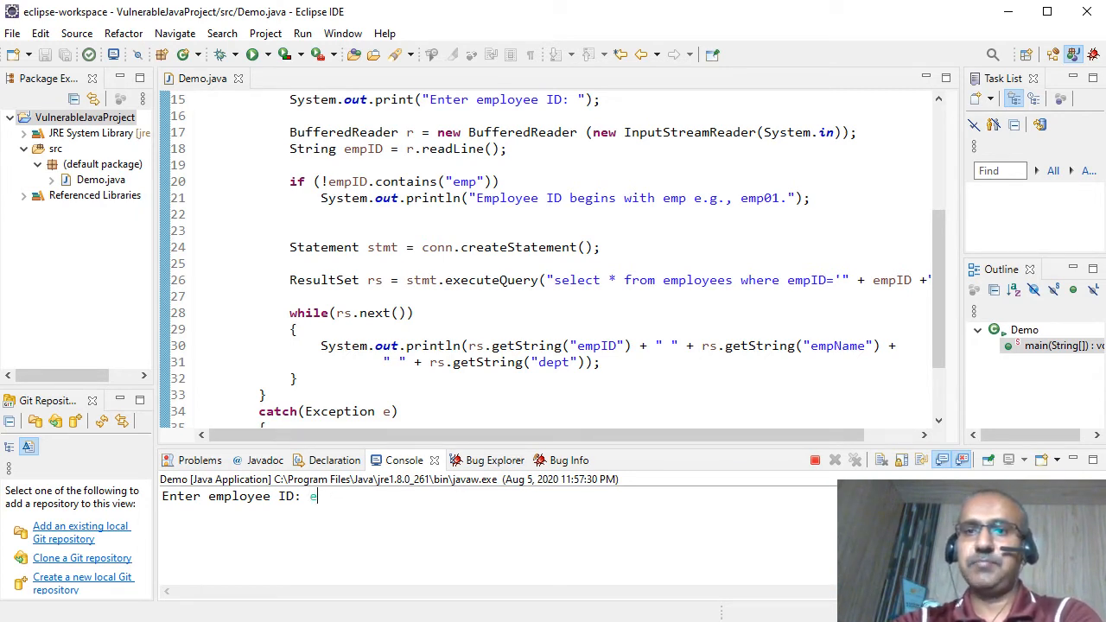
pyautogui.write('mp')
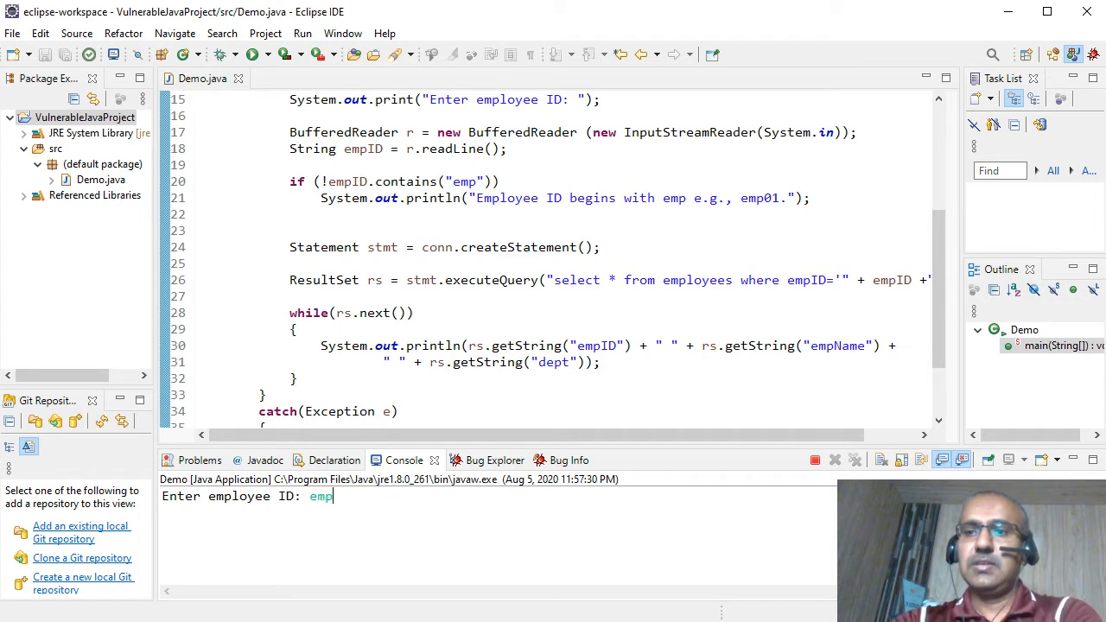
pyautogui.write('0')
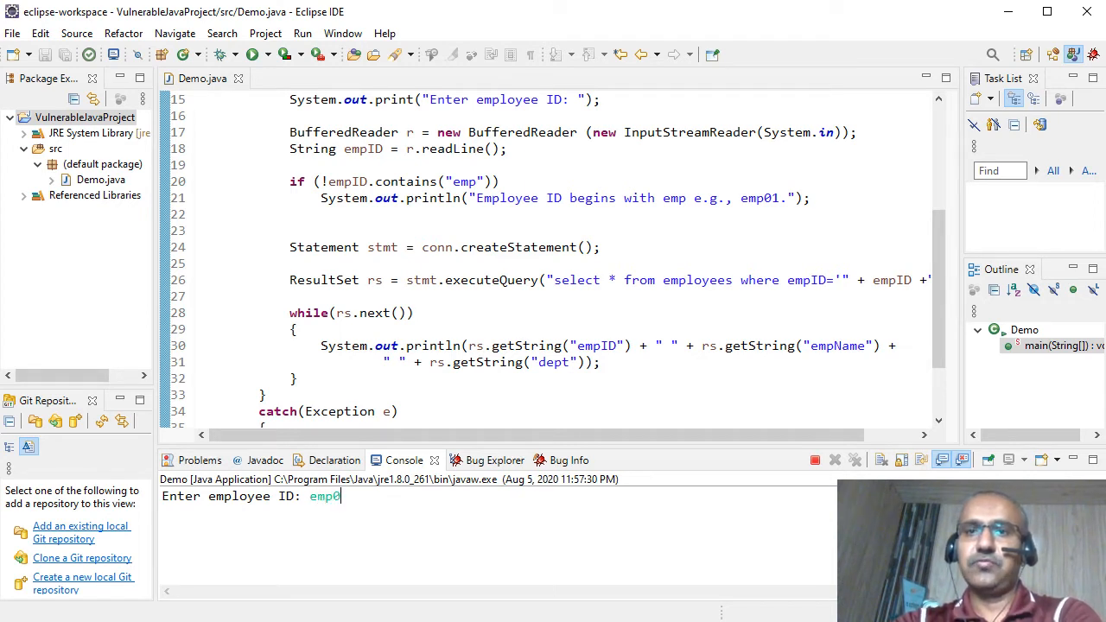
pyautogui.write('1')
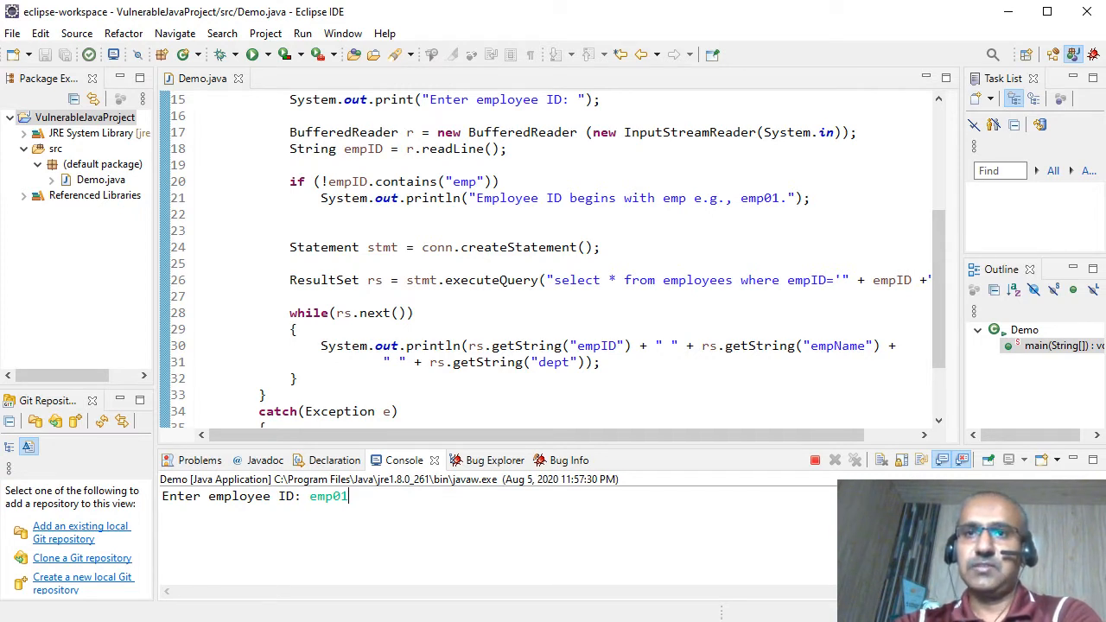
pyautogui.press('Return')
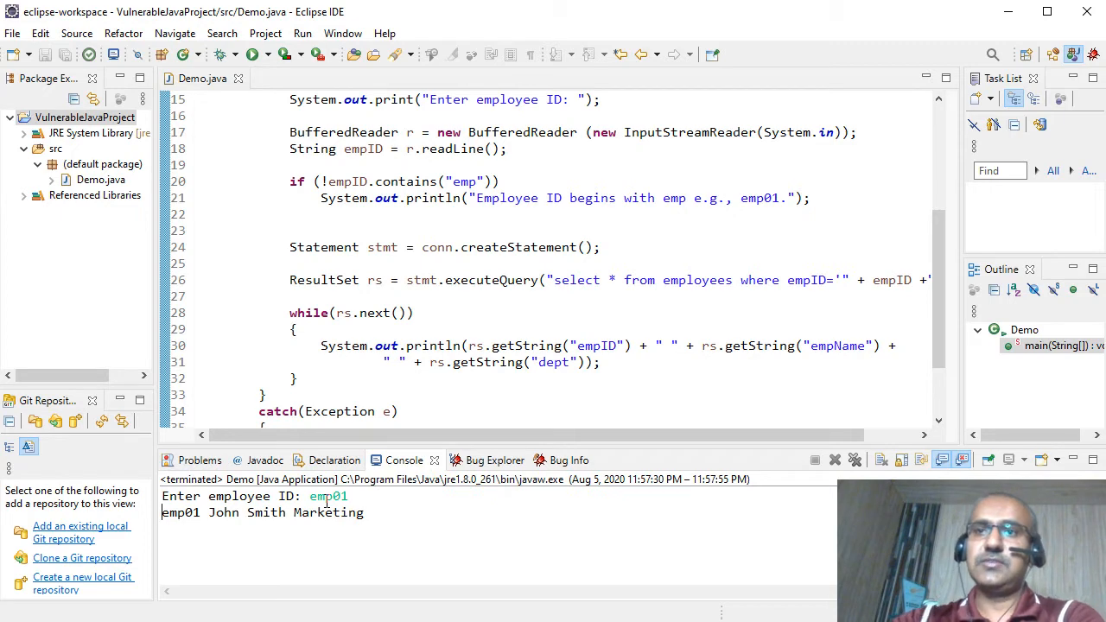
pyautogui.moveTo(397, 285)
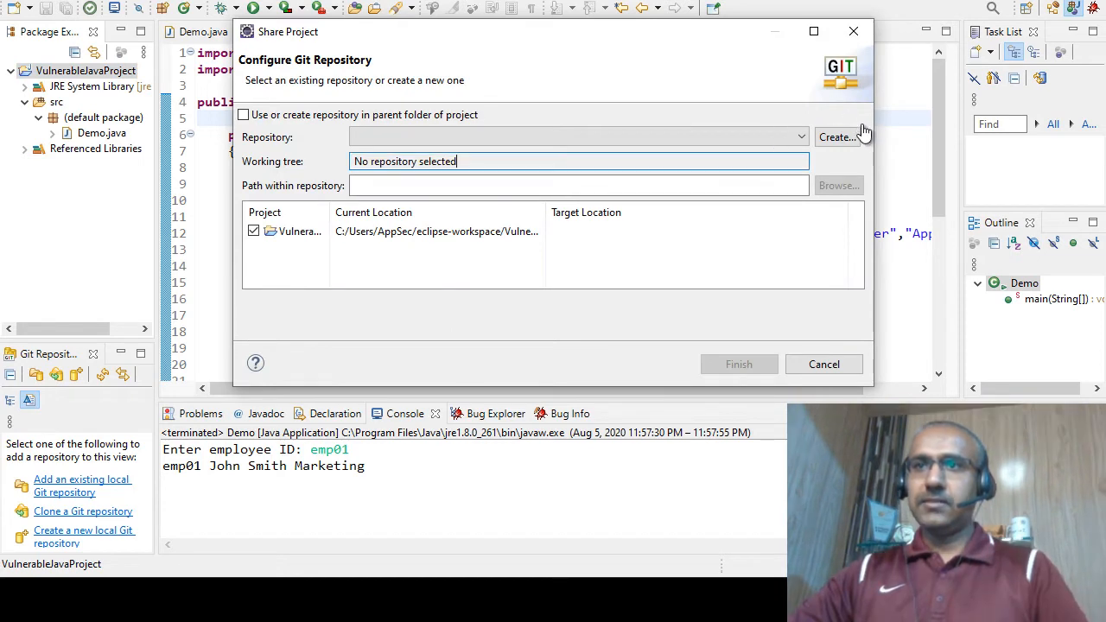
pyautogui.moveTo(837, 137)
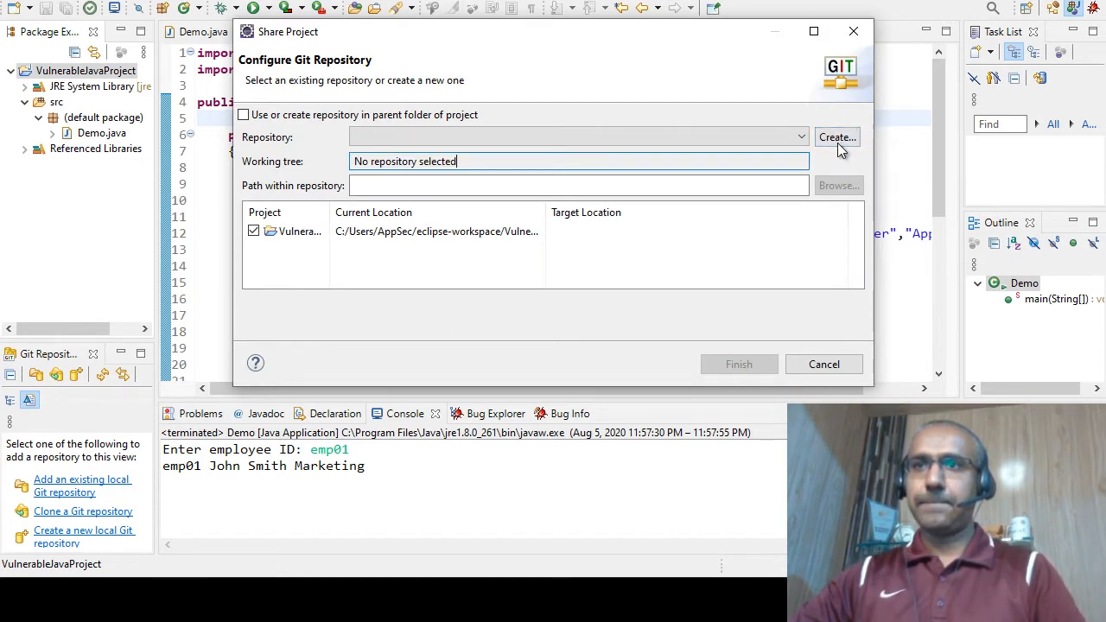
# - Create the VulnerableJavaProject repository under C:\Users\AppSec\git and share the project into it
pyautogui.click(835, 137)
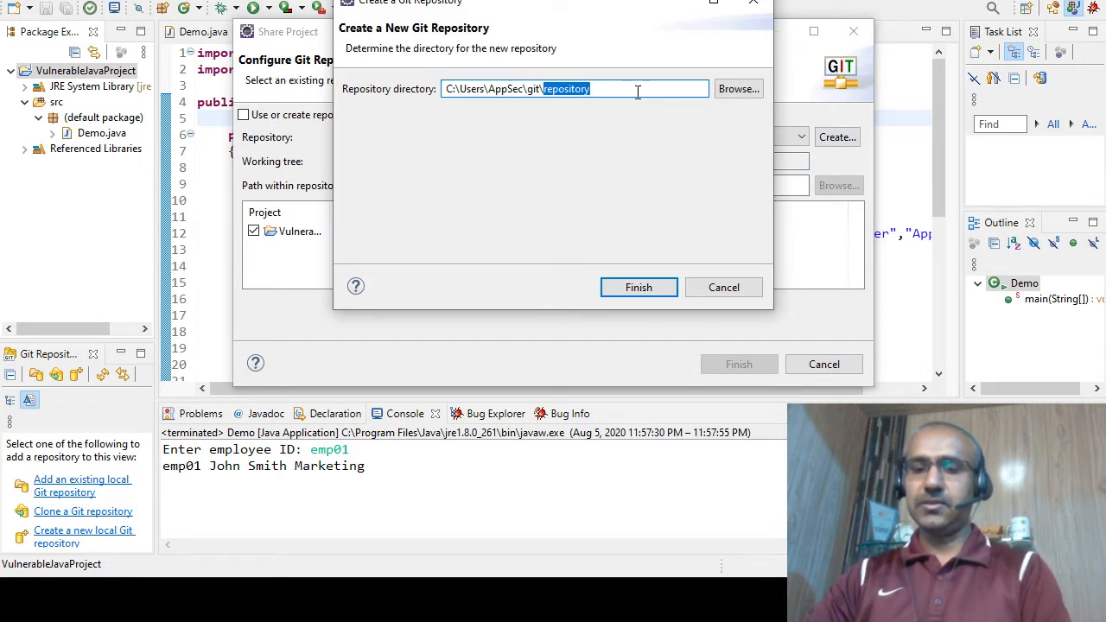
pyautogui.write('Vulnerable')
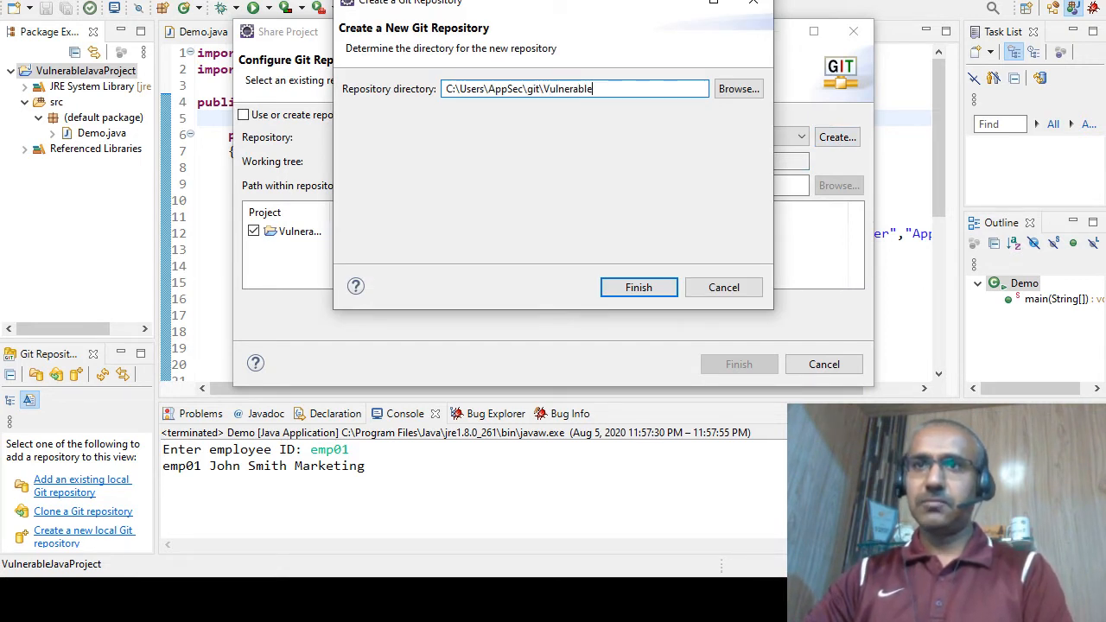
pyautogui.write('JavaProject')
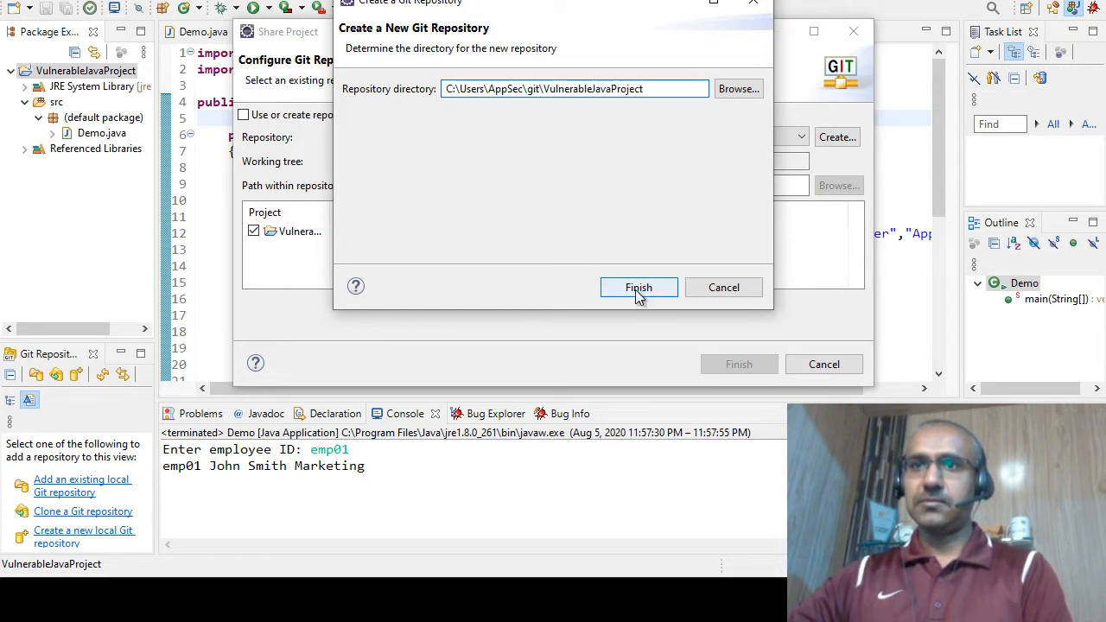
pyautogui.click(639, 287)
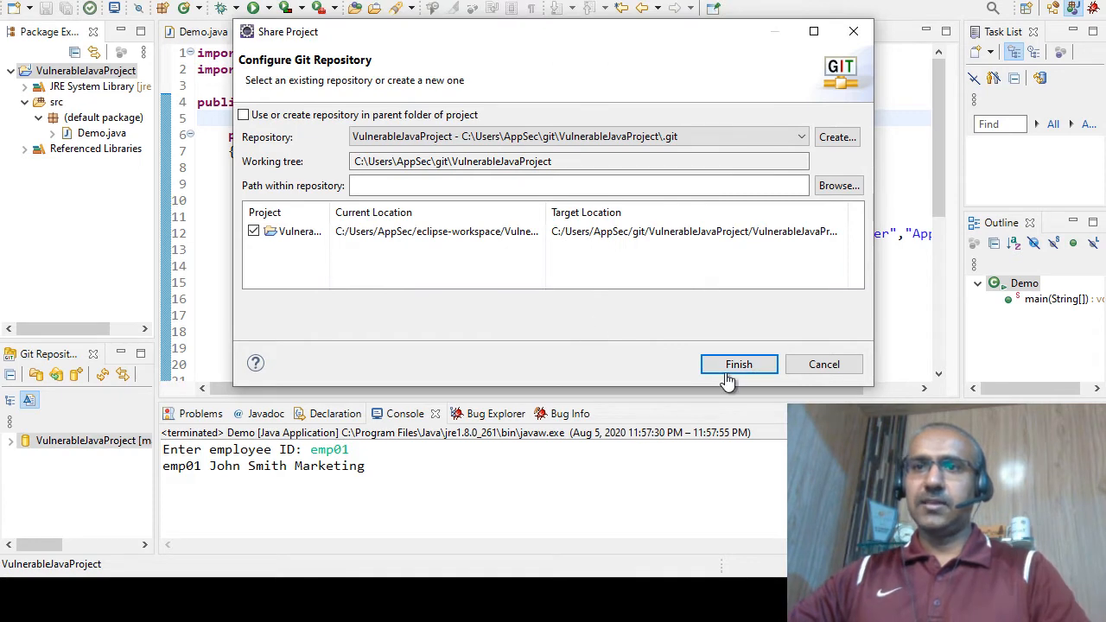
pyautogui.click(739, 364)
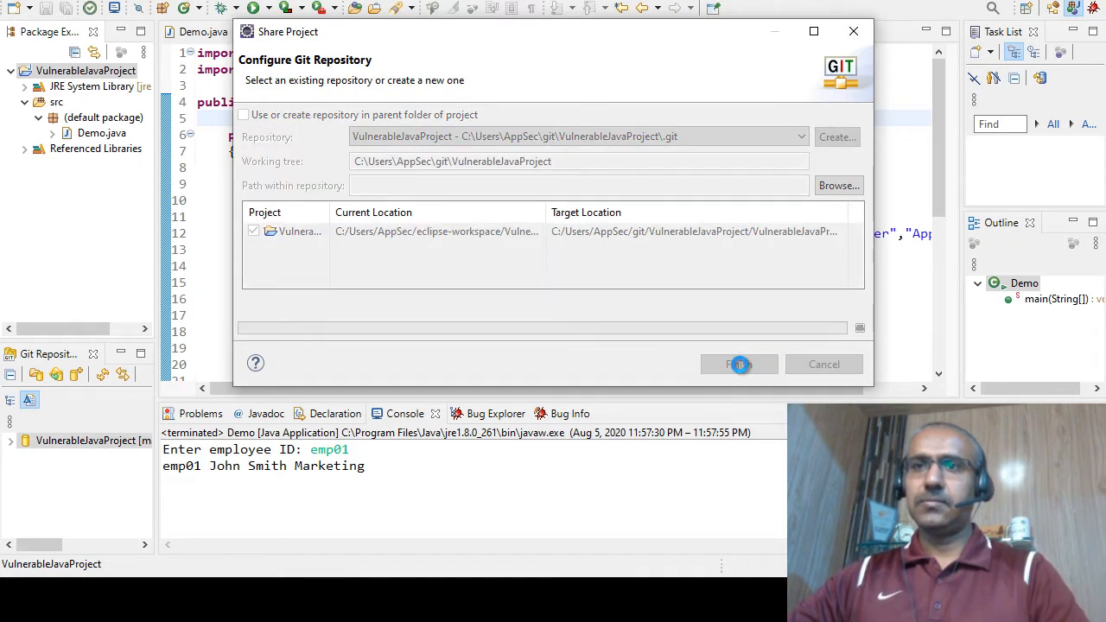
pyautogui.click(739, 364)
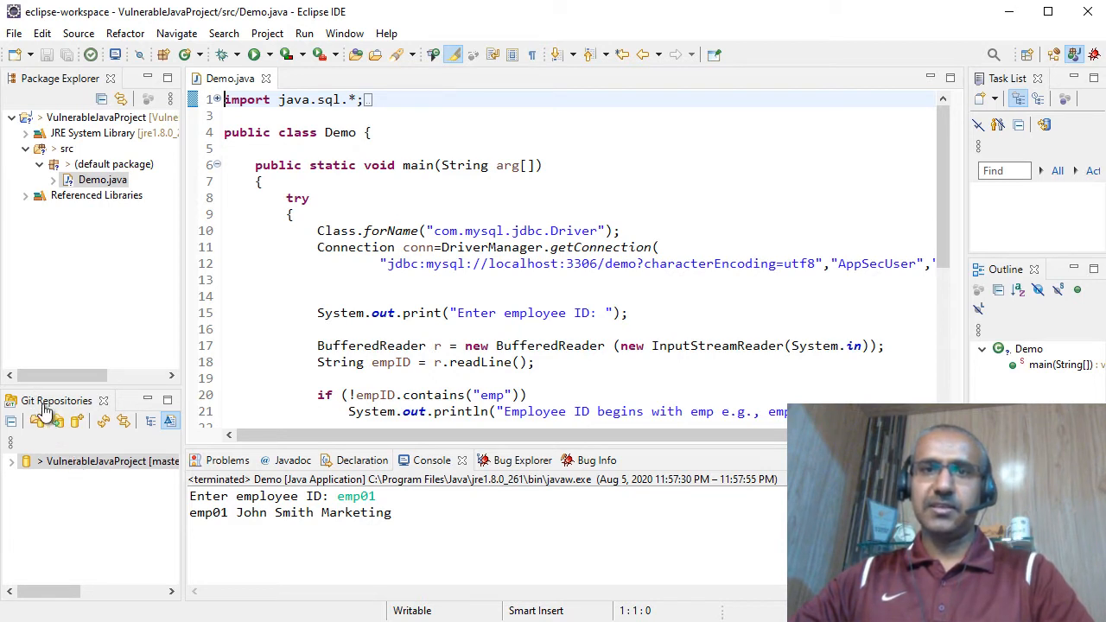
pyautogui.moveTo(127, 483)
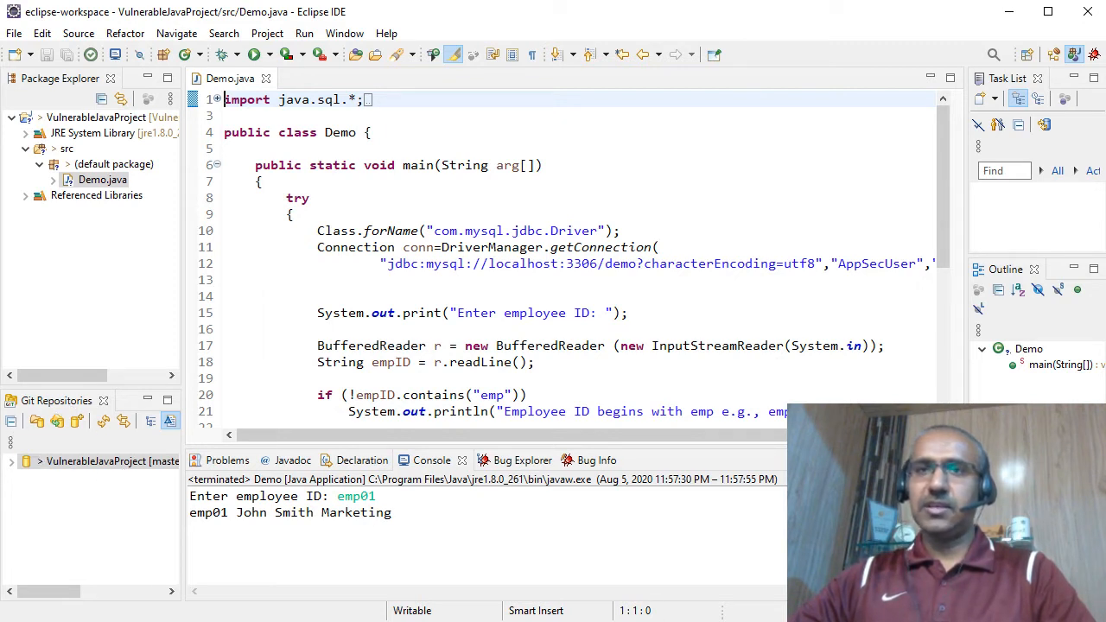
pyautogui.moveTo(387, 33)
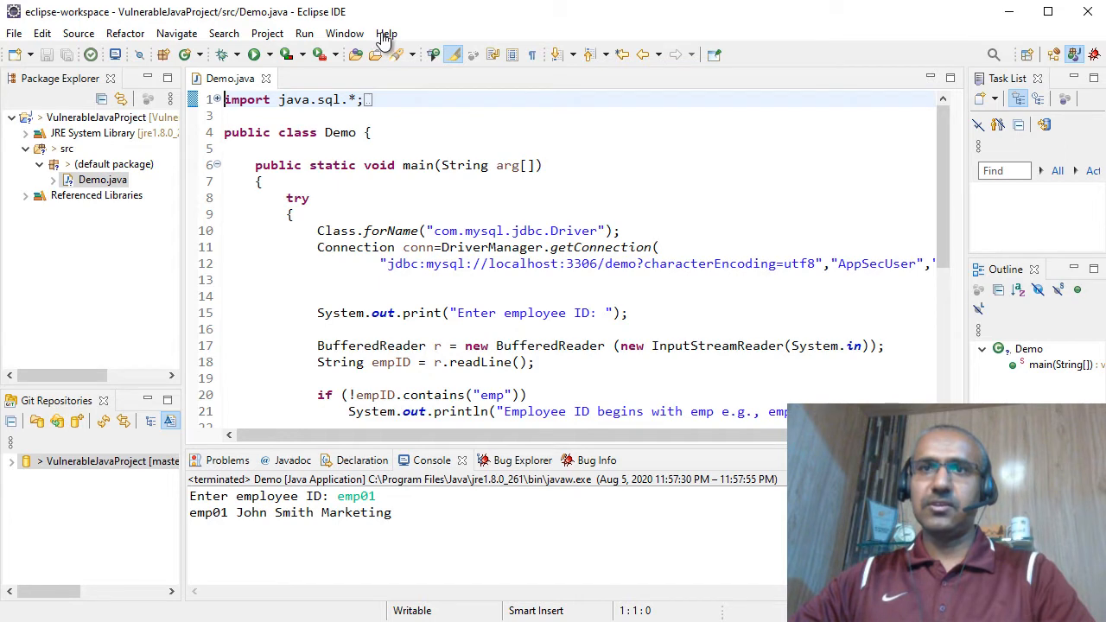
pyautogui.click(386, 33)
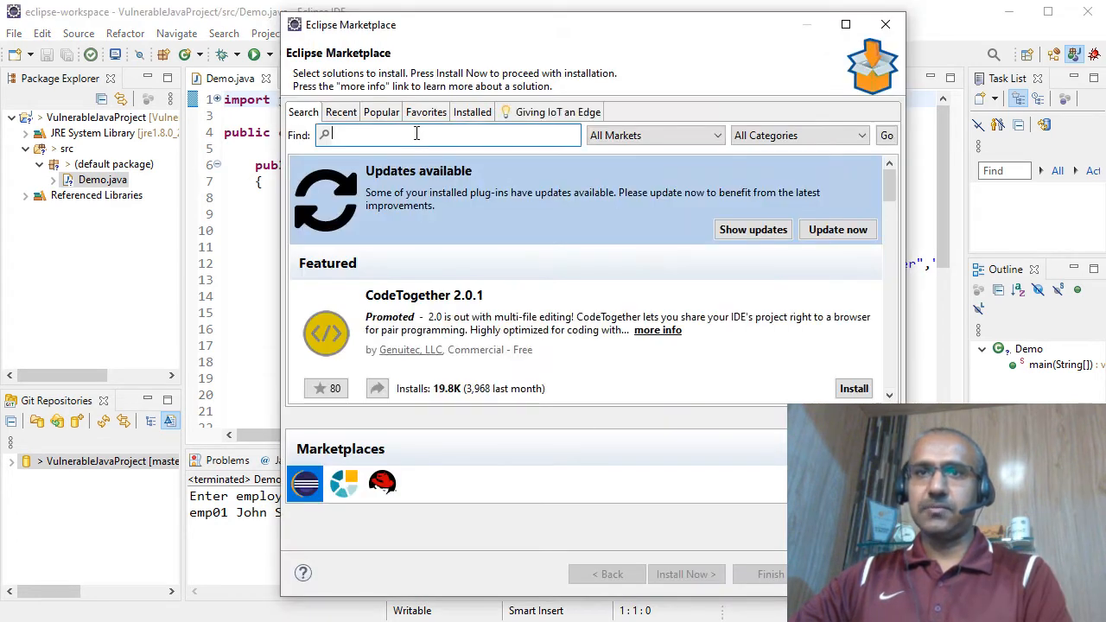
pyautogui.write('Github')
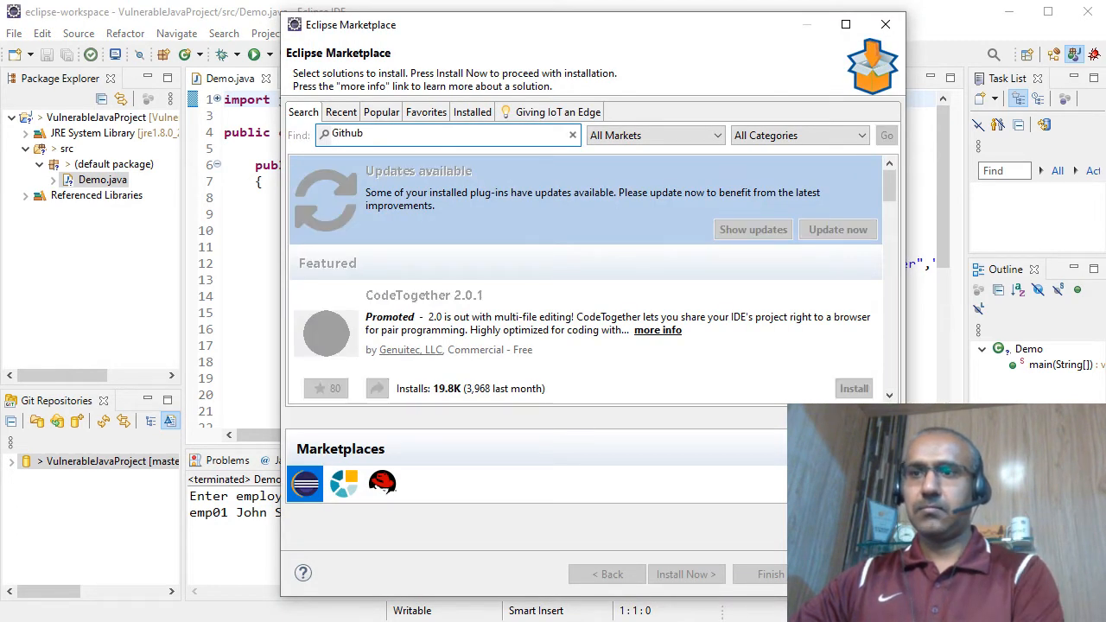
pyautogui.click(887, 135)
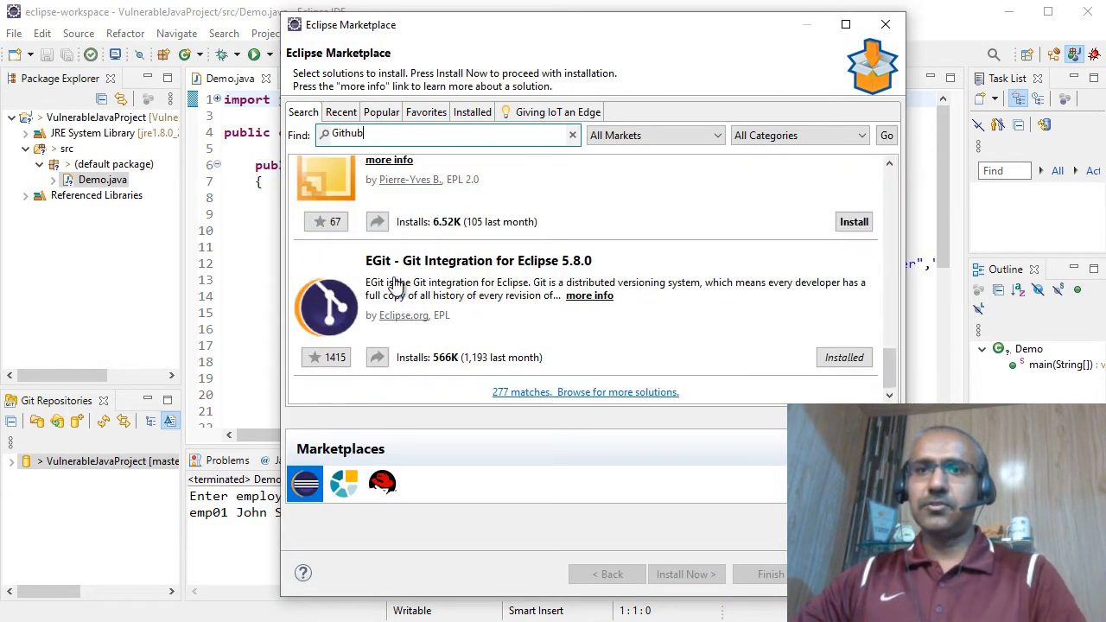
pyautogui.moveTo(424, 275)
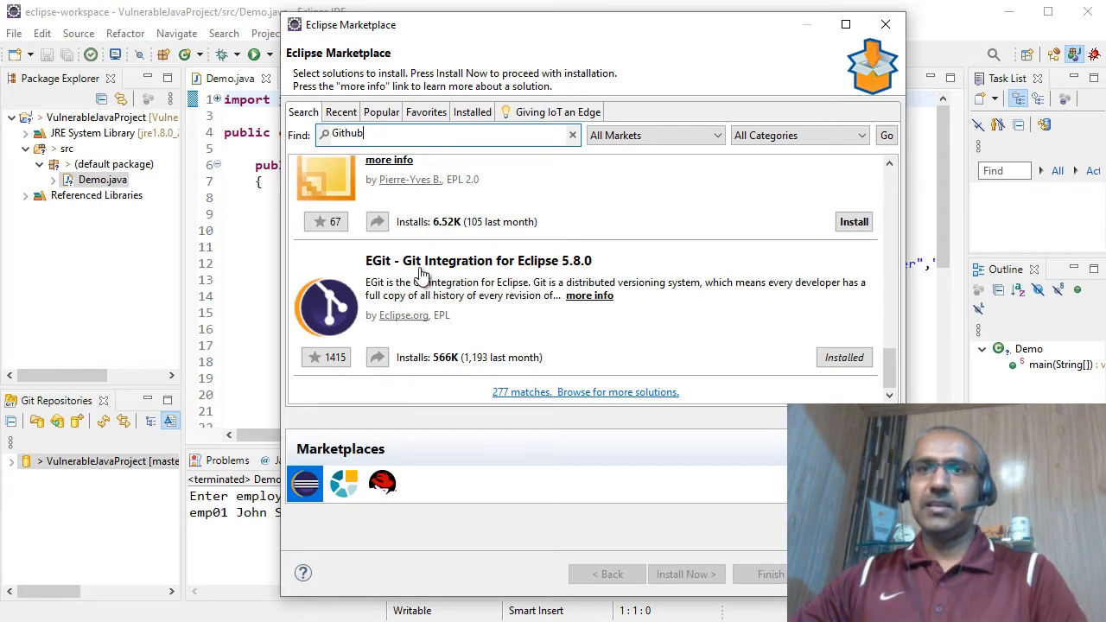
pyautogui.moveTo(465, 275)
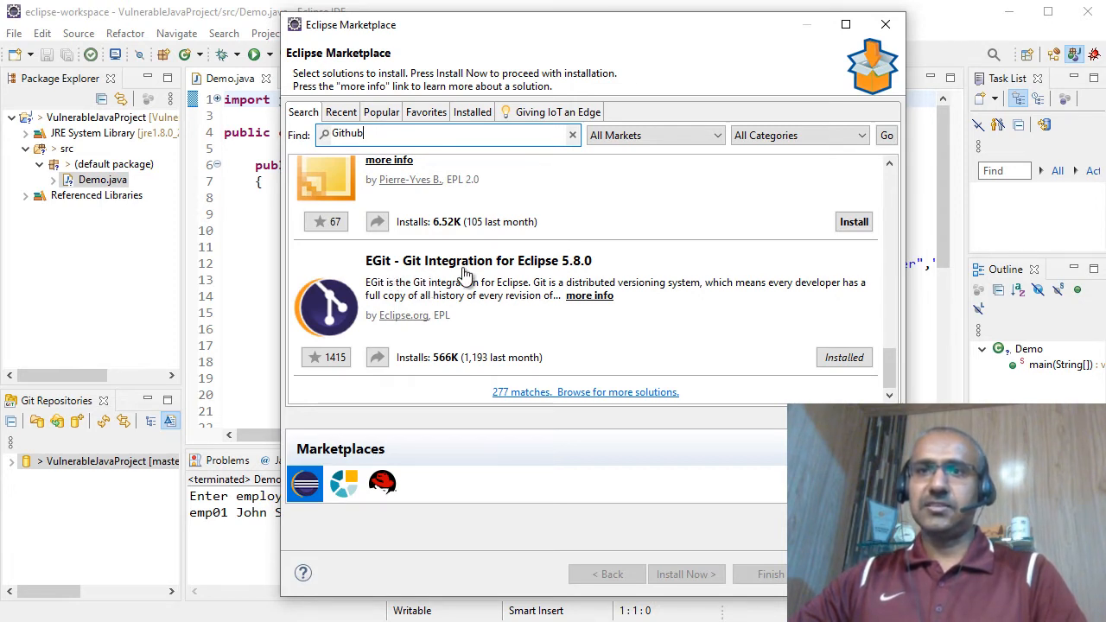
pyautogui.moveTo(646, 281)
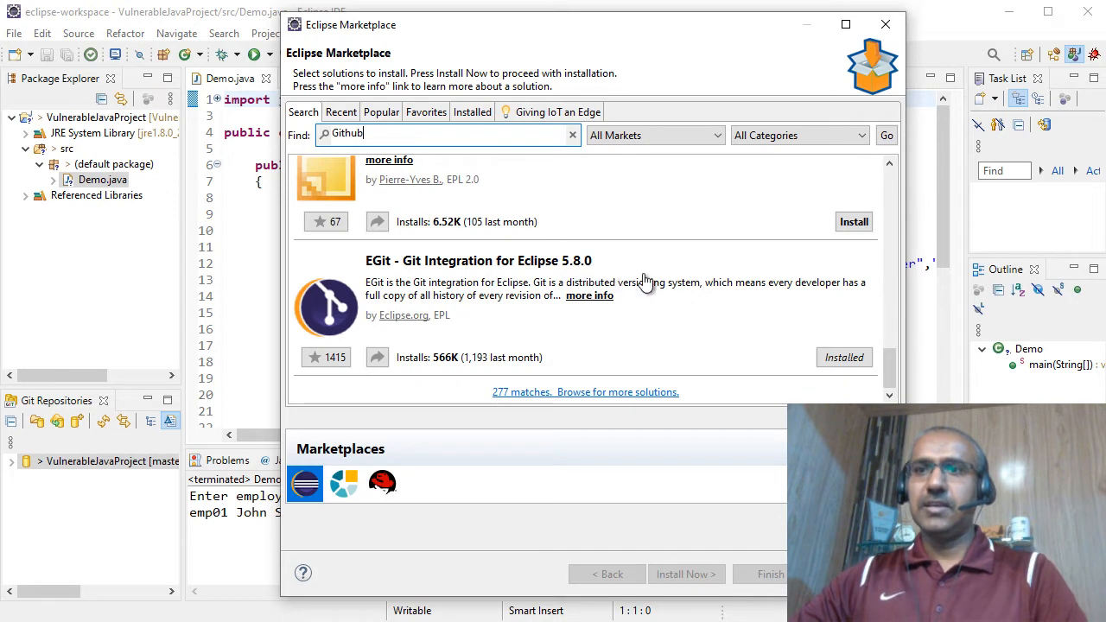
pyautogui.moveTo(814, 348)
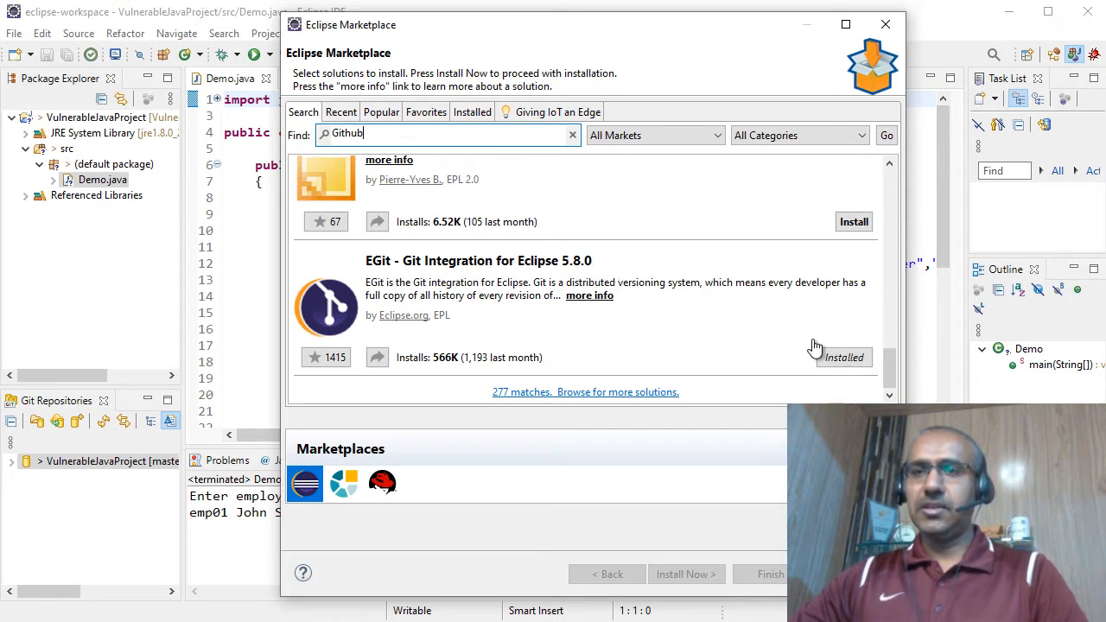
pyautogui.moveTo(668, 327)
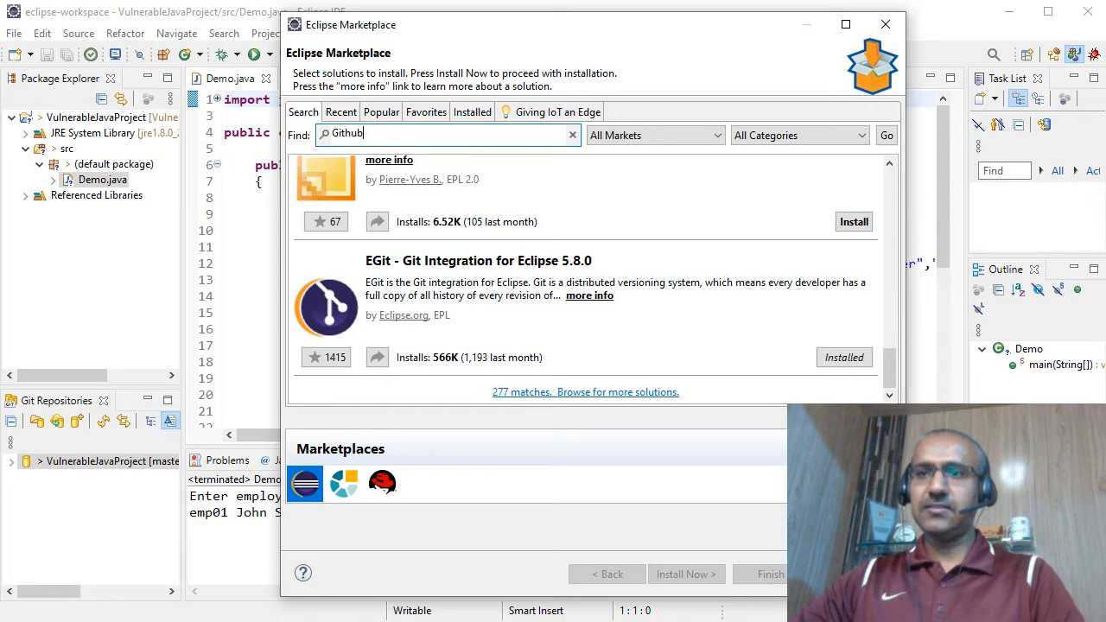
pyautogui.click(885, 24)
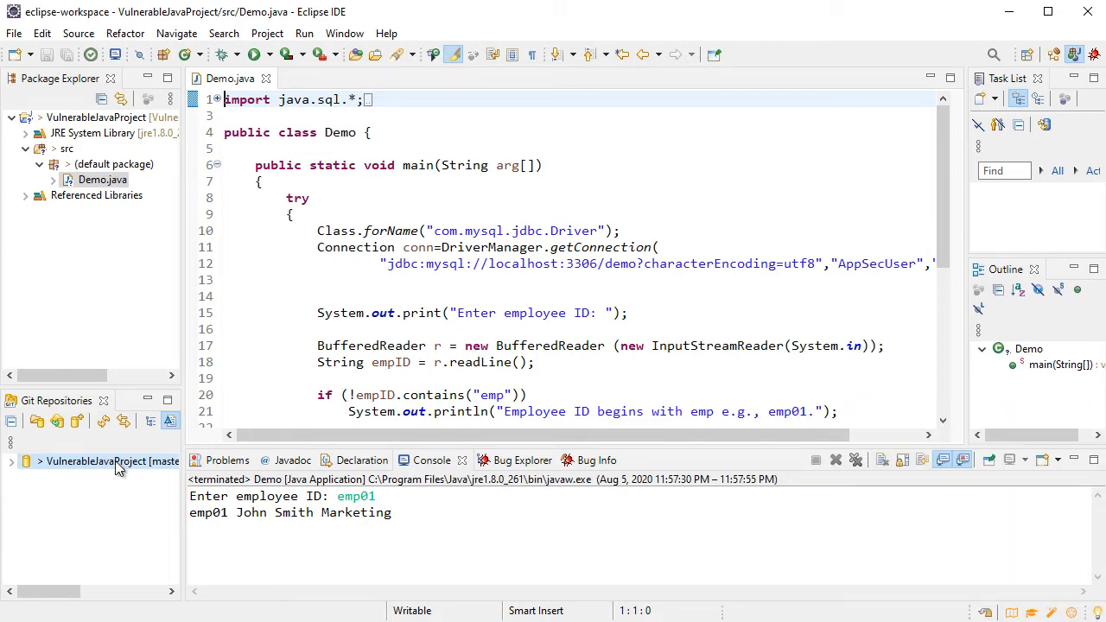
# - Stage all six changed project files in Git Staging
pyautogui.rightClick(112, 460)
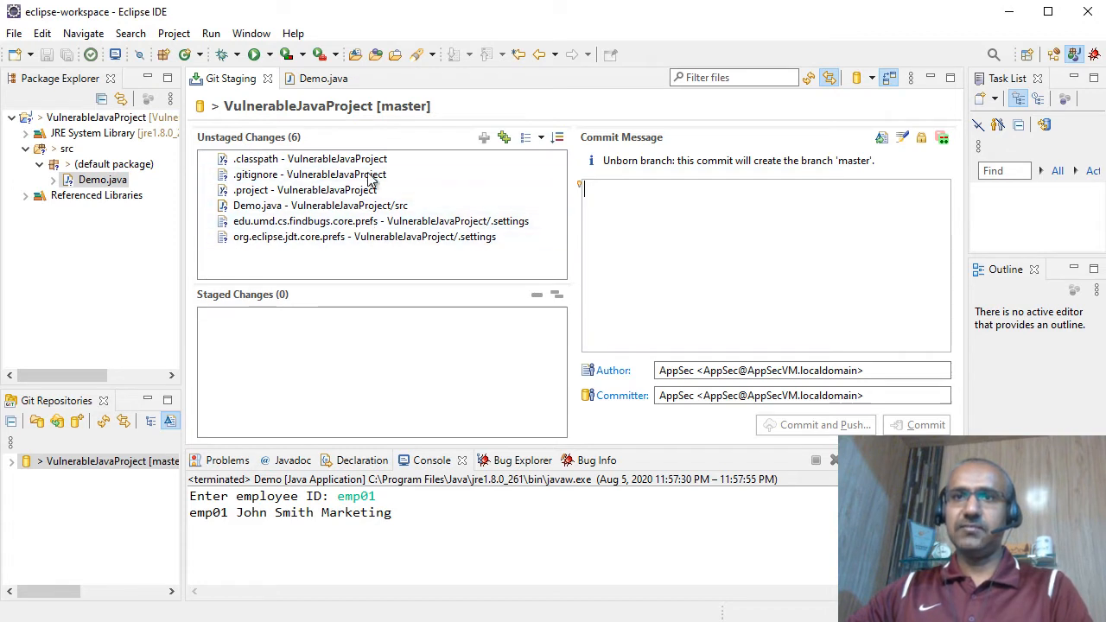
pyautogui.click(309, 158)
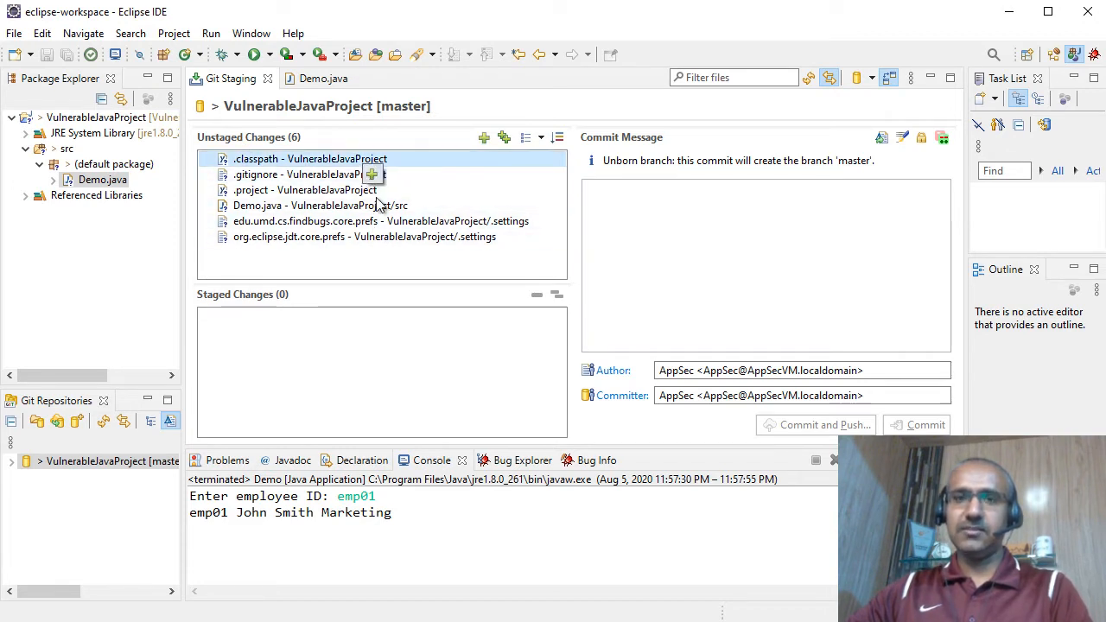
pyautogui.moveTo(388, 262)
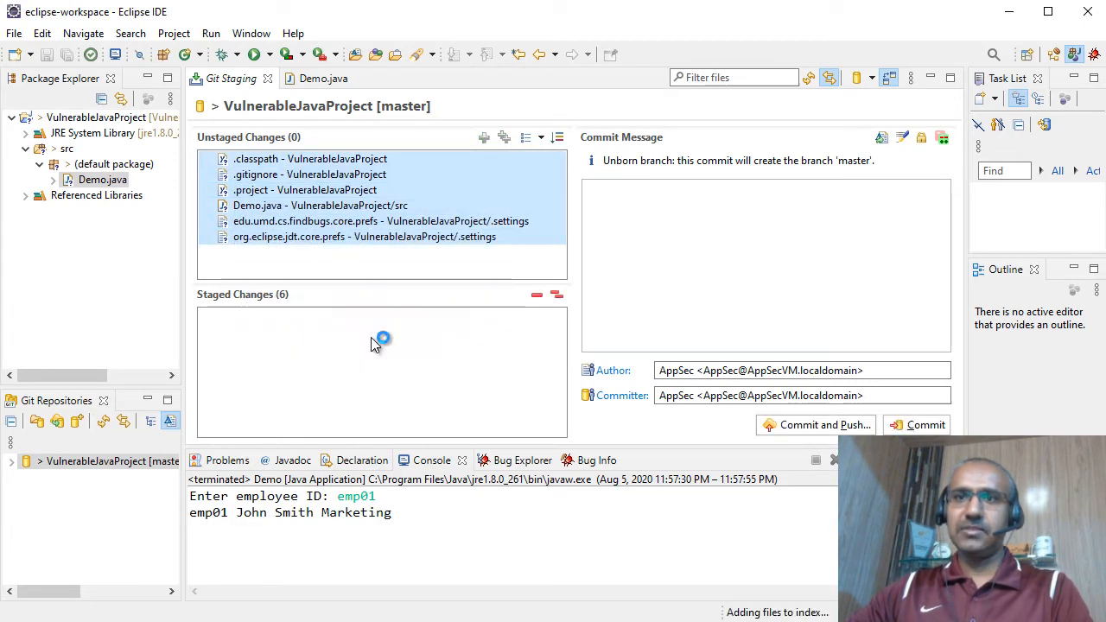
pyautogui.click(484, 137)
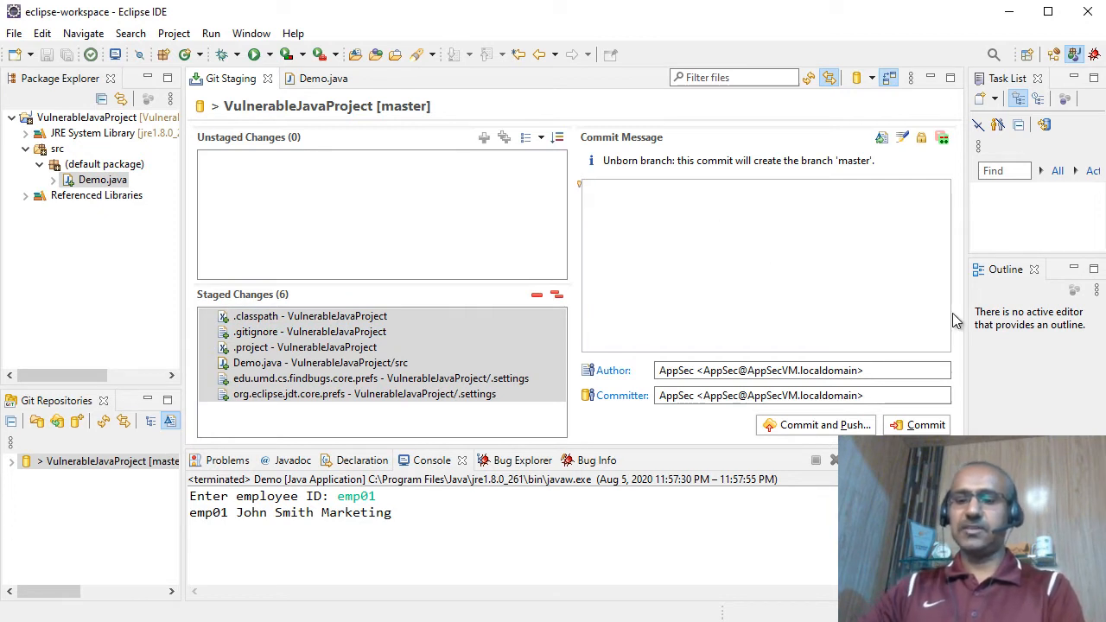
# - Commit with the message 'First version of Vulnerable Java Project.'
pyautogui.write('F')
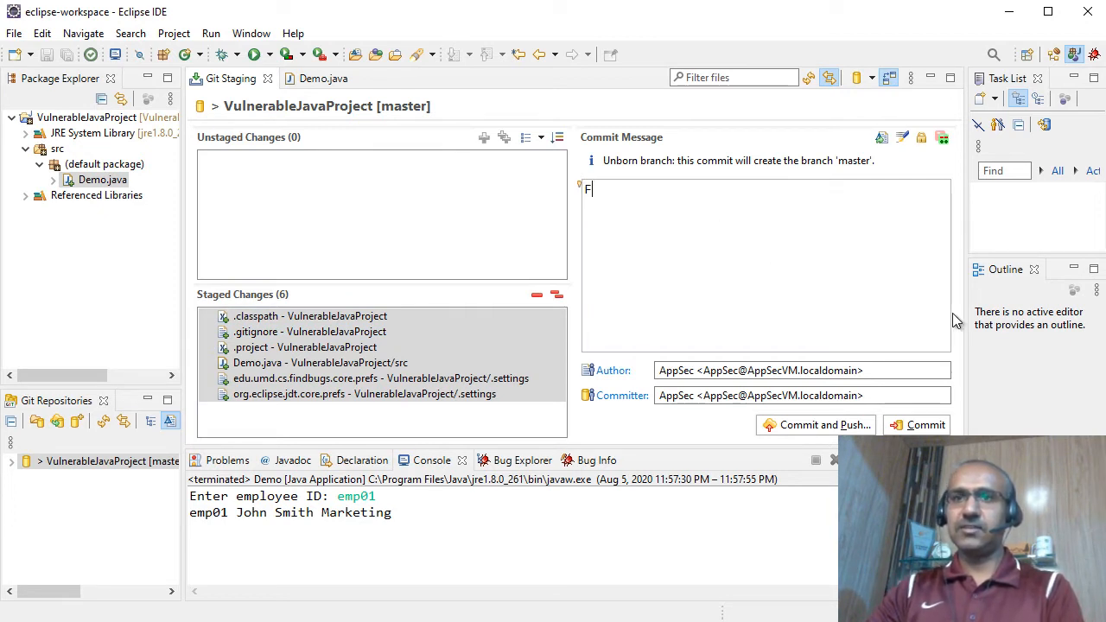
pyautogui.write('irst')
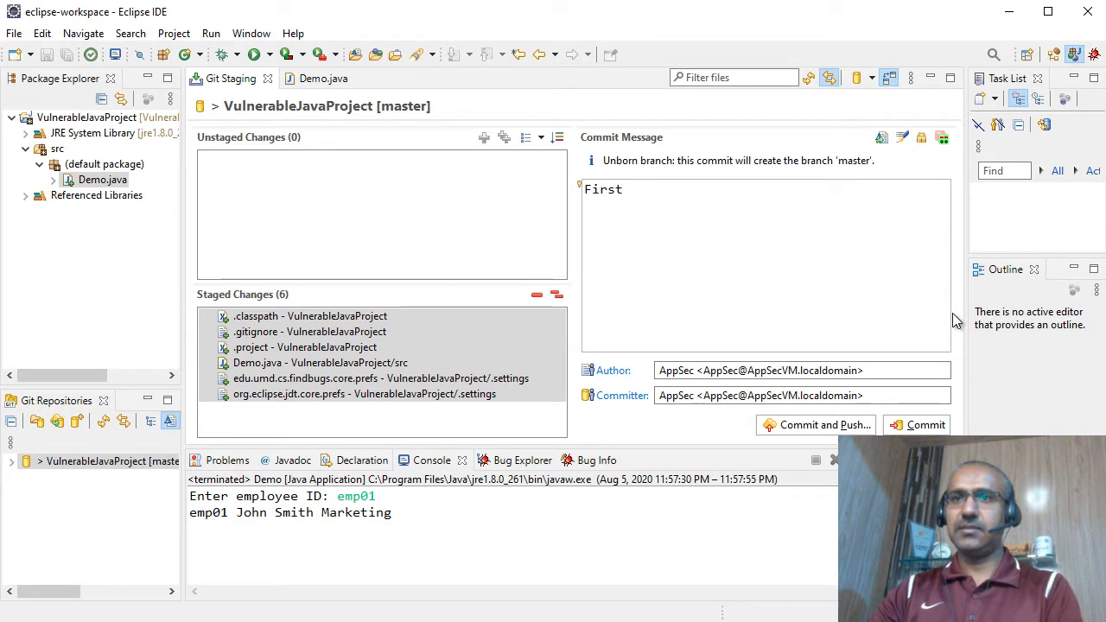
pyautogui.write('vers')
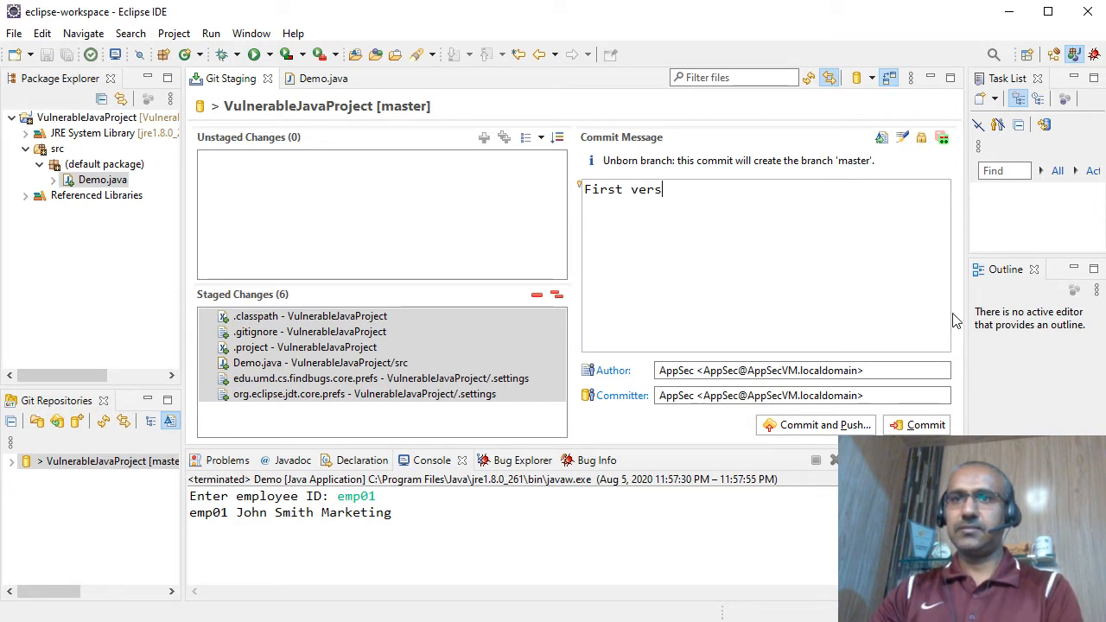
pyautogui.write('ion')
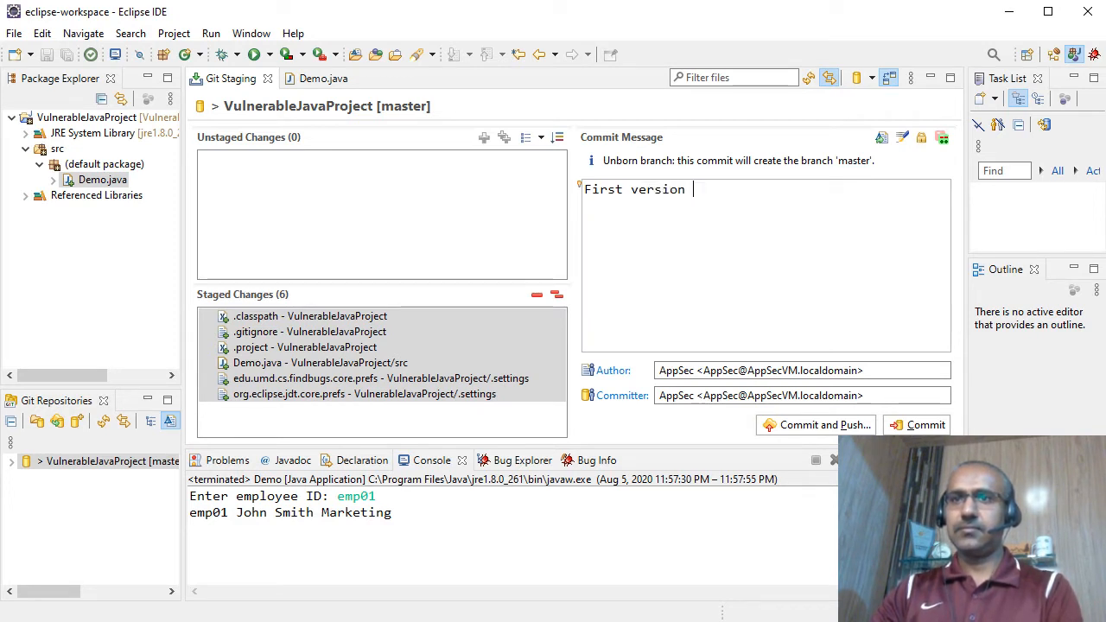
pyautogui.click(922, 424)
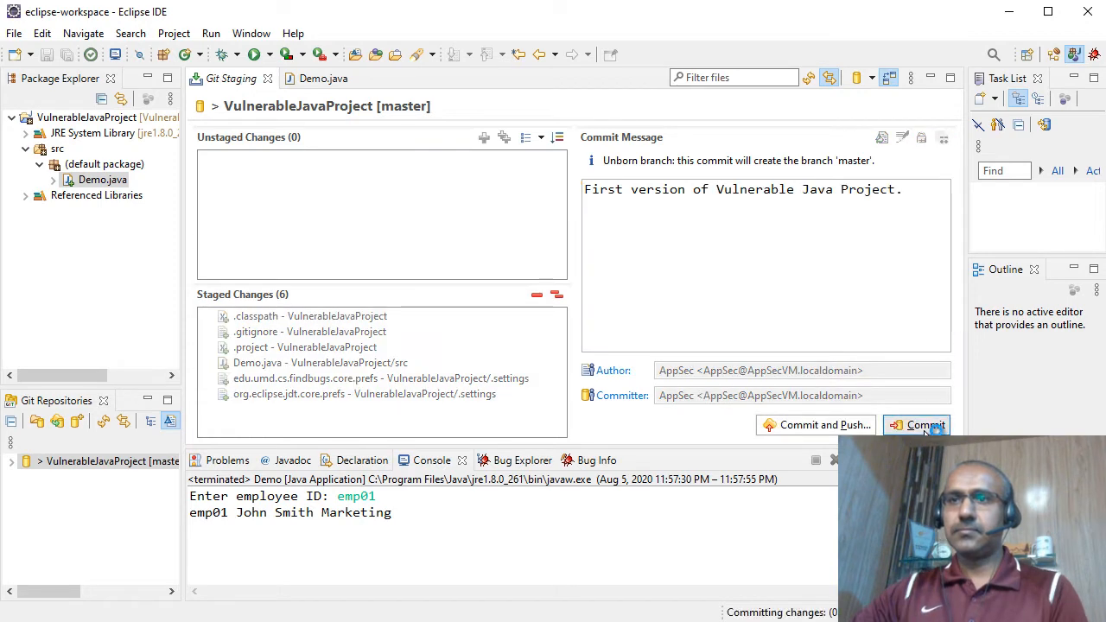
pyautogui.click(923, 424)
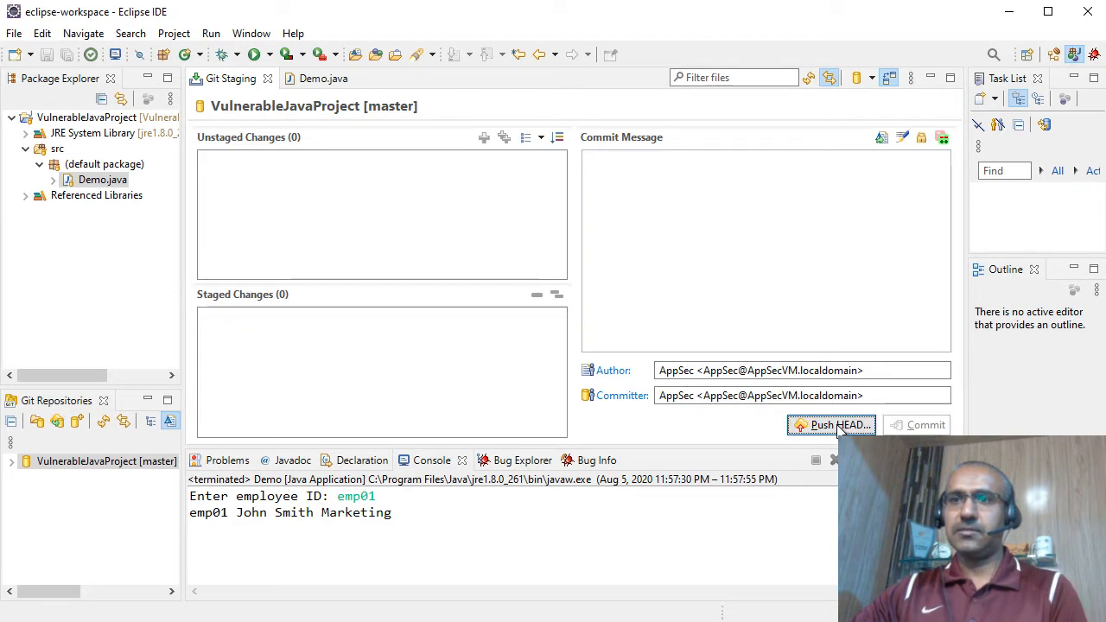
# - Begin pushing the commit and start a new repository on GitHub
pyautogui.click(831, 424)
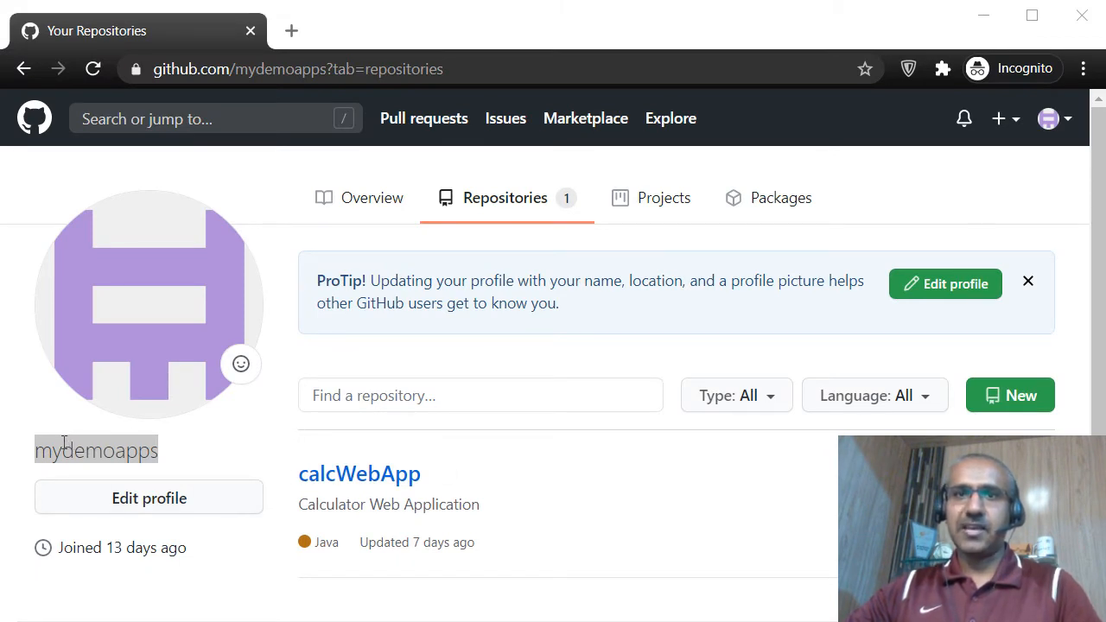
pyautogui.doubleClick(96, 449)
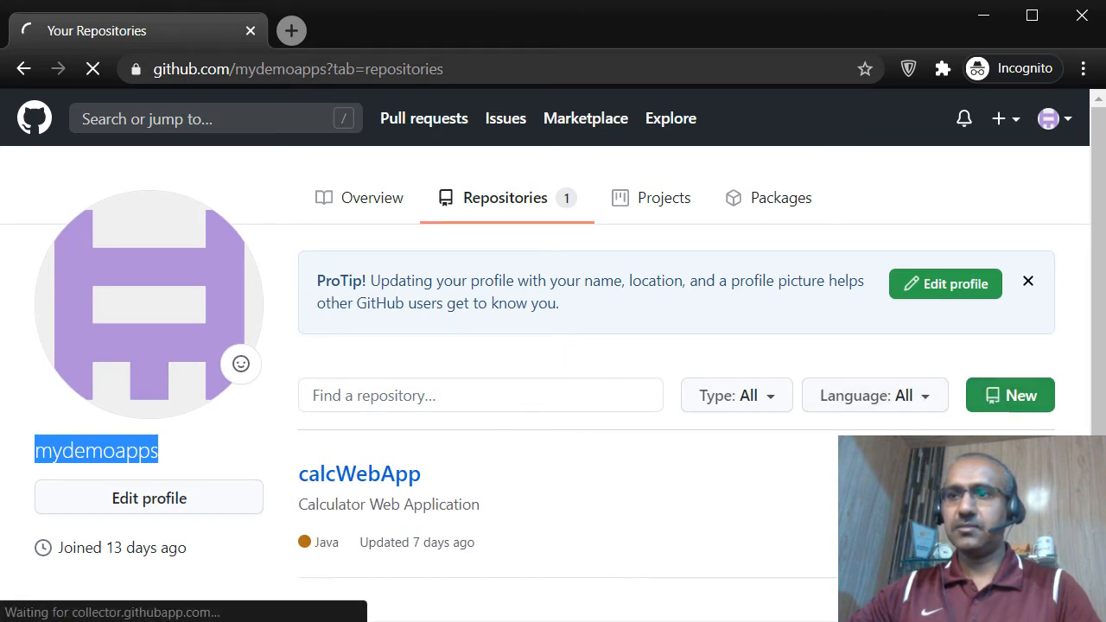
pyautogui.click(1009, 395)
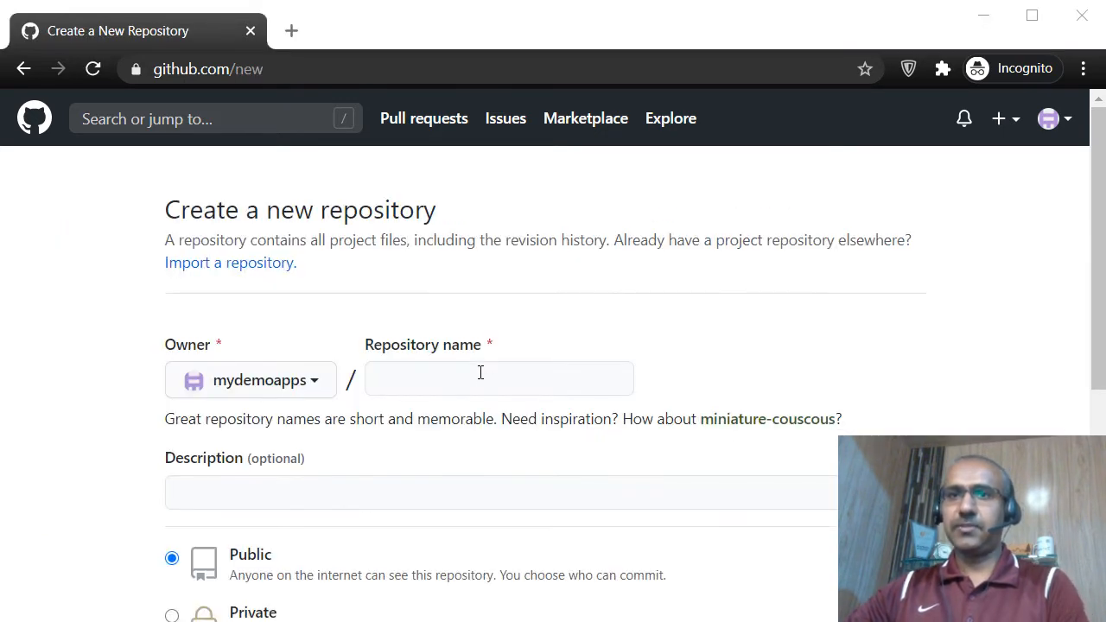
# - Name the repository VulnerableJavaProject, add the SpotBugs demo description, and create it
pyautogui.click(499, 378)
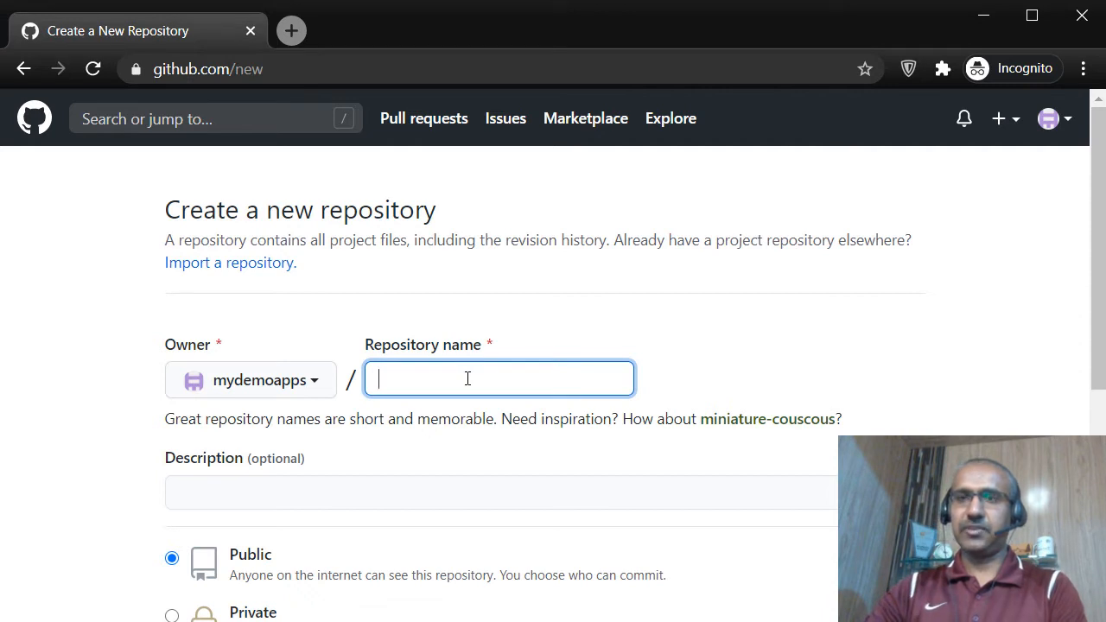
pyautogui.write('V')
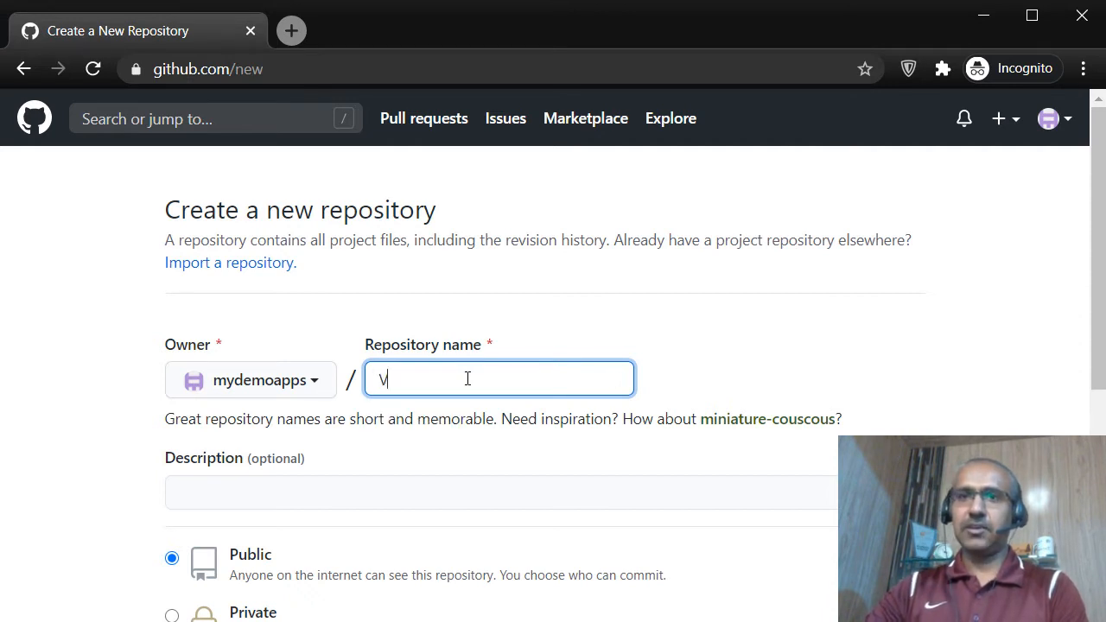
pyautogui.write('ul')
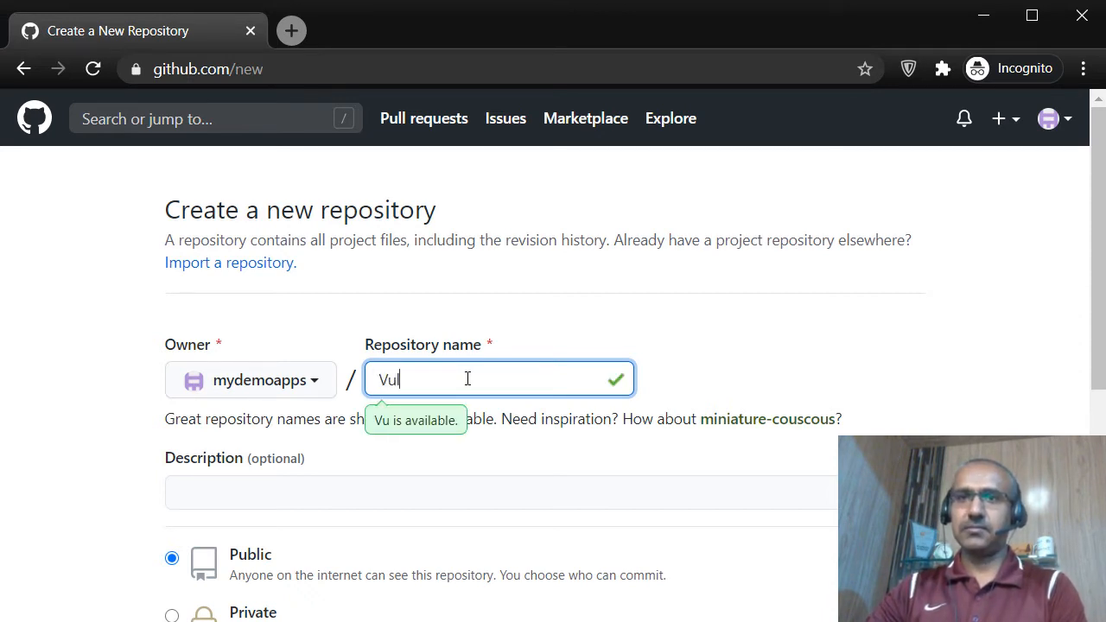
pyautogui.write('nerableJavaProject')
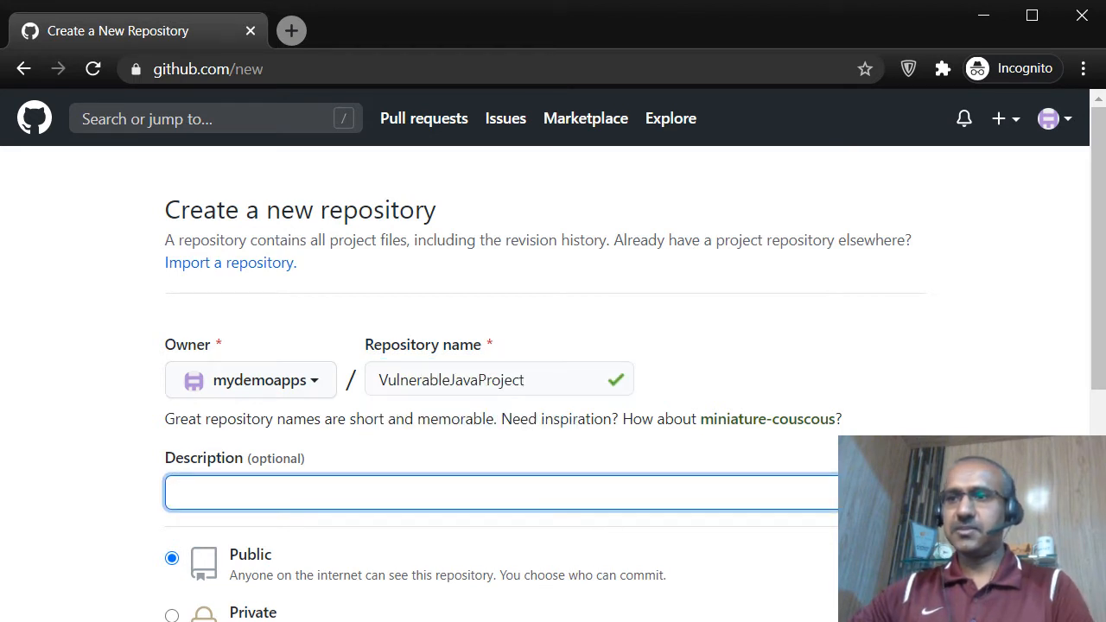
pyautogui.write('This repository contains vulnerable Java code to demonstrate SpotBugs plugin in Eclipse.')
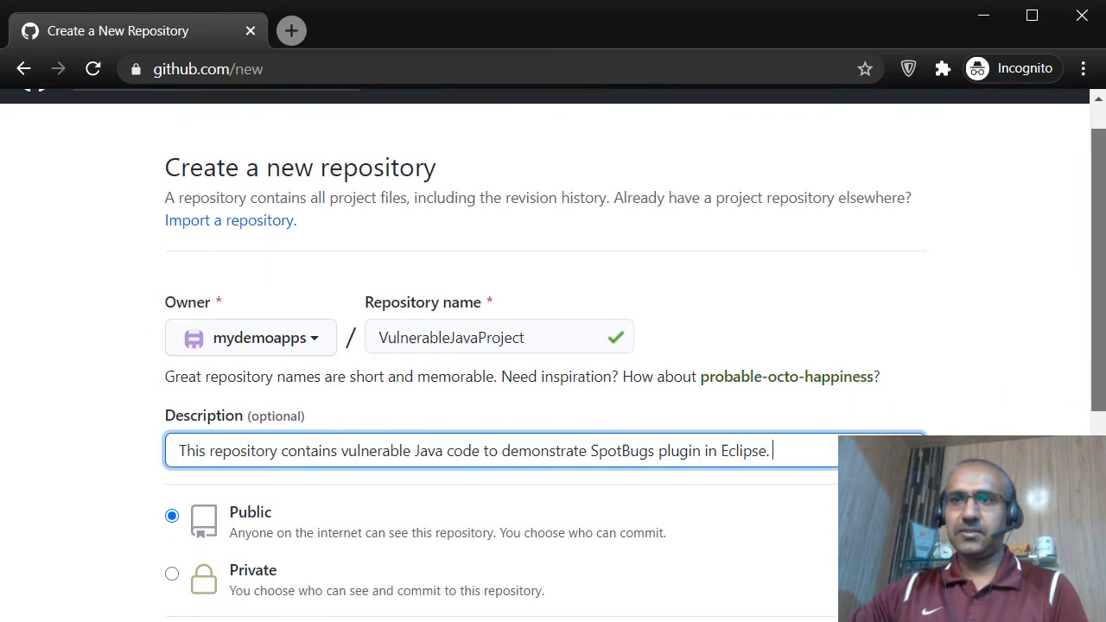
pyautogui.scroll(-3)
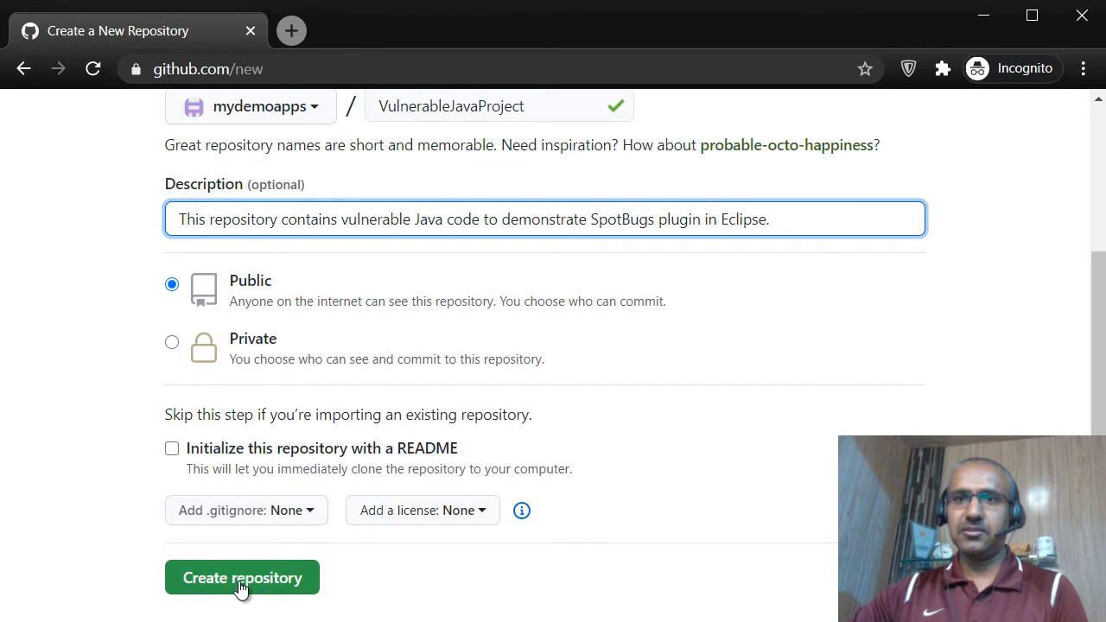
pyautogui.click(242, 577)
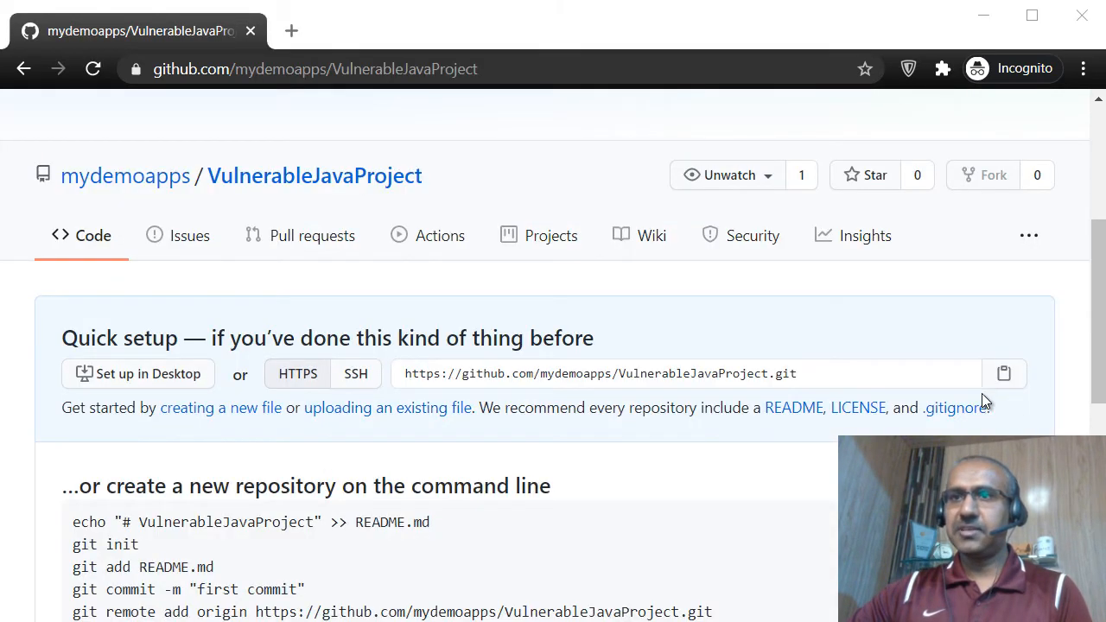
# - Enter the GitHub repository URI, preview the result, and push master as a new branch
pyautogui.rightClick(600, 373)
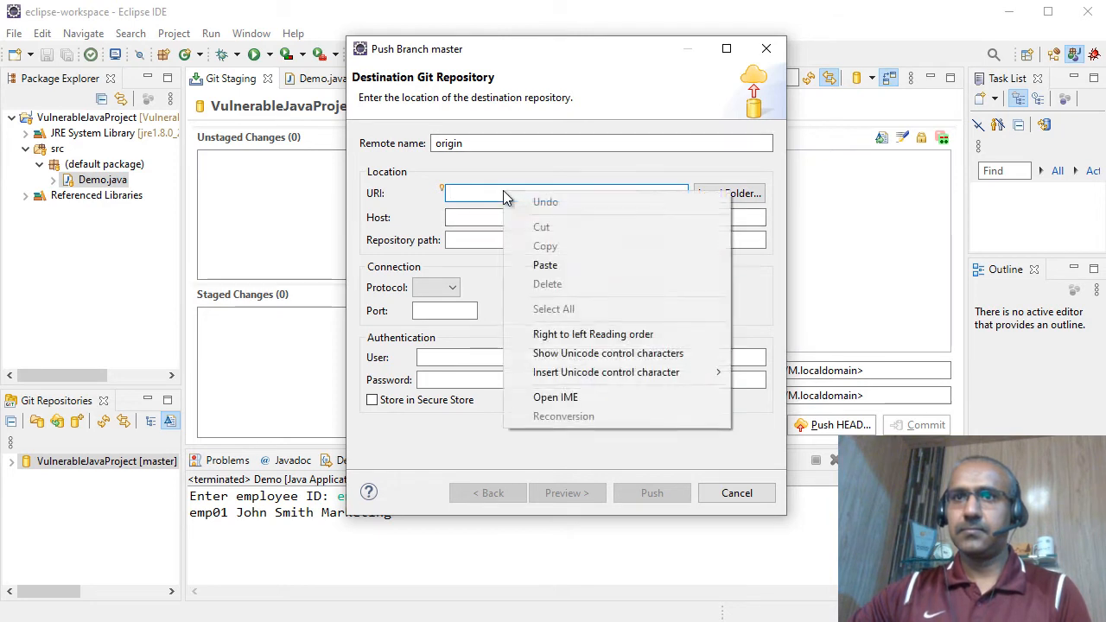
pyautogui.click(545, 265)
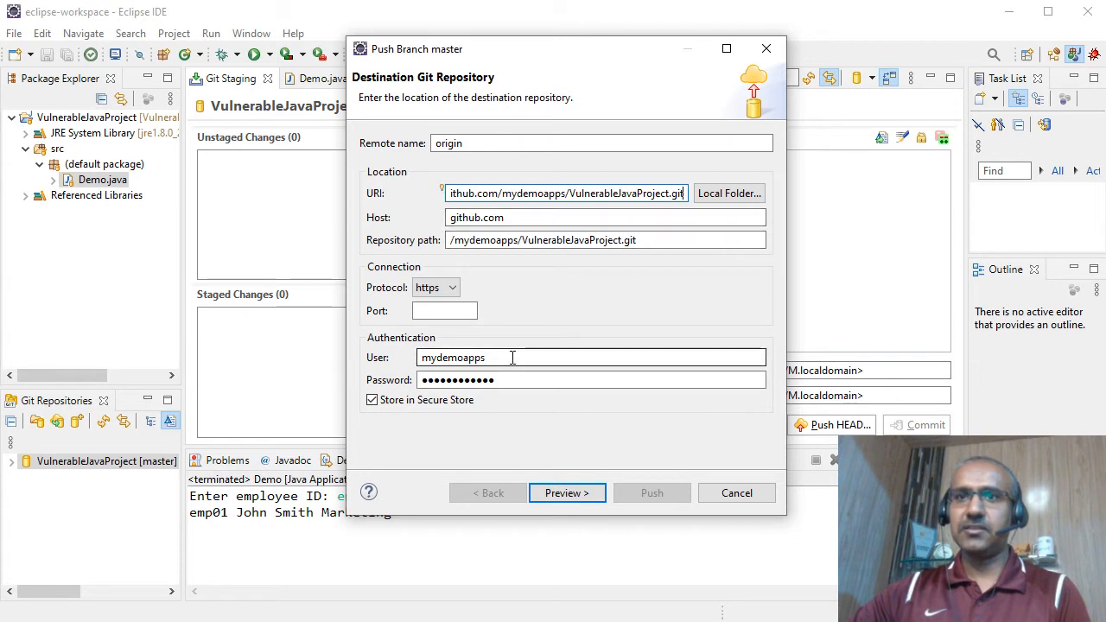
pyautogui.moveTo(513, 373)
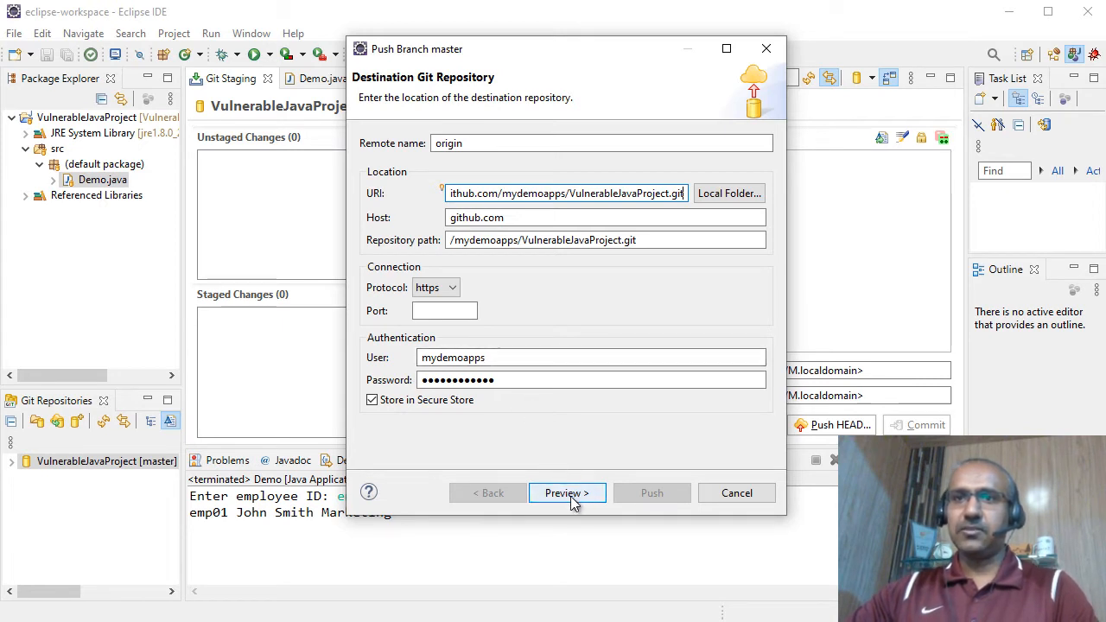
pyautogui.click(567, 493)
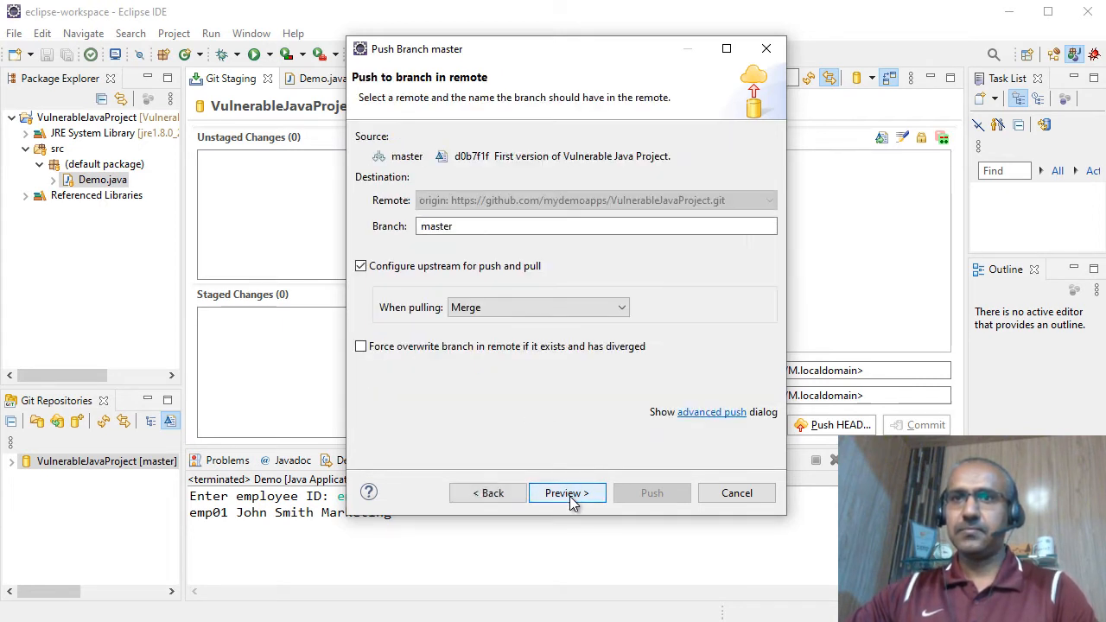
pyautogui.moveTo(567, 492)
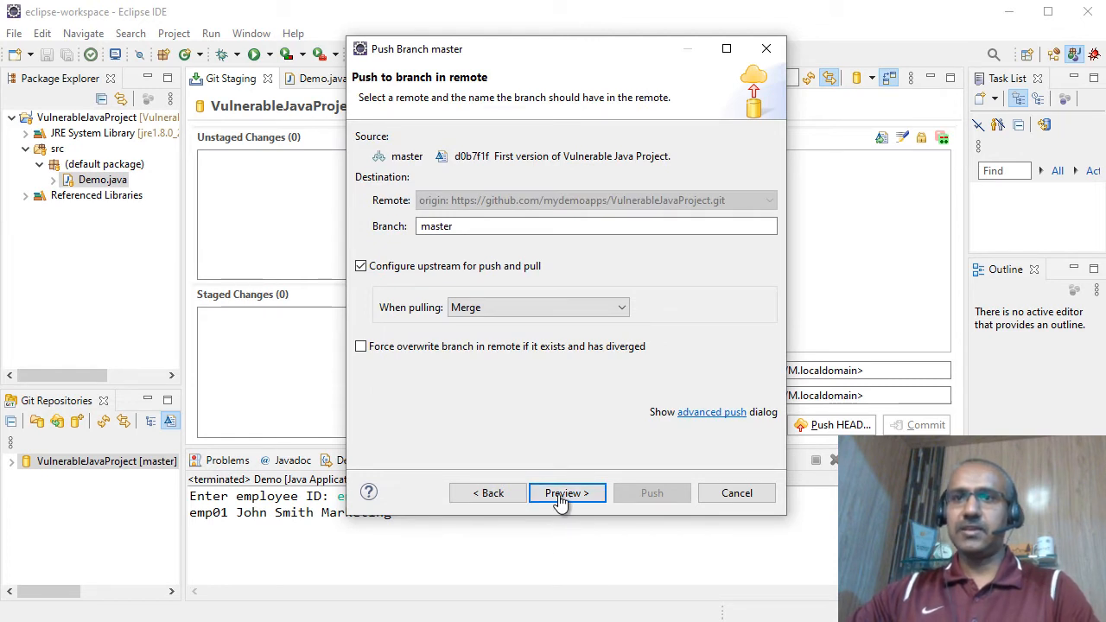
pyautogui.click(567, 493)
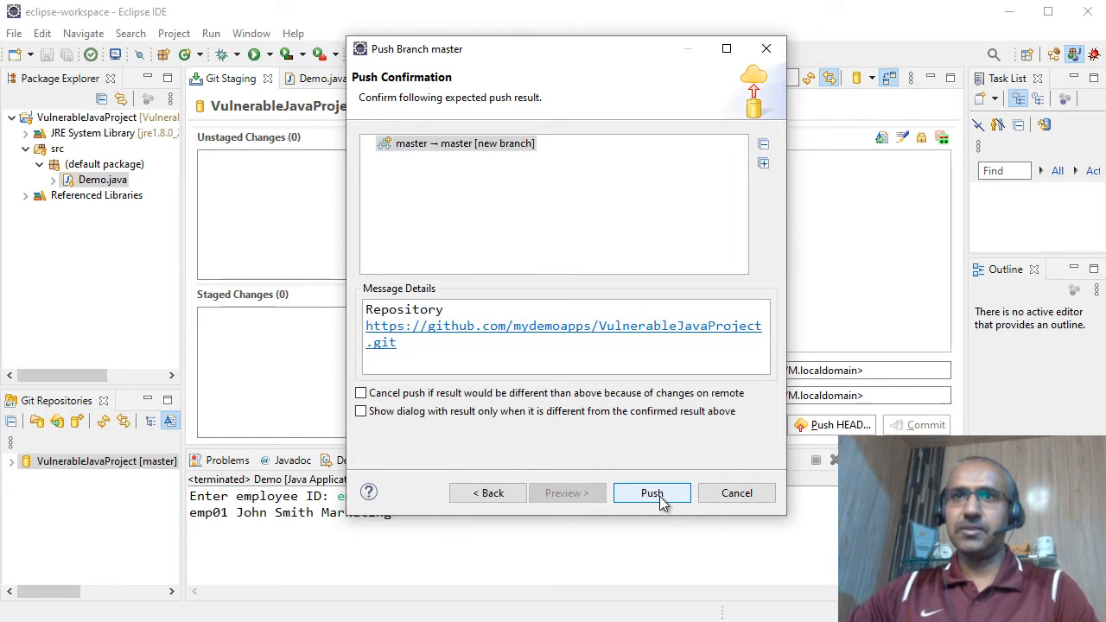
pyautogui.click(652, 492)
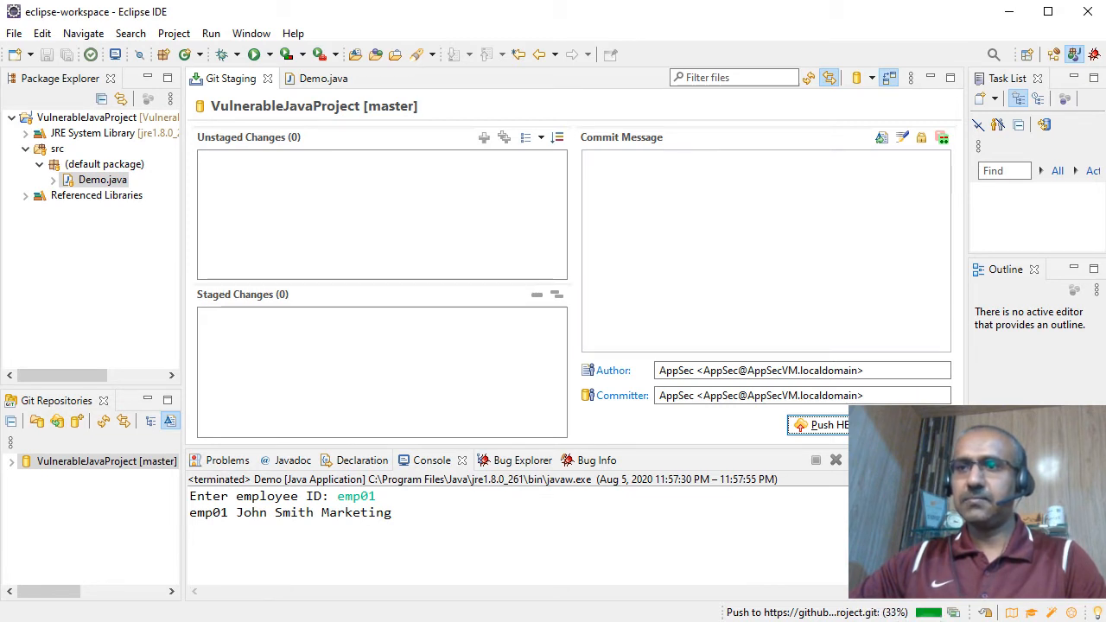
pyautogui.click(825, 424)
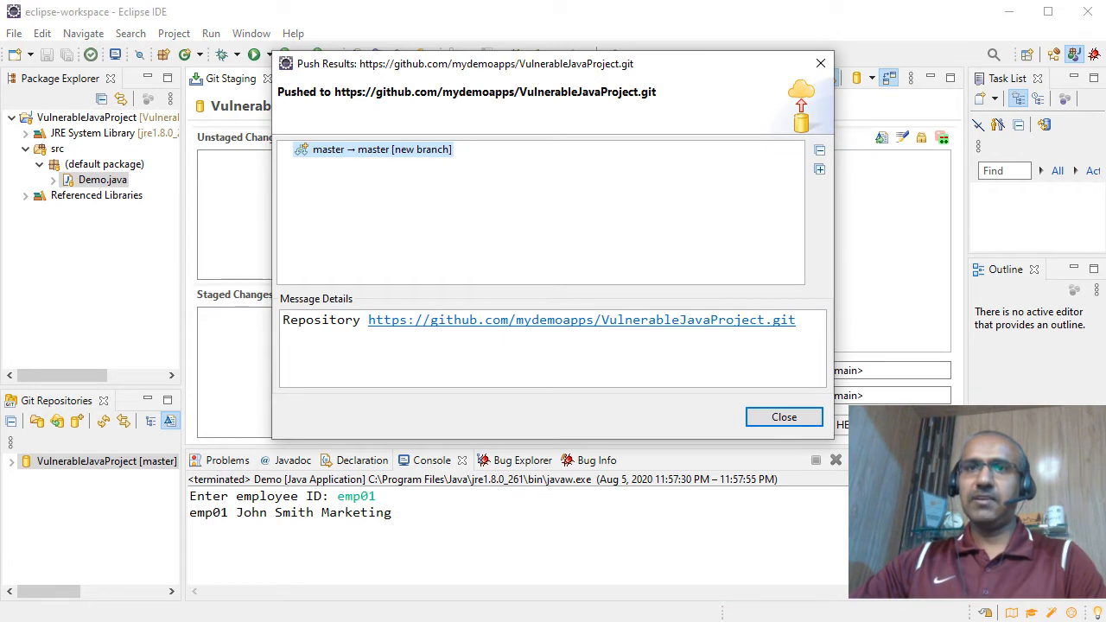
pyautogui.moveTo(552, 255)
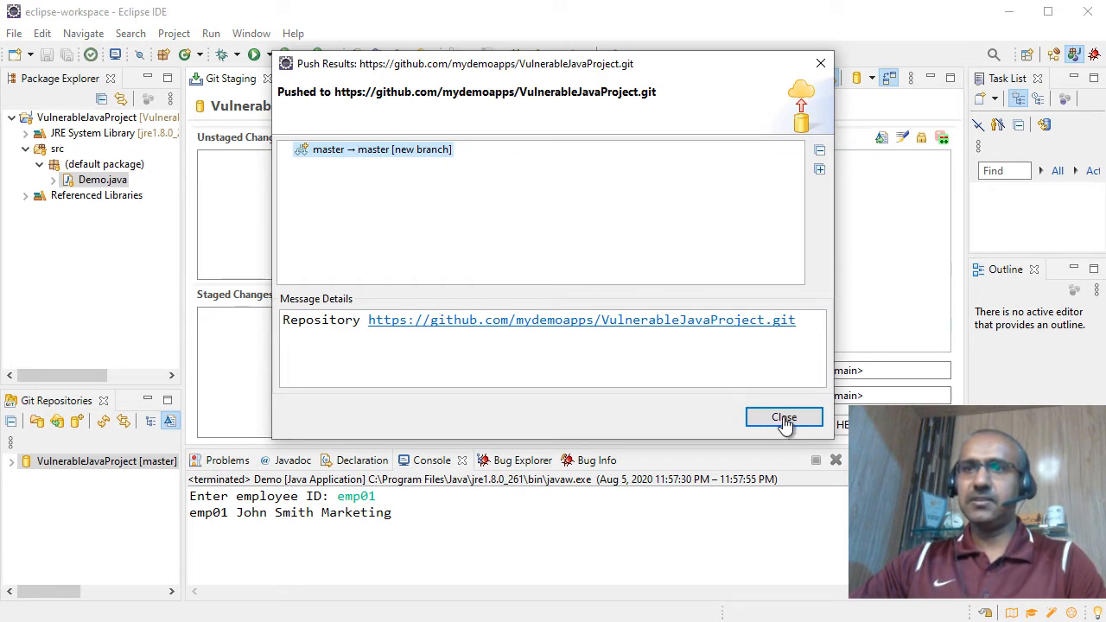
# - Close the Push Results dialog
pyautogui.click(783, 417)
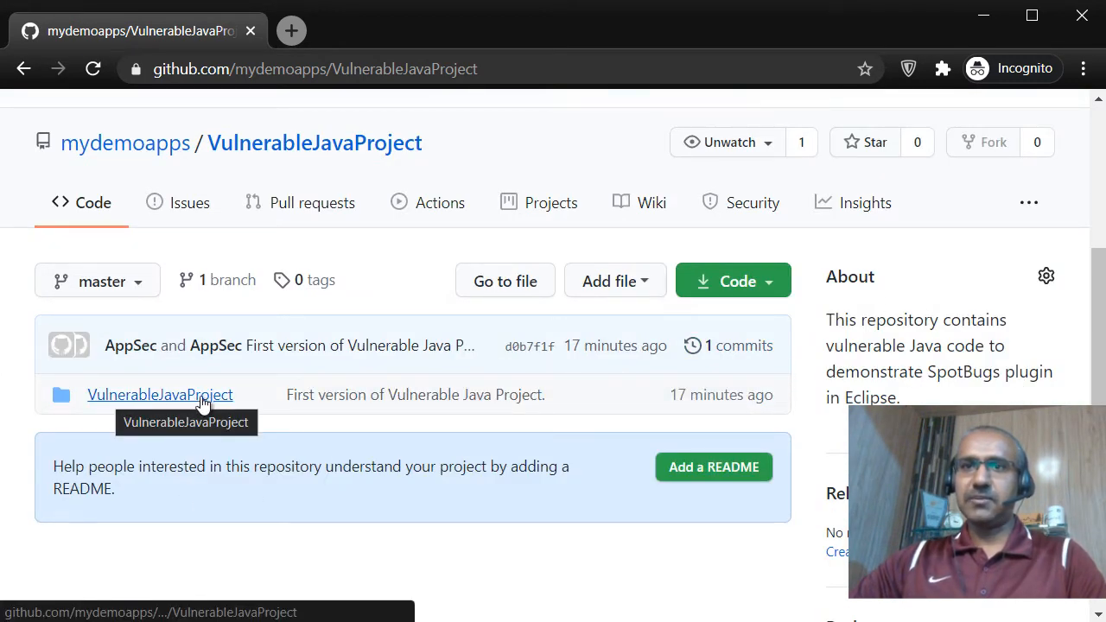
pyautogui.moveTo(302, 402)
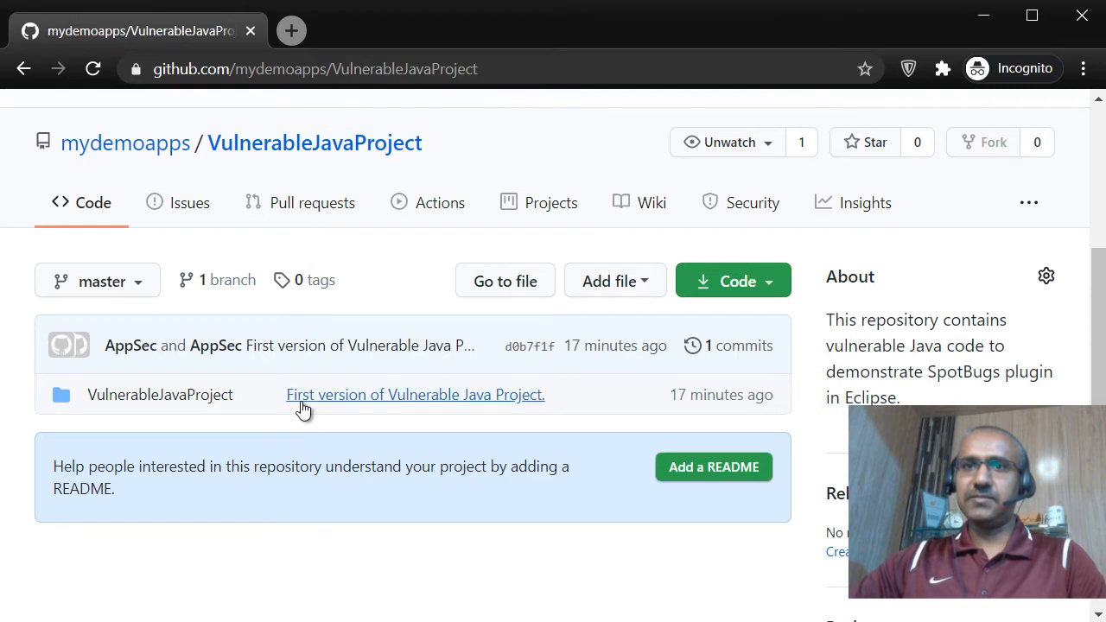
pyautogui.moveTo(501, 406)
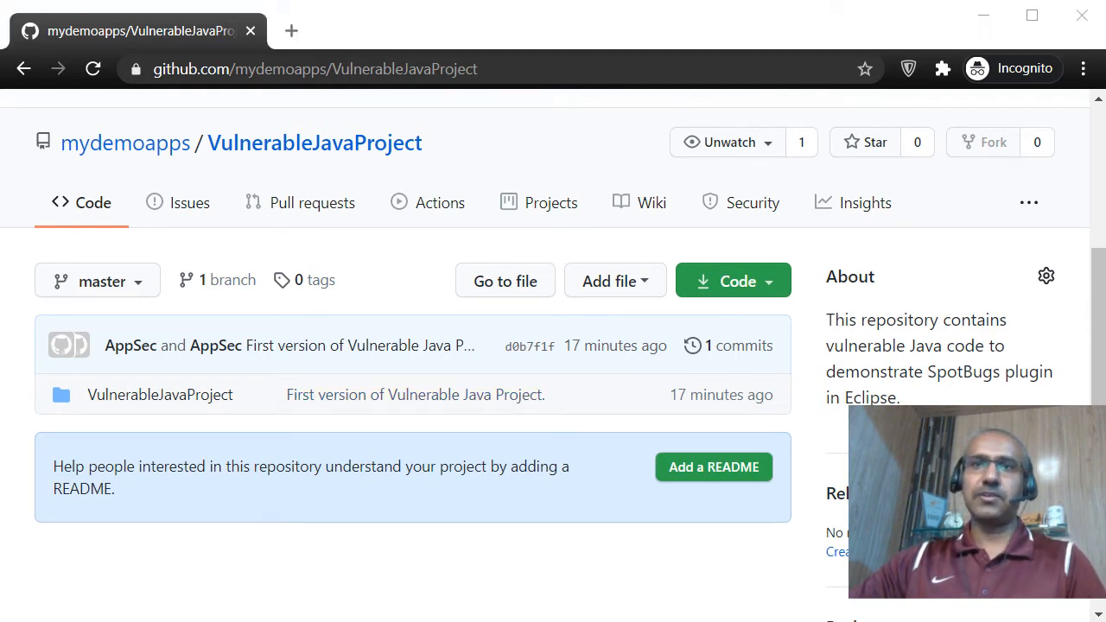
pyautogui.click(313, 69)
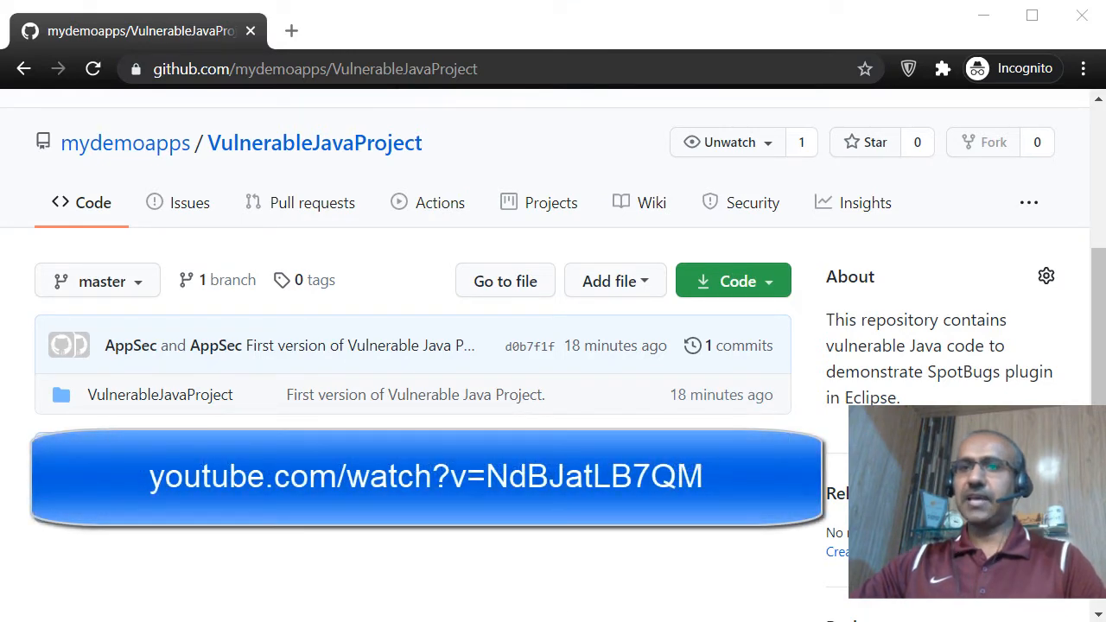
pyautogui.moveTo(536, 577)
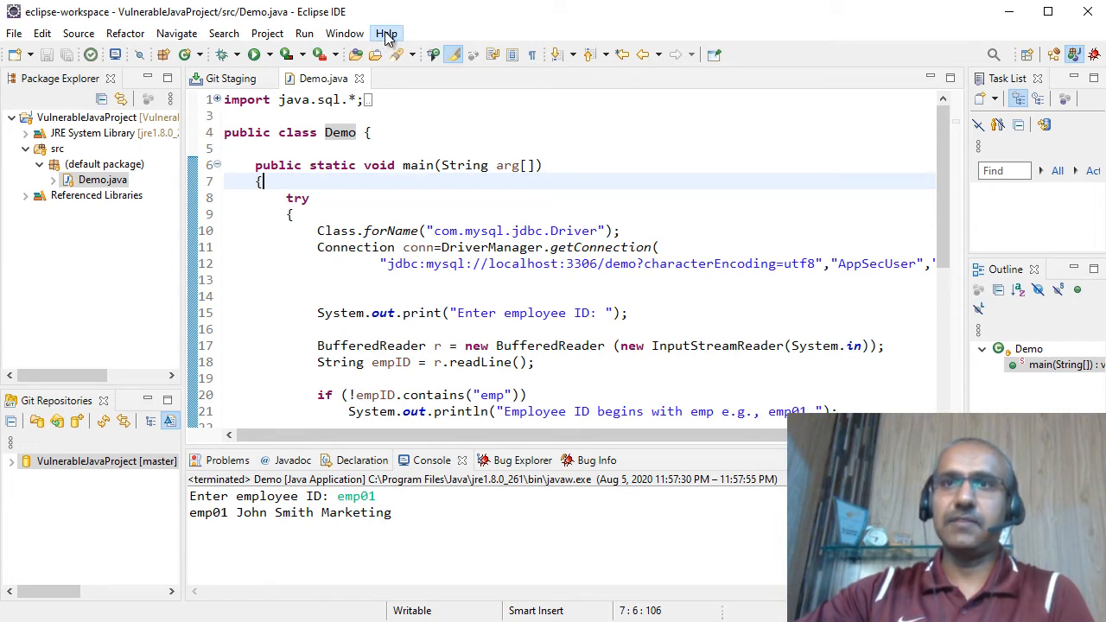
# - Search Eclipse Marketplace for Spotbugs, see it installed, and show Bug Explorer
pyautogui.click(387, 33)
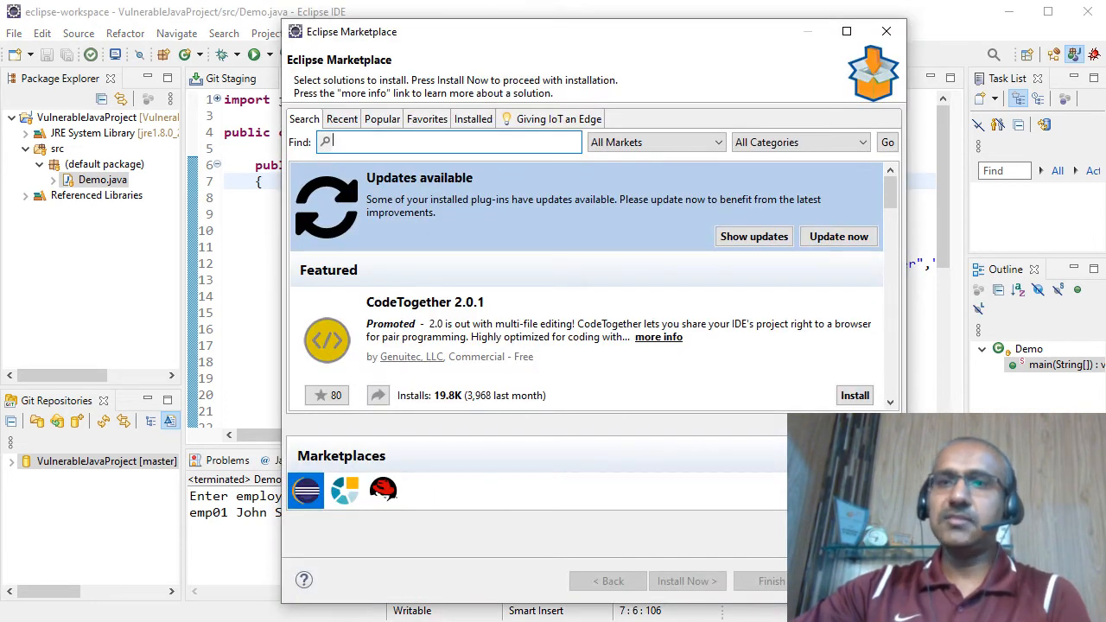
pyautogui.write('Spotbugs')
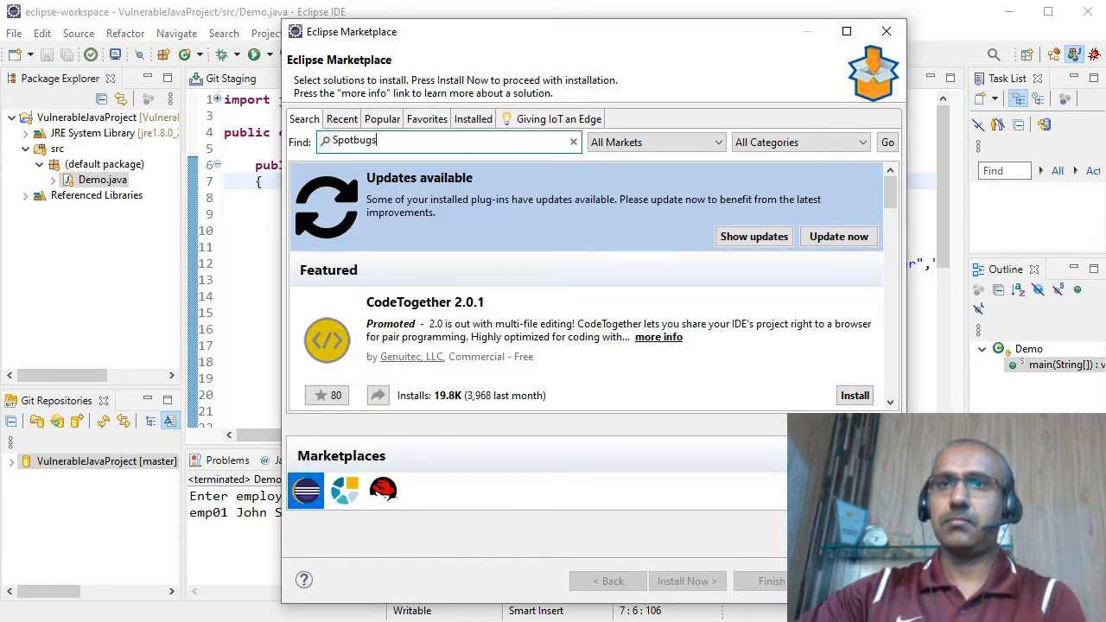
pyautogui.click(886, 142)
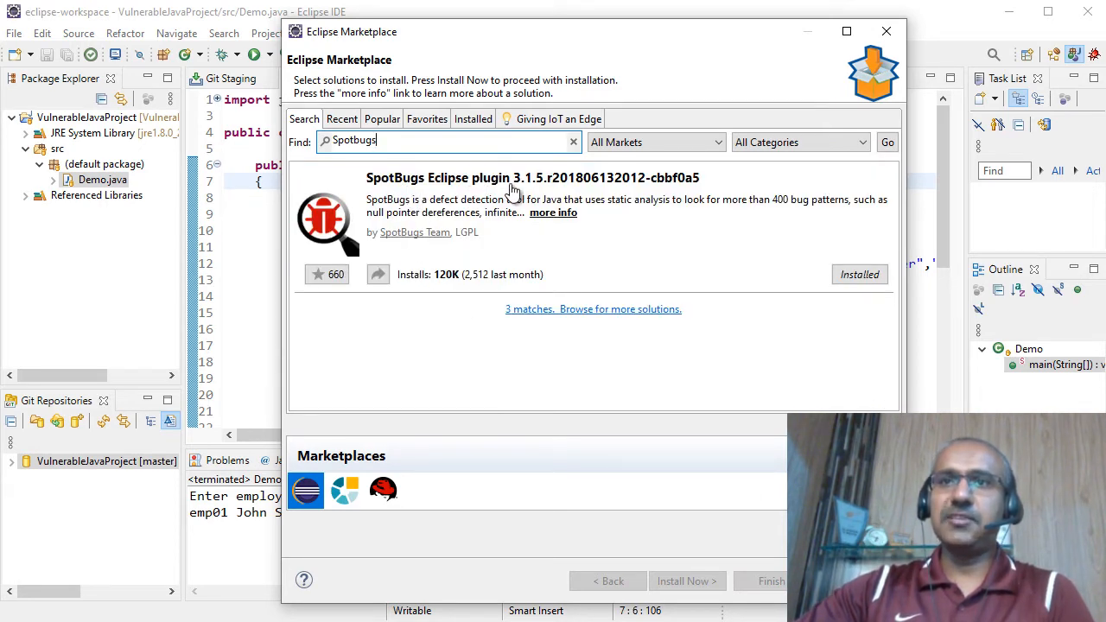
pyautogui.moveTo(625, 222)
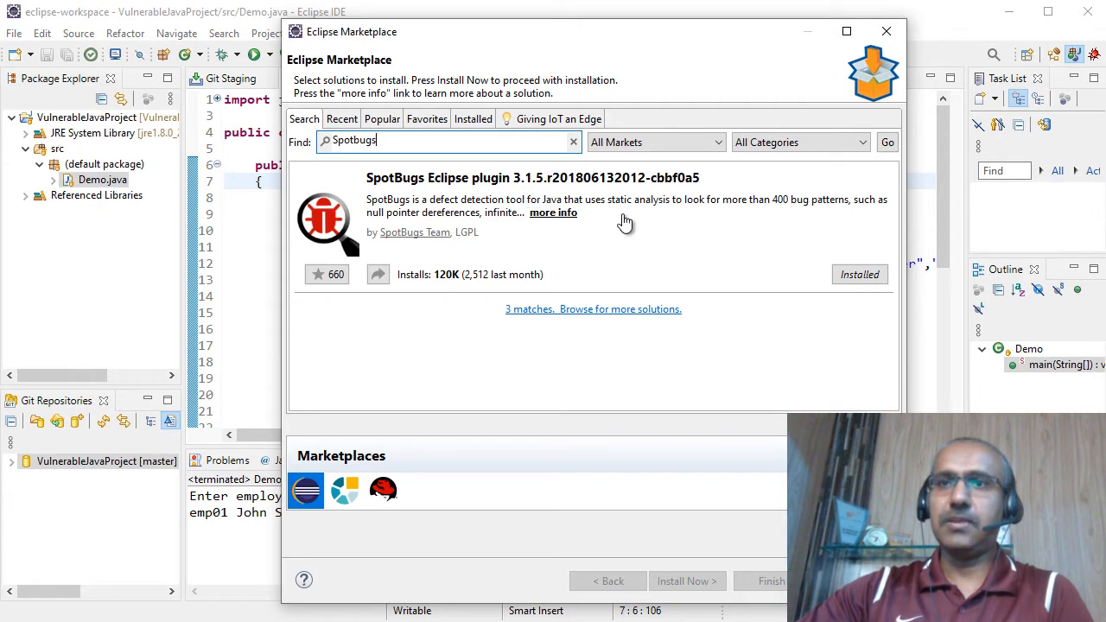
pyautogui.moveTo(860, 285)
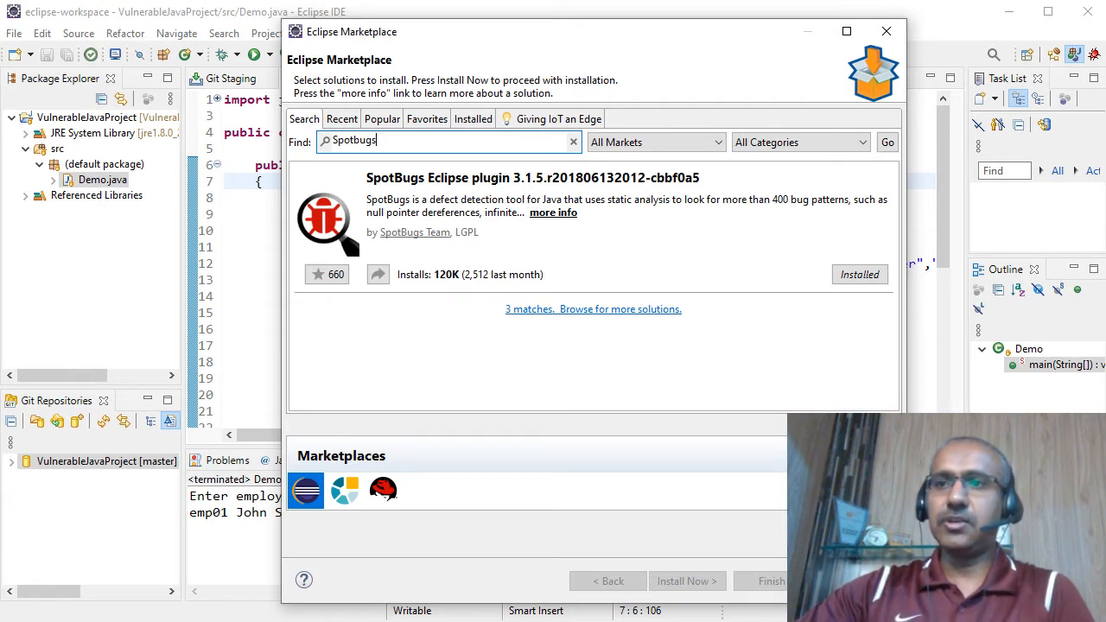
pyautogui.click(886, 32)
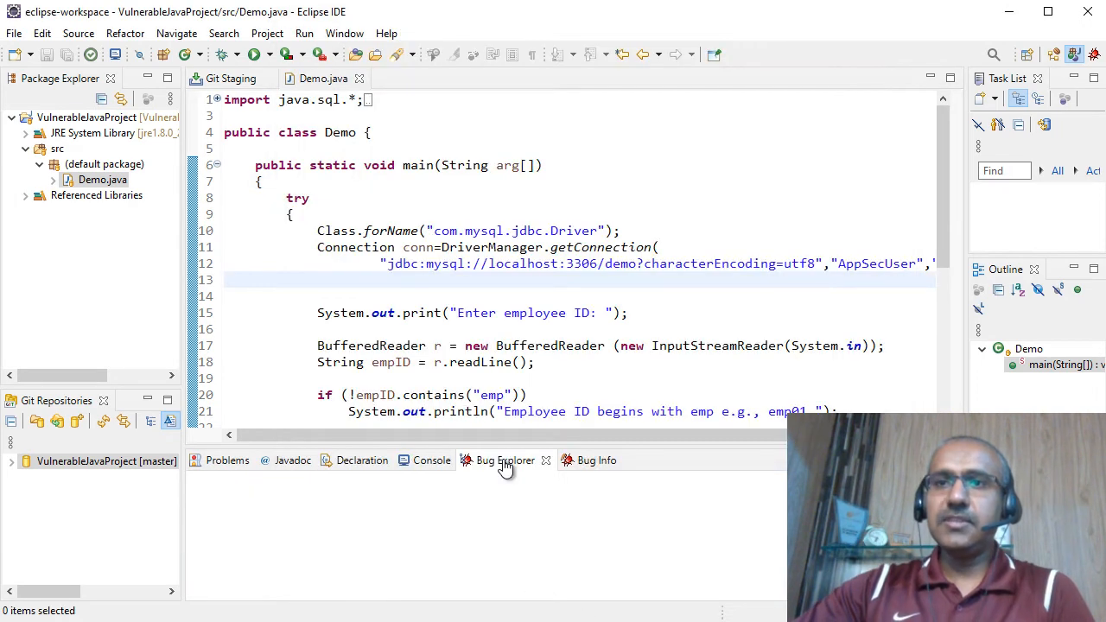
pyautogui.moveTo(596, 467)
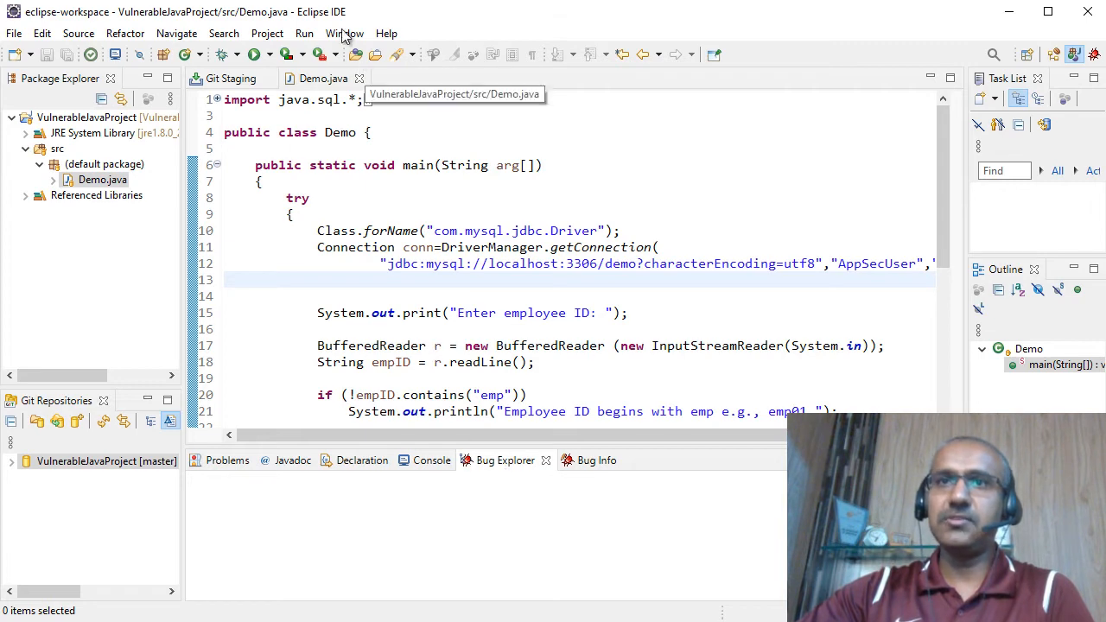
pyautogui.click(344, 33)
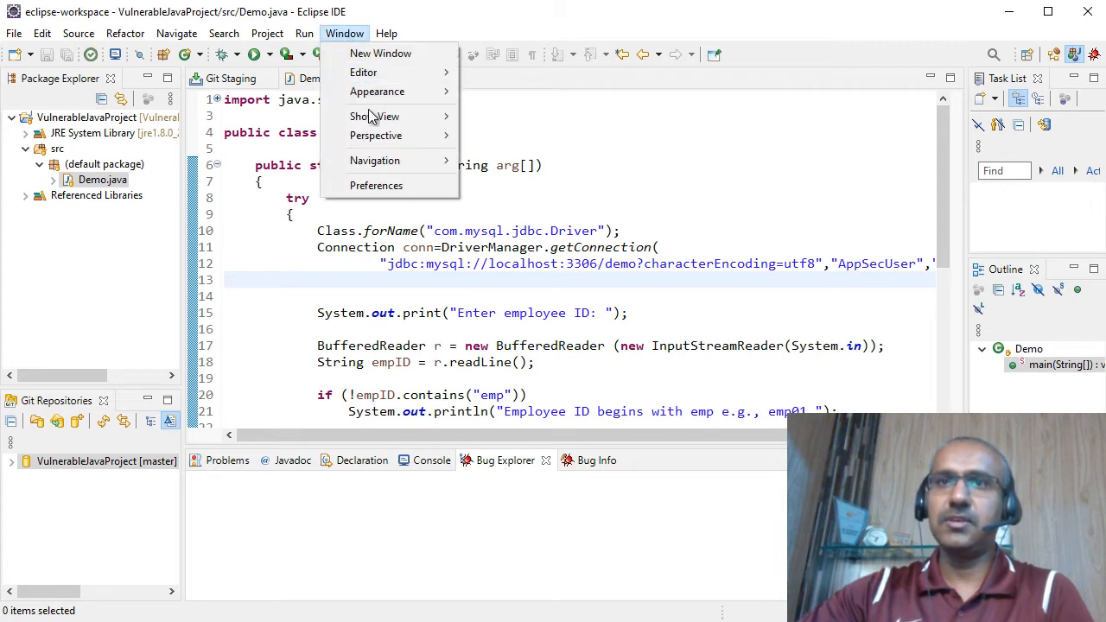
pyautogui.click(375, 115)
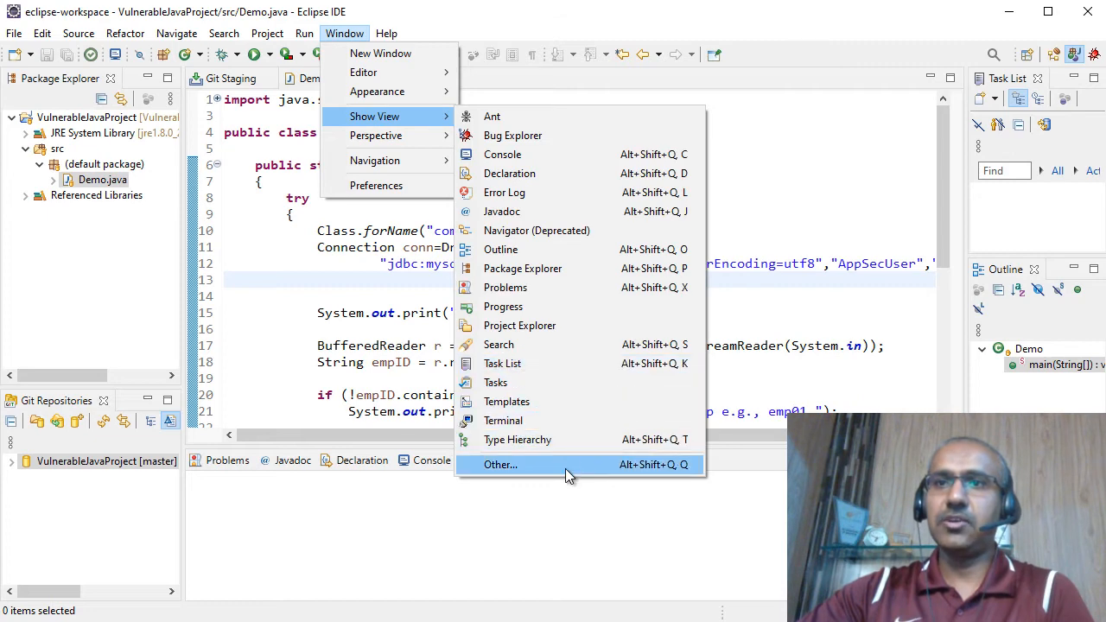
pyautogui.click(500, 465)
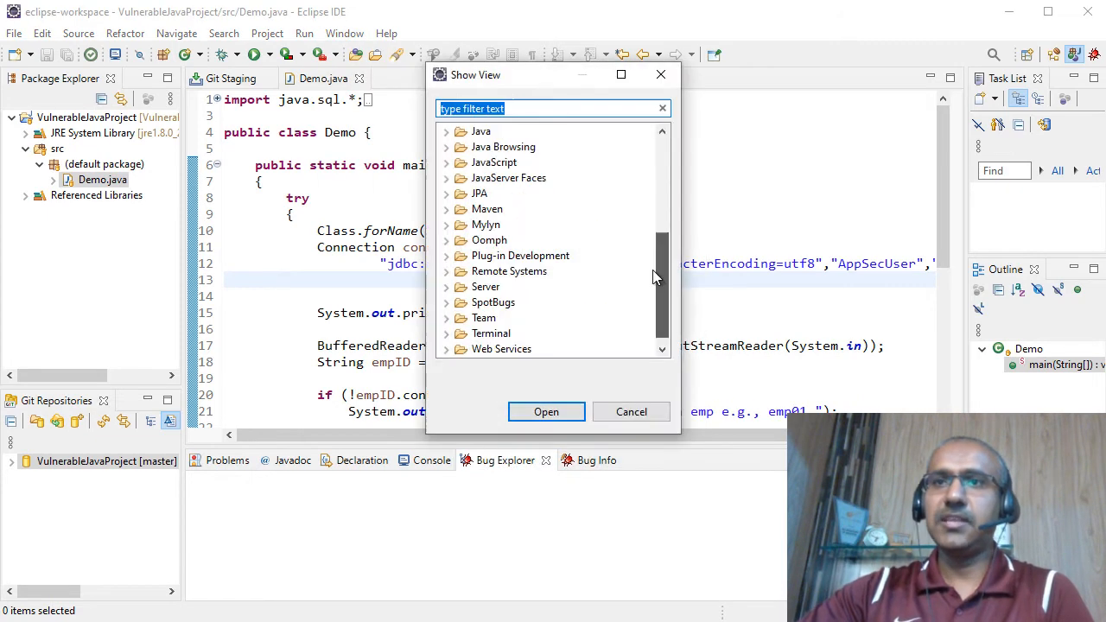
pyautogui.scroll(-3)
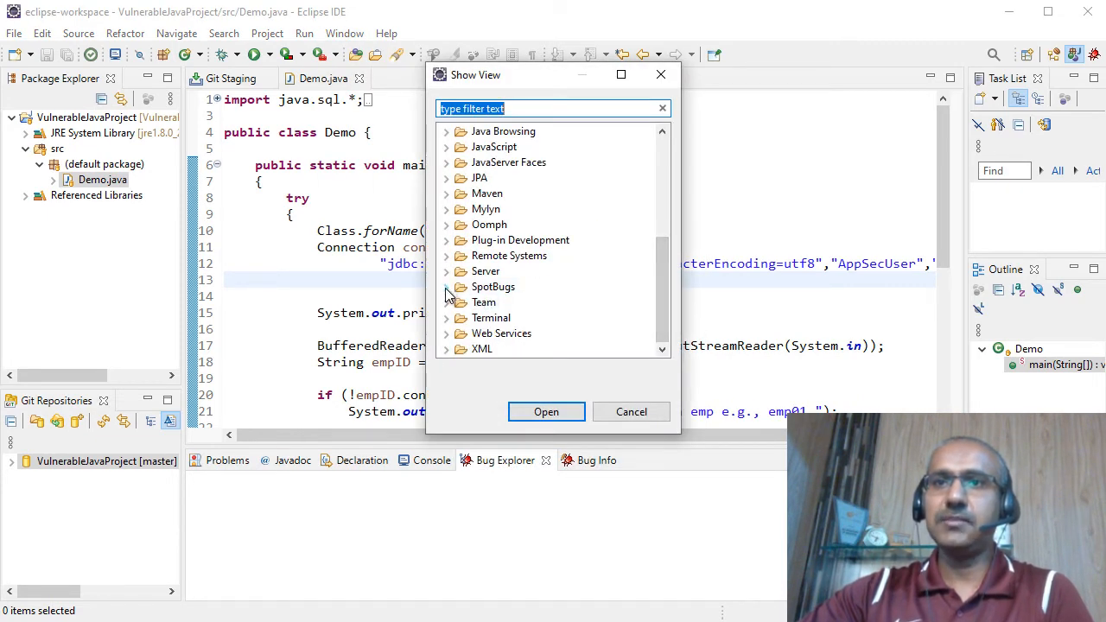
pyautogui.click(446, 286)
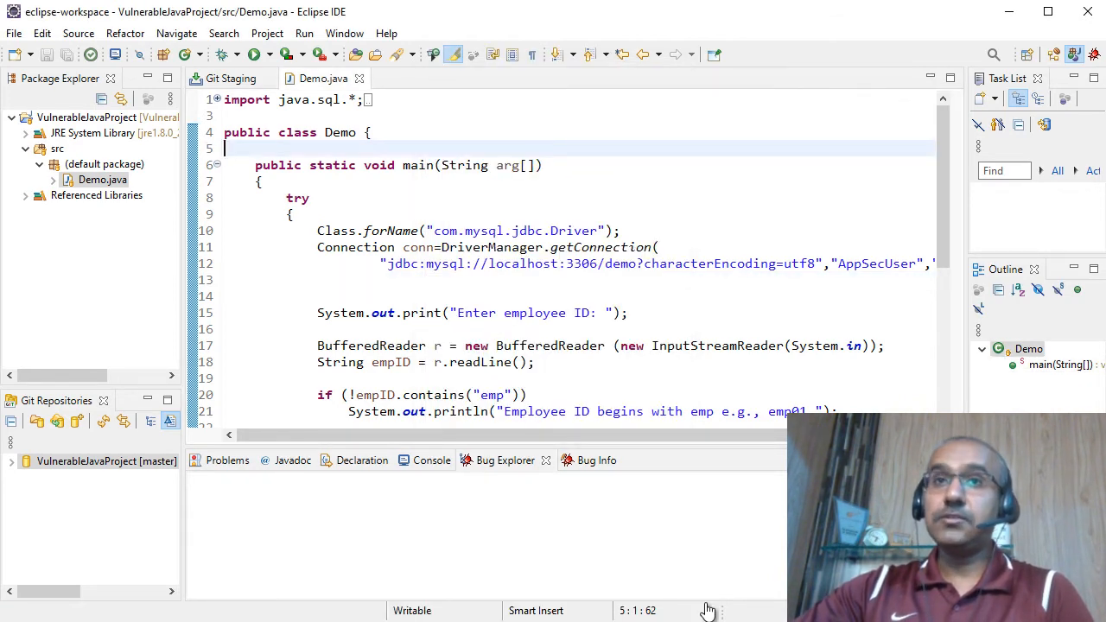
pyautogui.moveTo(255, 43)
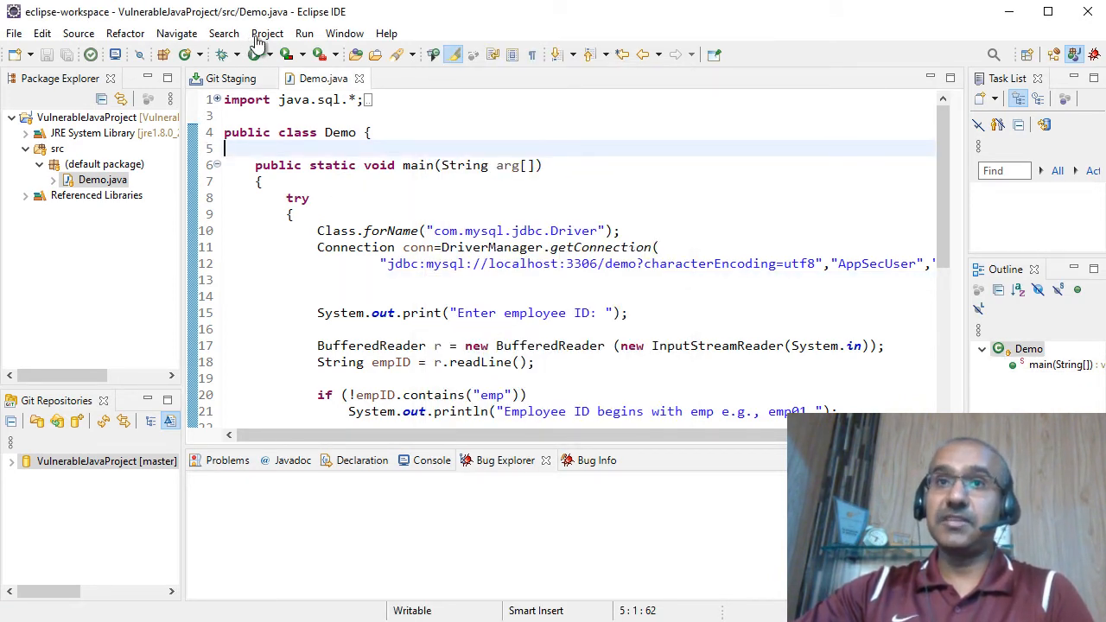
pyautogui.moveTo(224, 32)
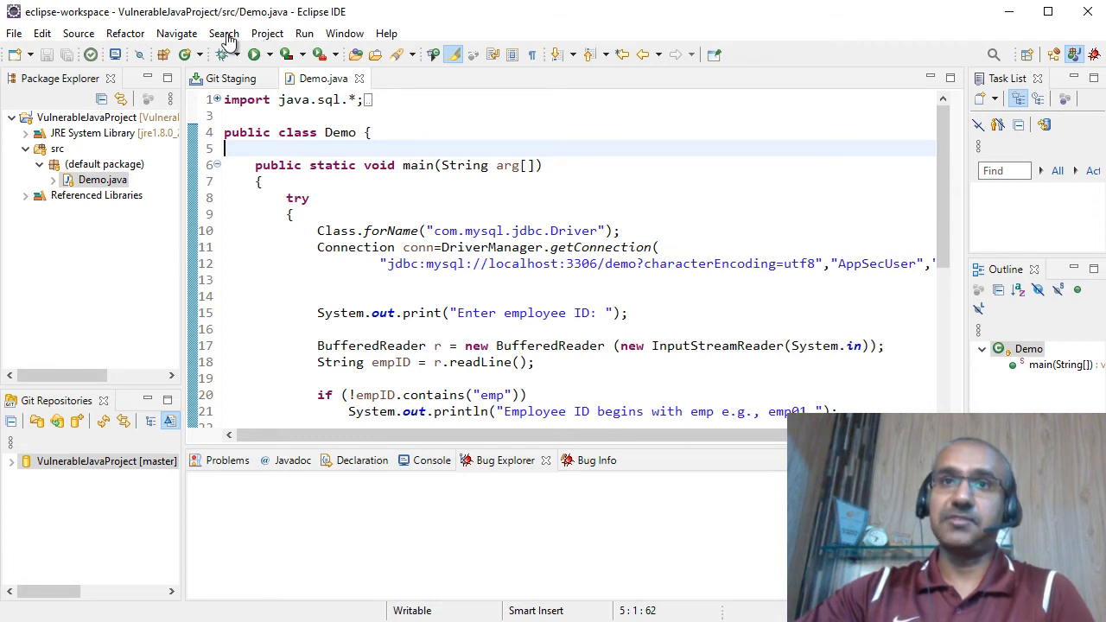
# - In the project's SpotBugs properties, try minimum rank 18 and 20, return to 17, and toggle Run automatically
pyautogui.click(267, 33)
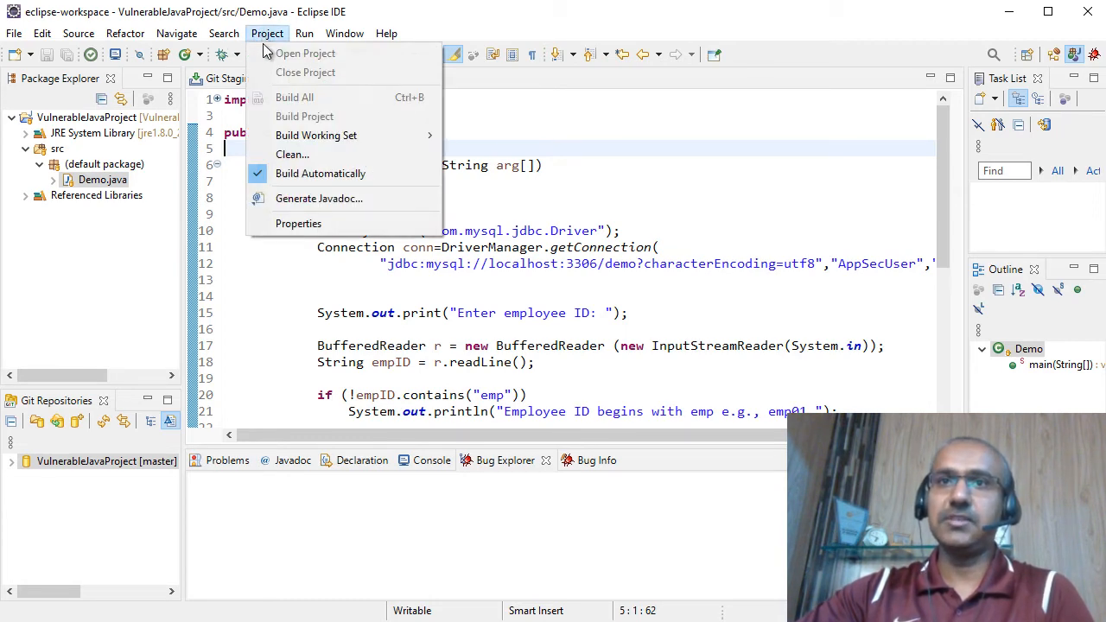
pyautogui.click(523, 290)
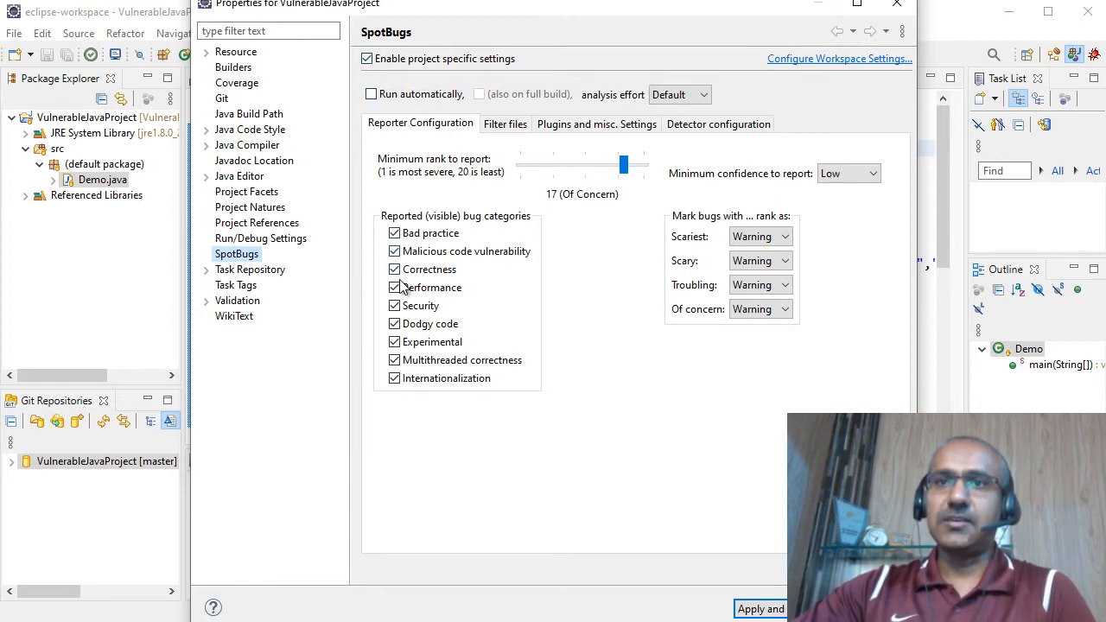
pyautogui.moveTo(394, 379)
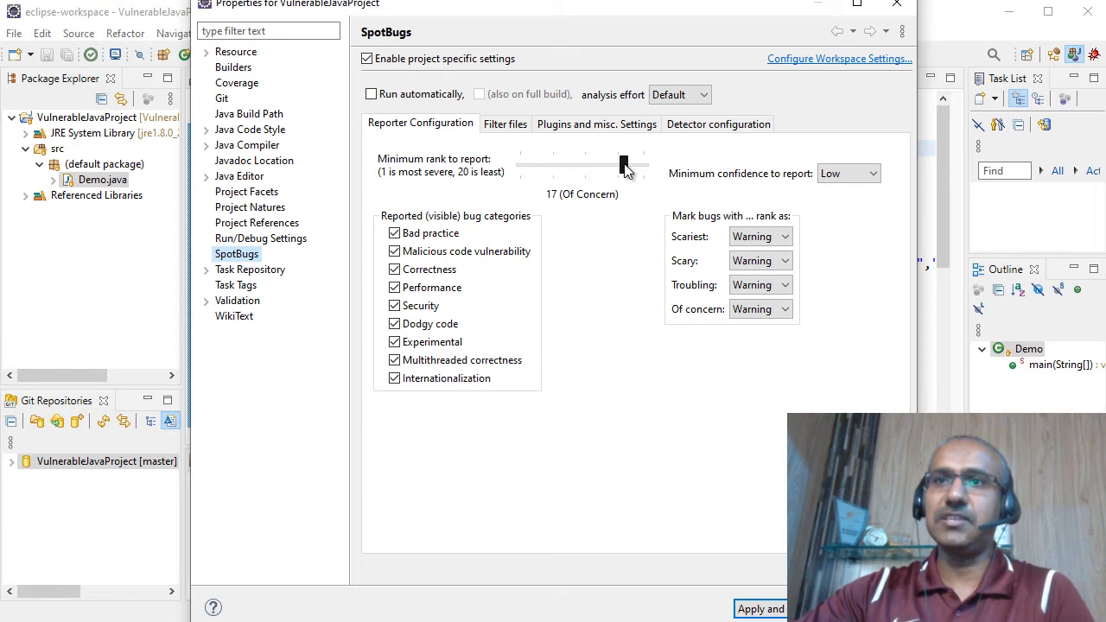
pyautogui.moveTo(622, 165); pyautogui.dragTo(631, 164)
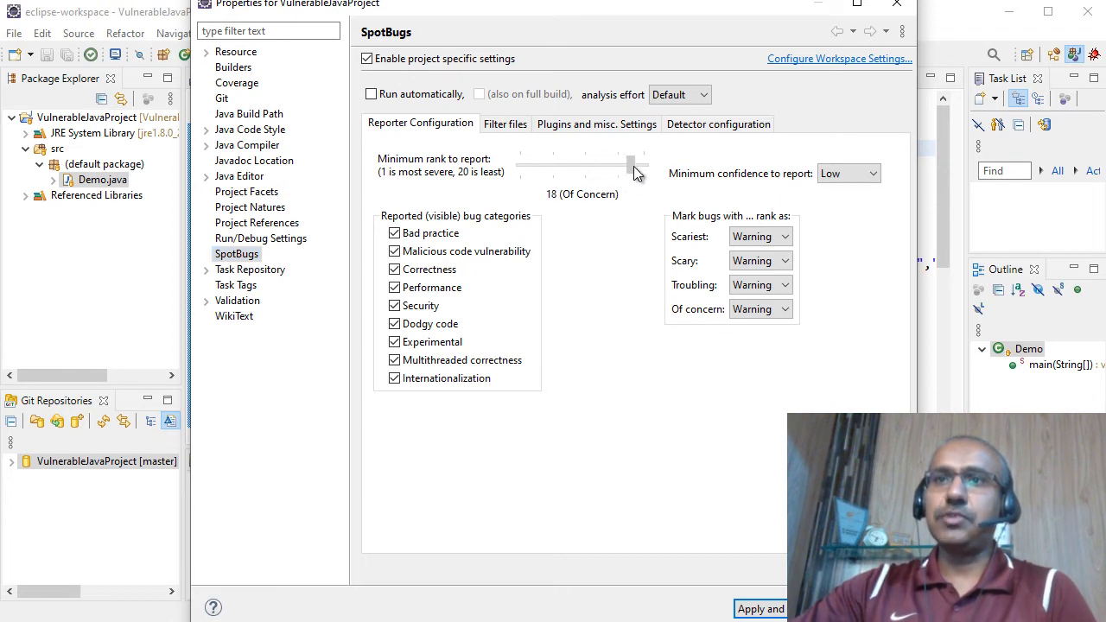
pyautogui.moveTo(631, 165); pyautogui.dragTo(644, 165)
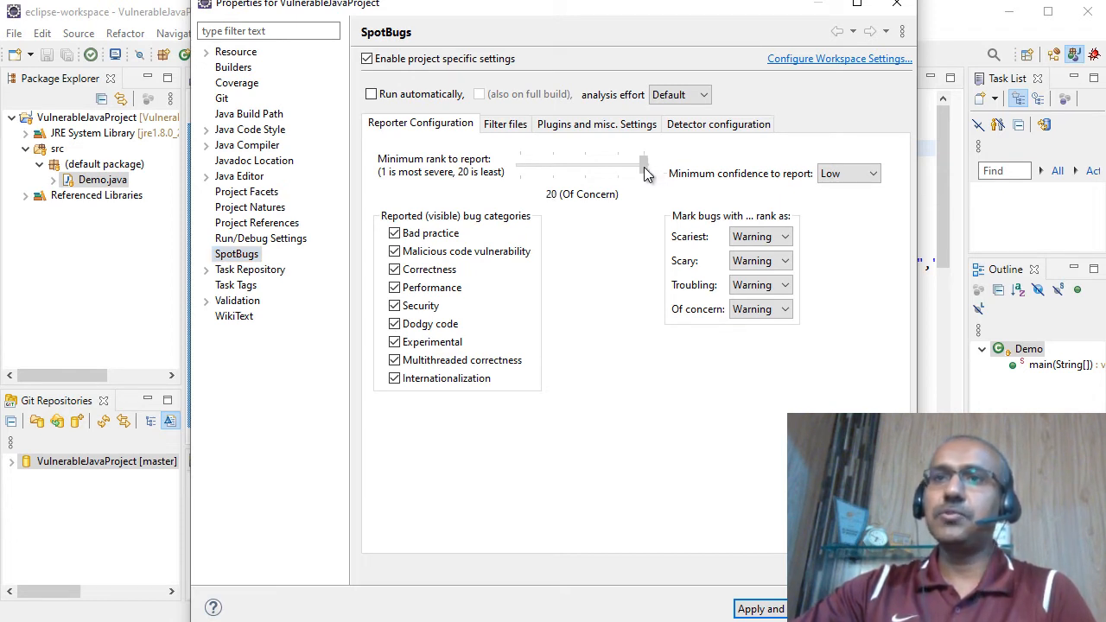
pyautogui.moveTo(644, 164); pyautogui.dragTo(626, 165)
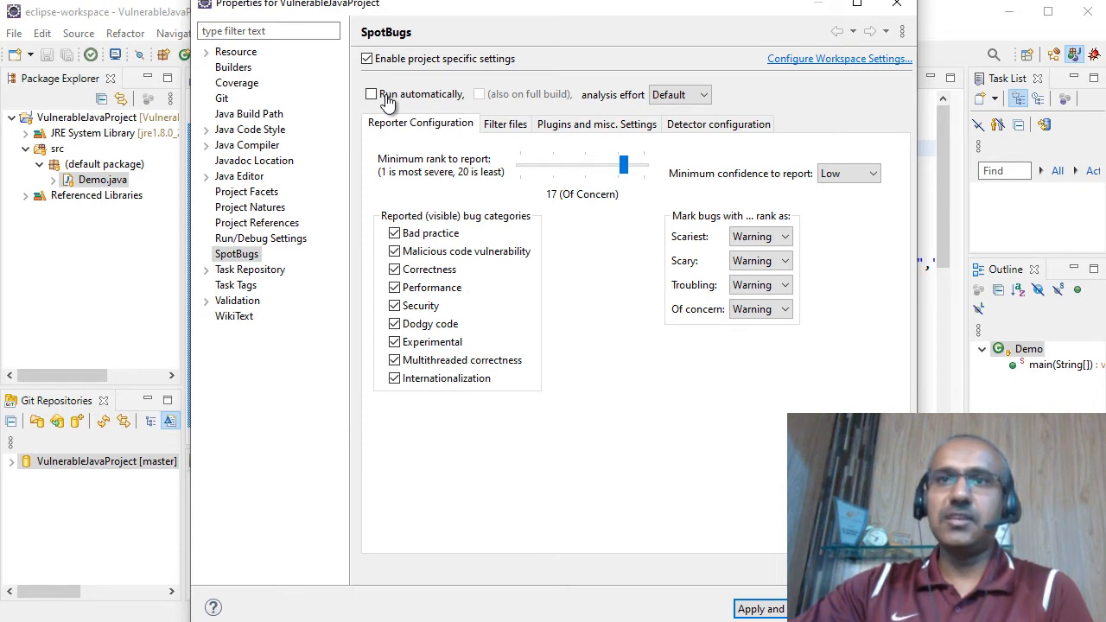
pyautogui.click(371, 93)
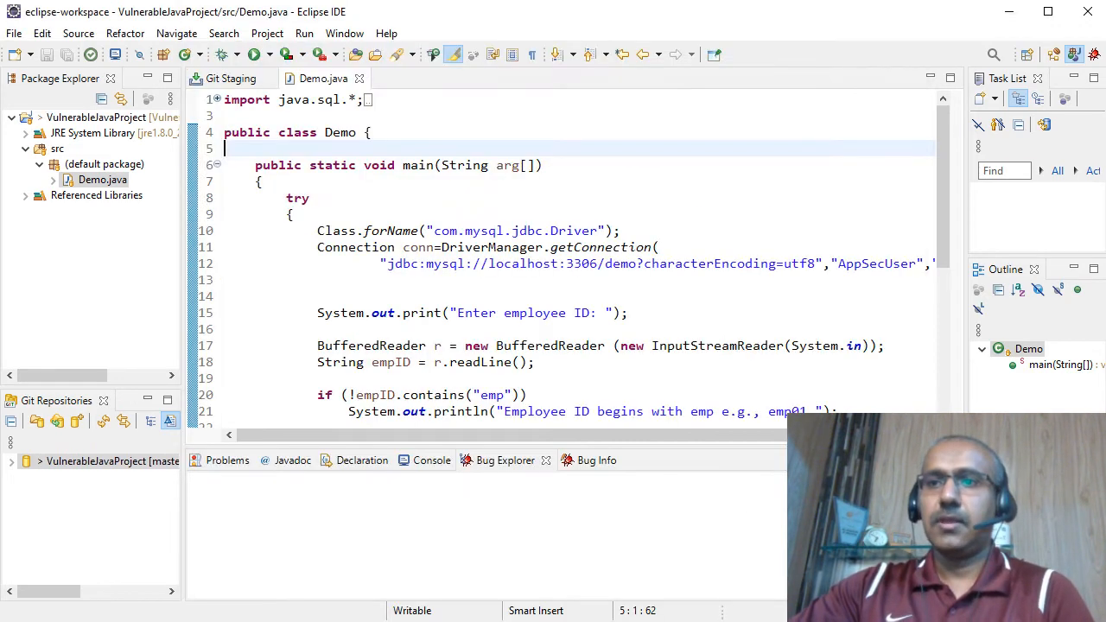
pyautogui.moveTo(104, 121)
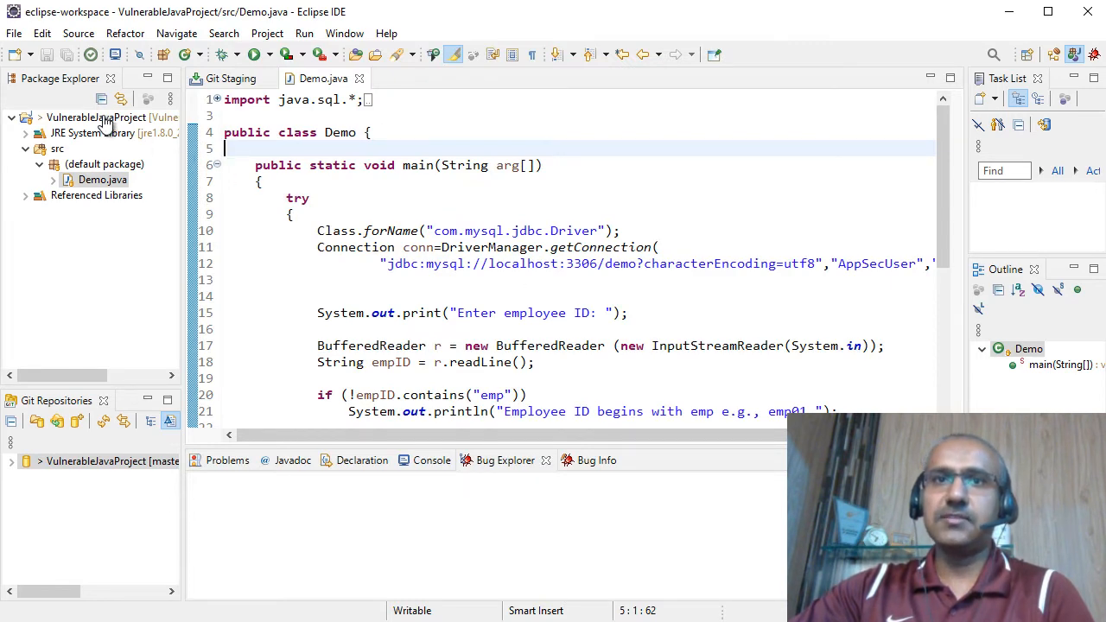
pyautogui.moveTo(97, 117)
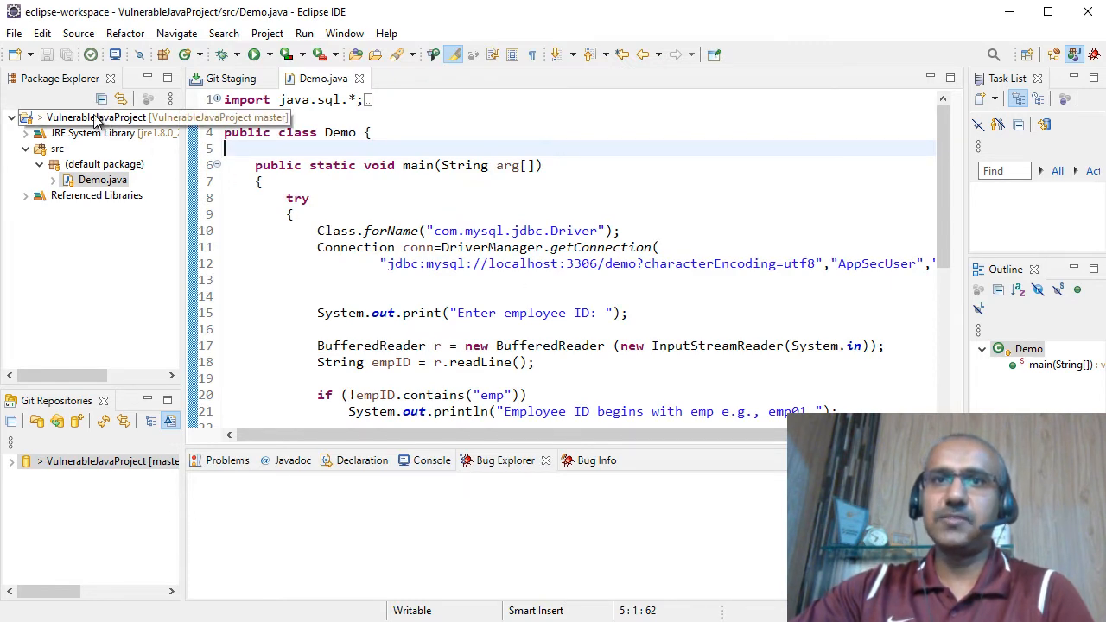
# - Run SpotBugs Find Bugs on VulnerableJavaProject and expand its results in Bug Explorer
pyautogui.rightClick(95, 117)
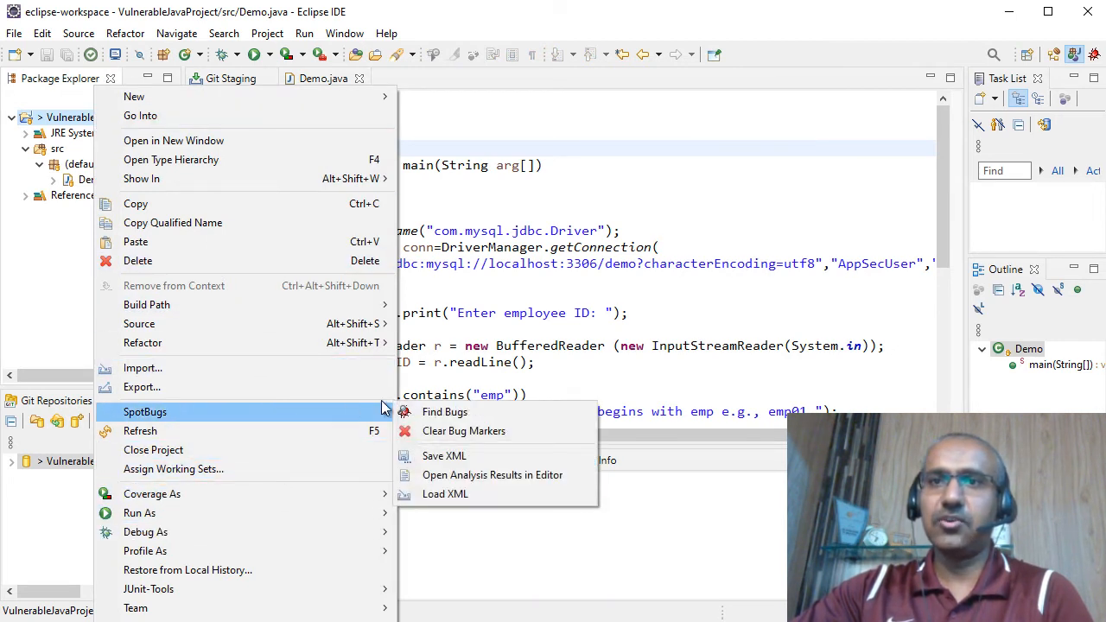
pyautogui.click(445, 411)
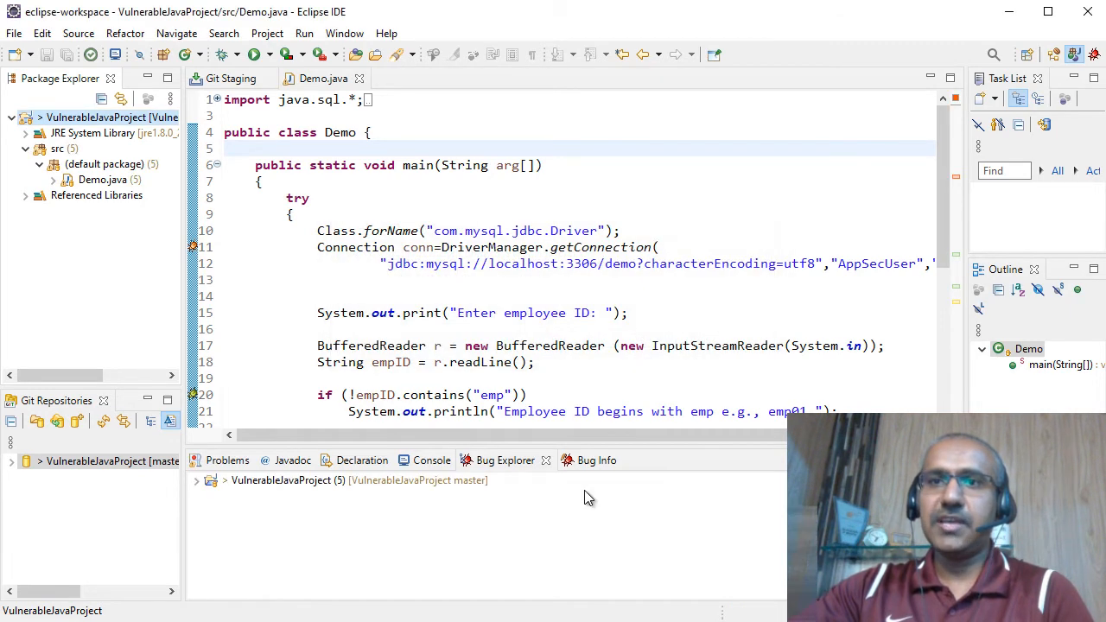
pyautogui.moveTo(198, 493)
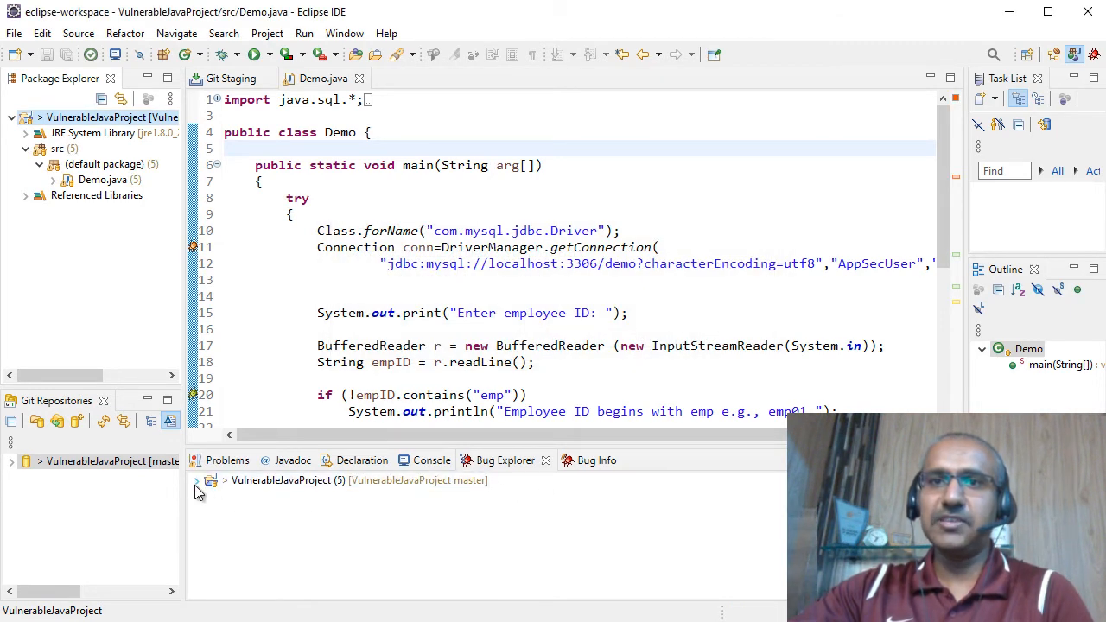
pyautogui.click(196, 480)
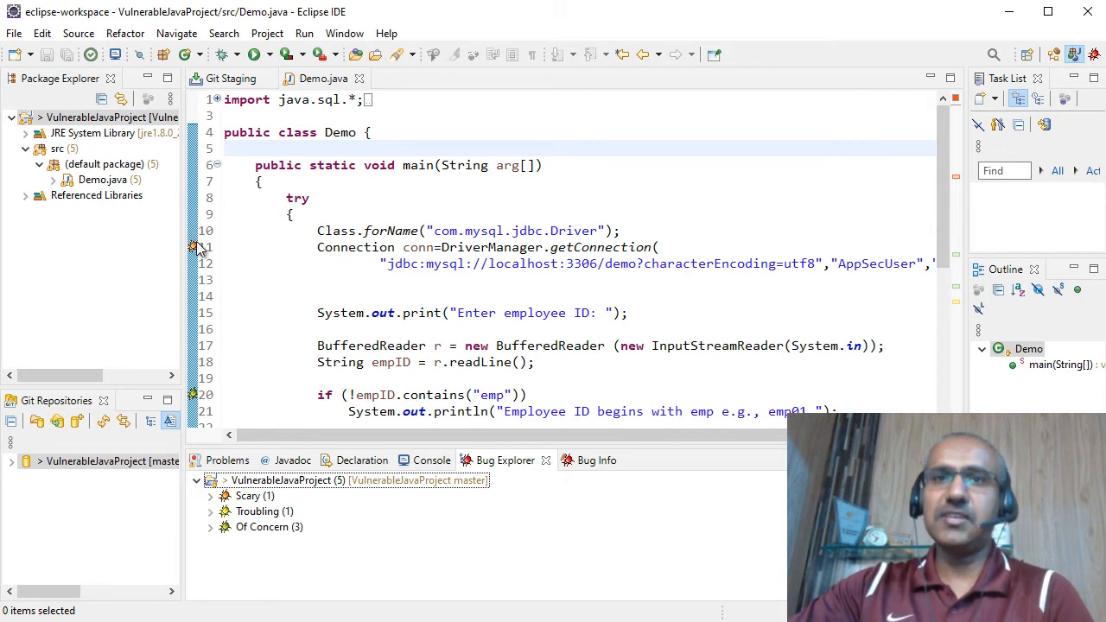
pyautogui.moveTo(194, 248)
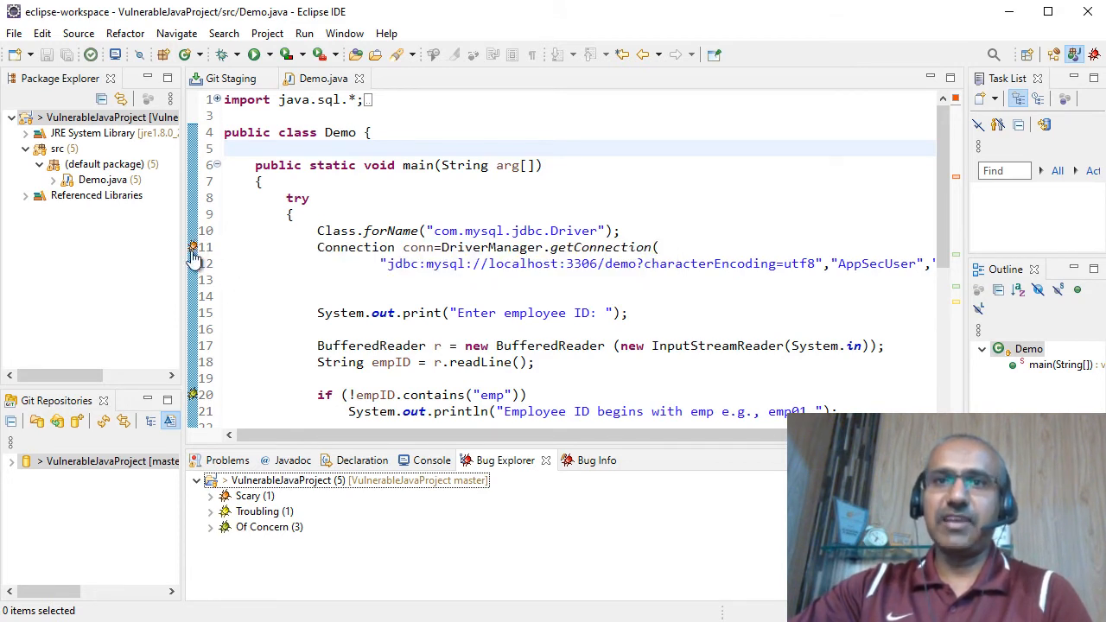
pyautogui.moveTo(192, 248)
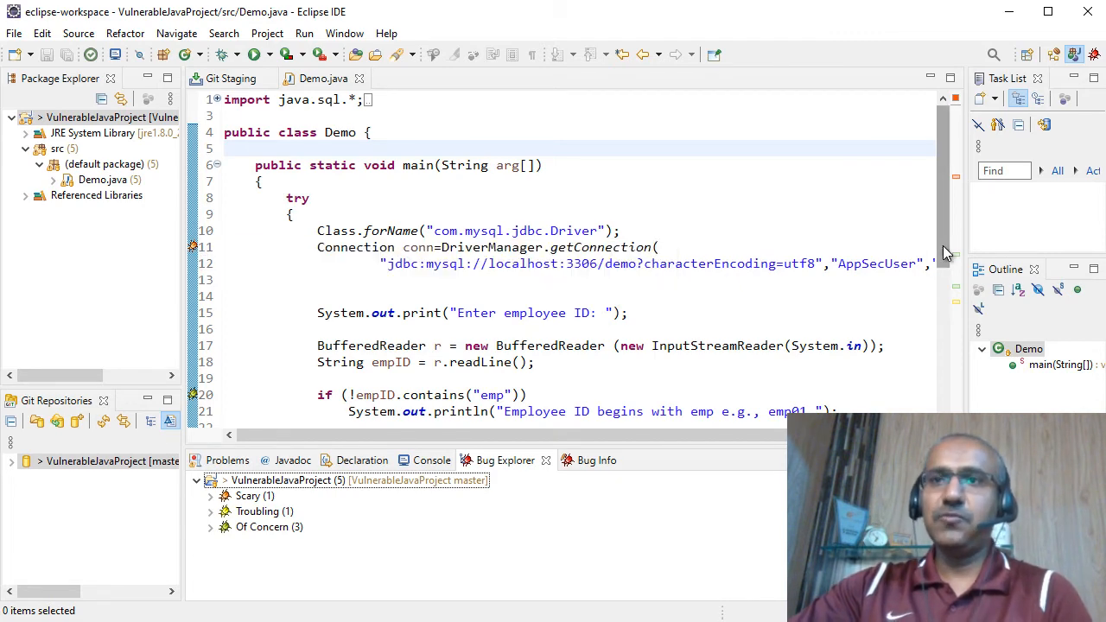
# - Scroll to the flagged SQL query lines 20–26 in Demo.java, then run Demo
pyautogui.scroll(-3)
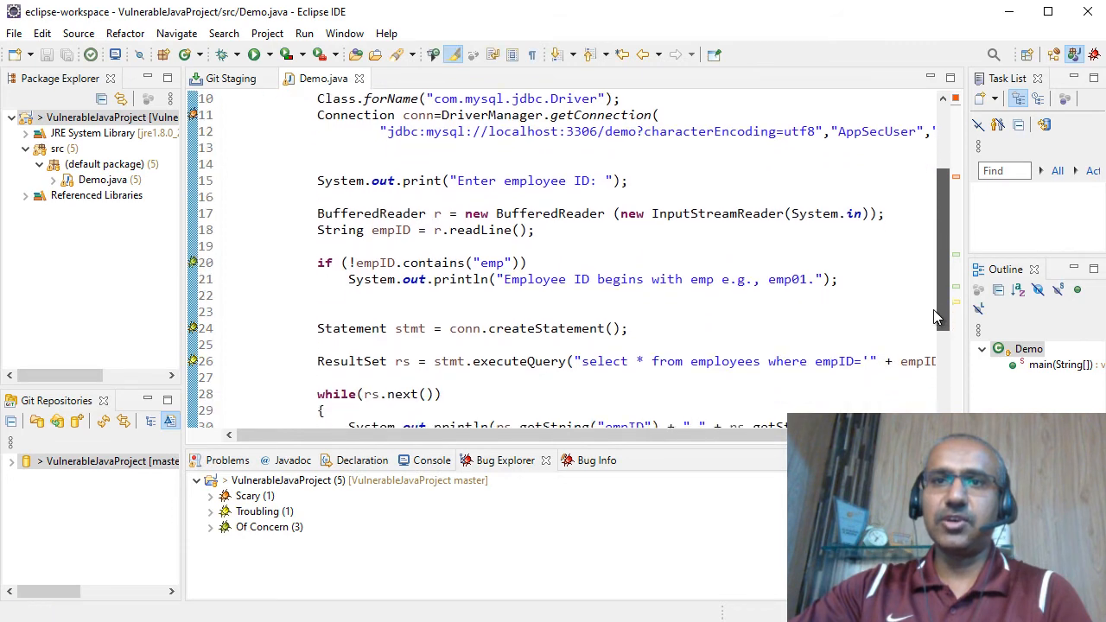
pyautogui.scroll(-3)
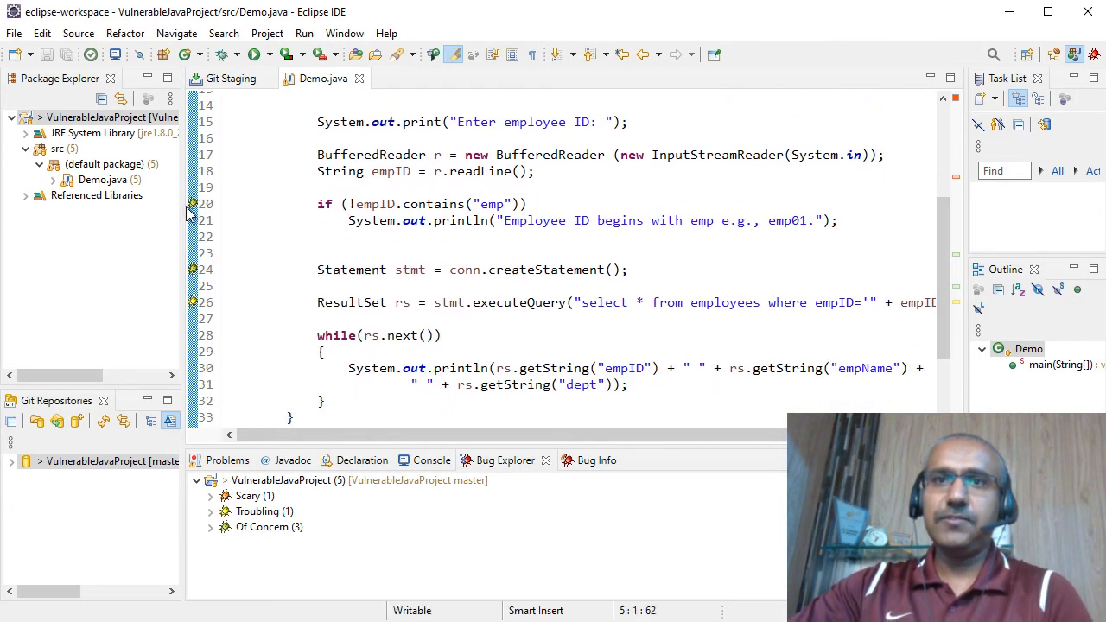
pyautogui.moveTo(196, 204)
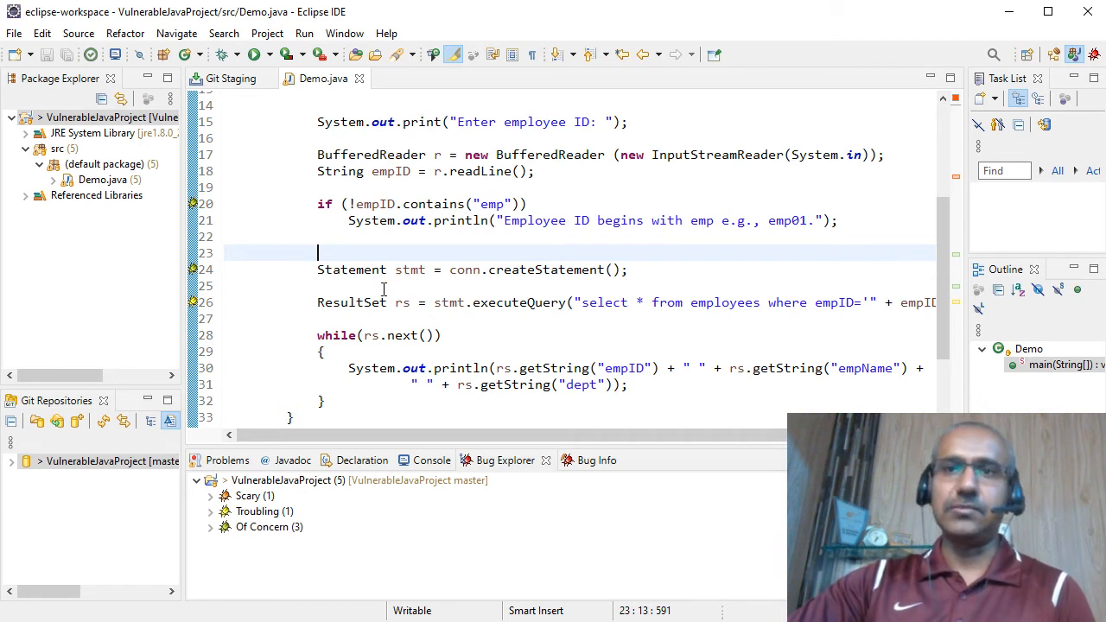
pyautogui.moveTo(370, 285)
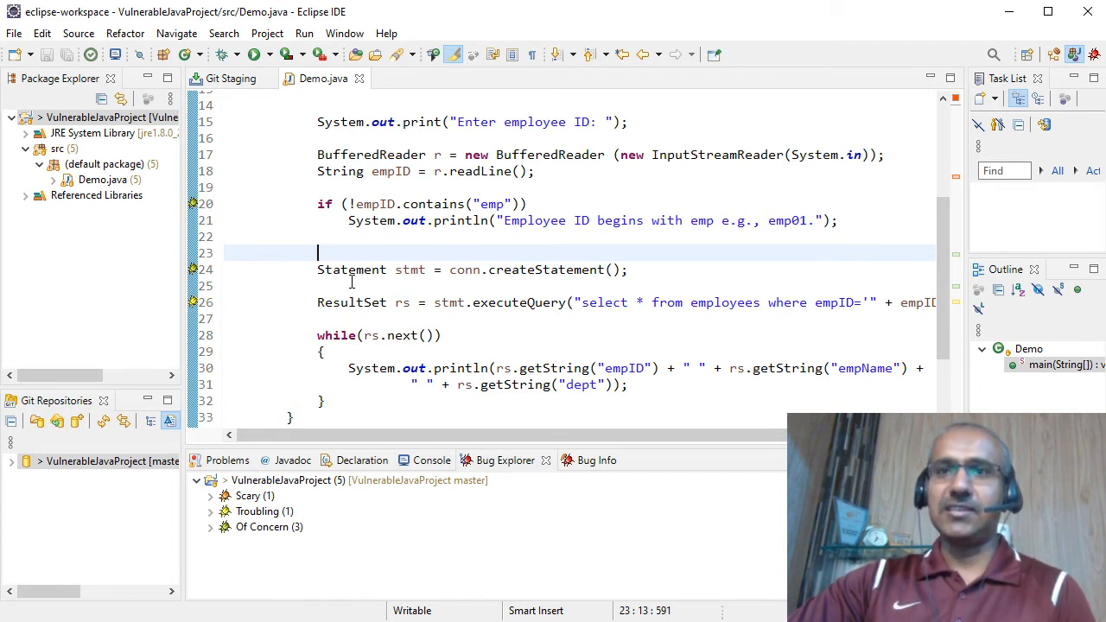
pyautogui.moveTo(198, 304)
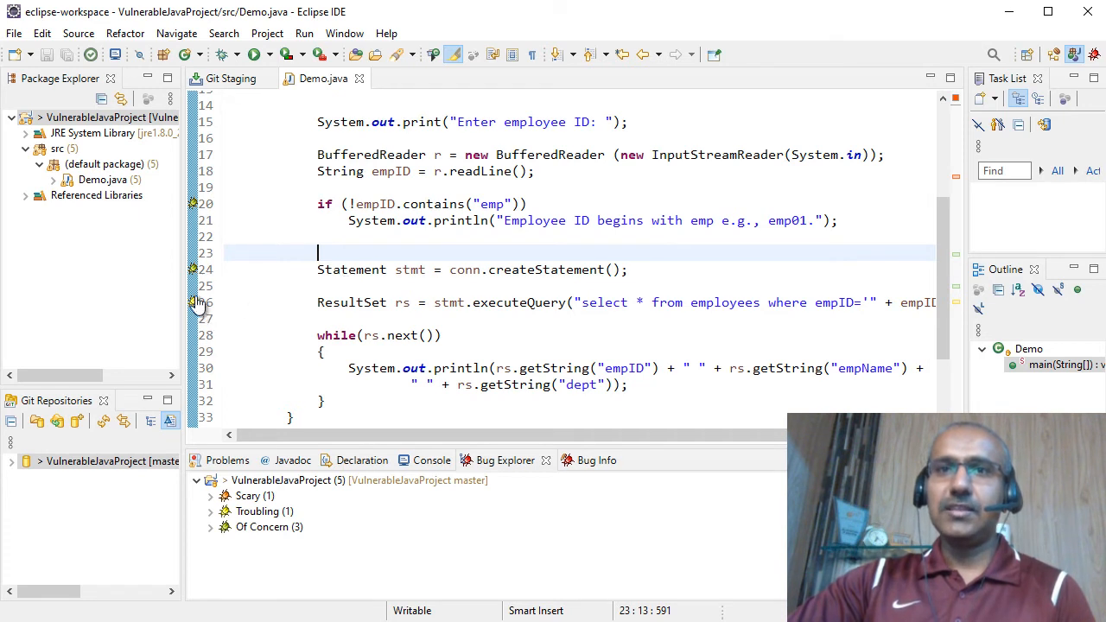
pyautogui.moveTo(193, 303)
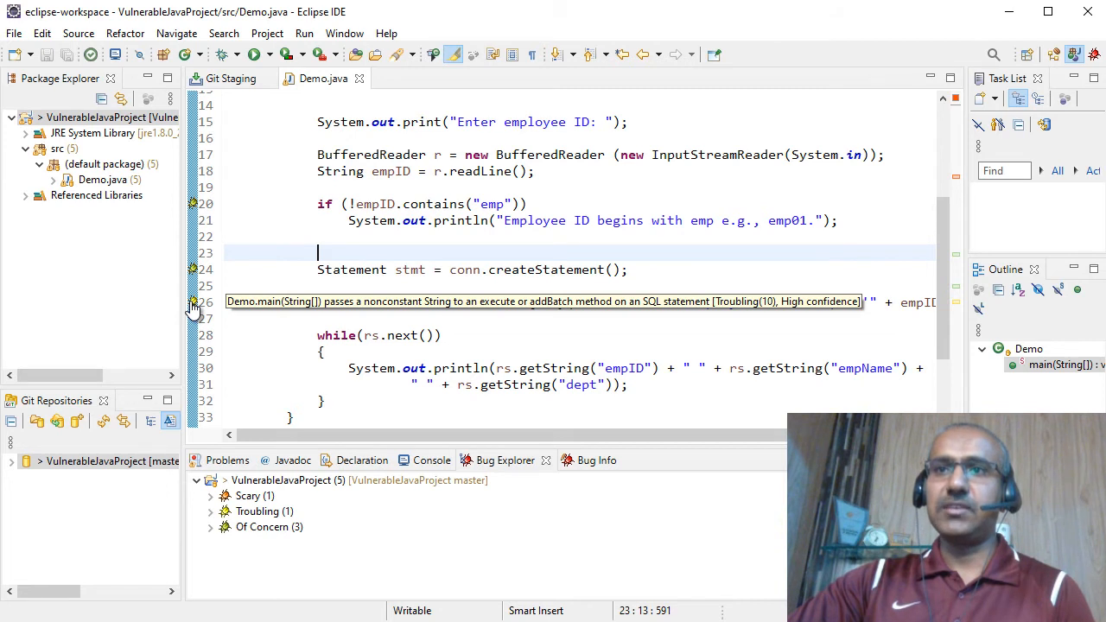
pyautogui.moveTo(396, 364)
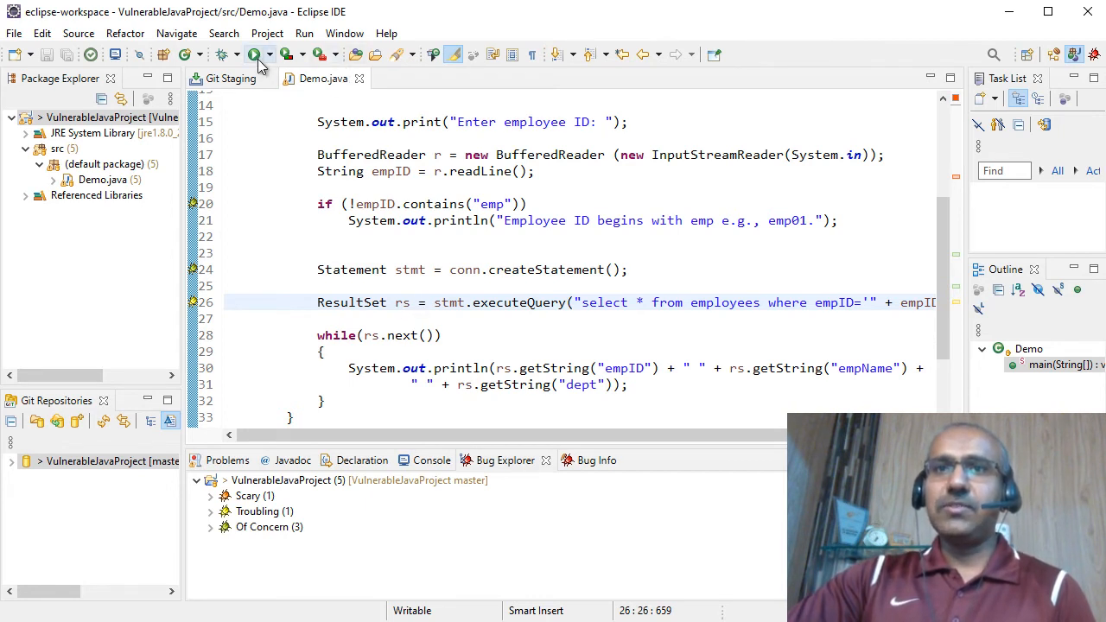
pyautogui.click(255, 54)
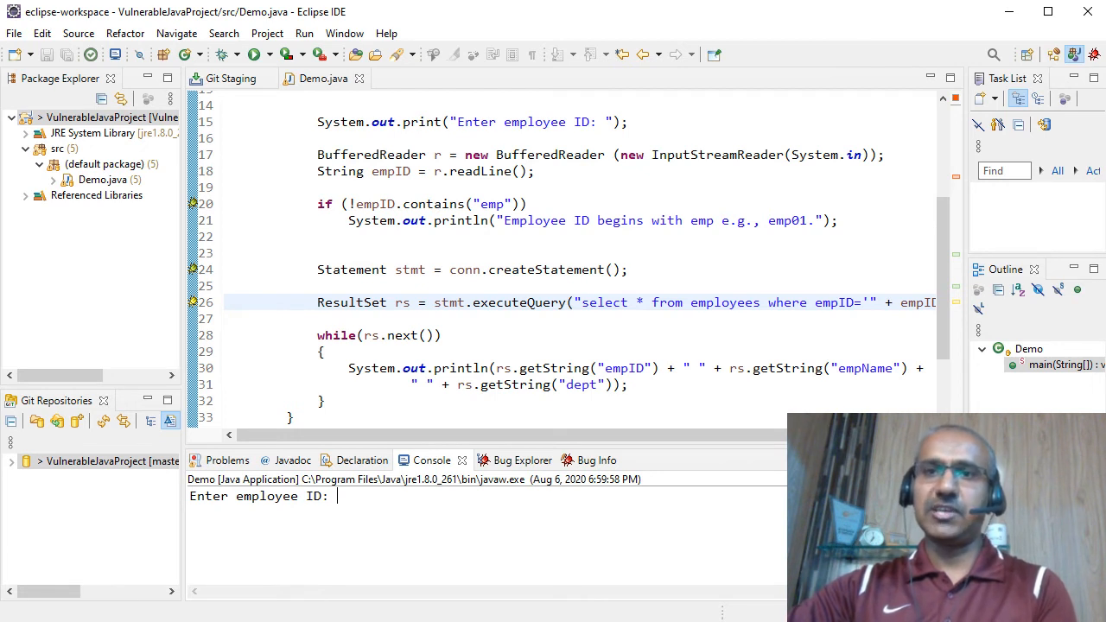
# - Enter emp00' or 'a' = 'a at the employee ID prompt
pyautogui.write("emp00'")
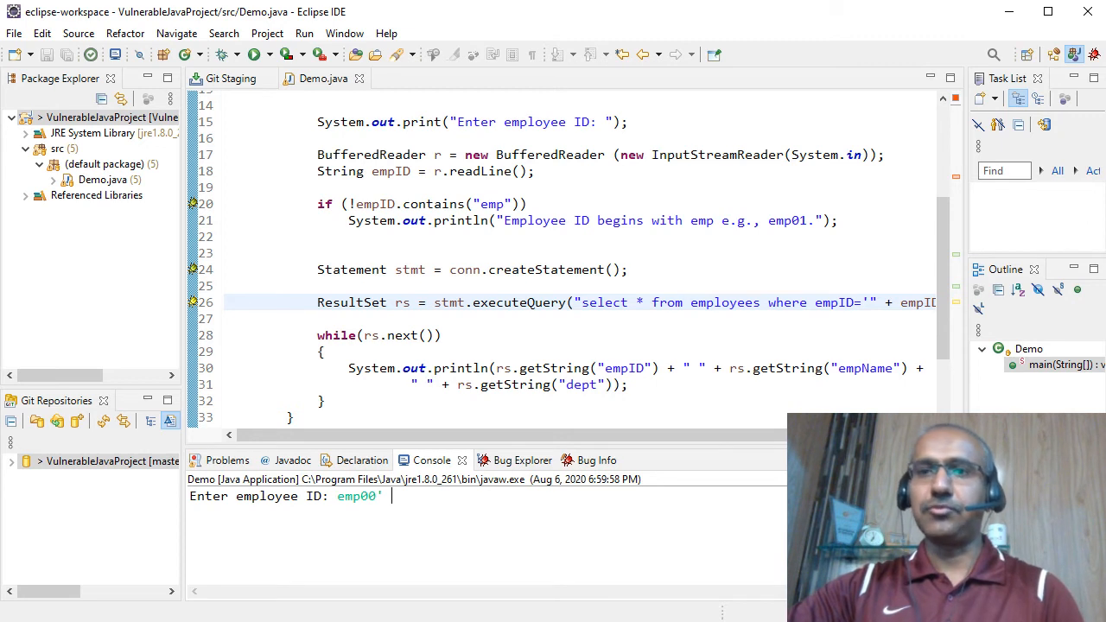
pyautogui.write("or 'a' = 'a")
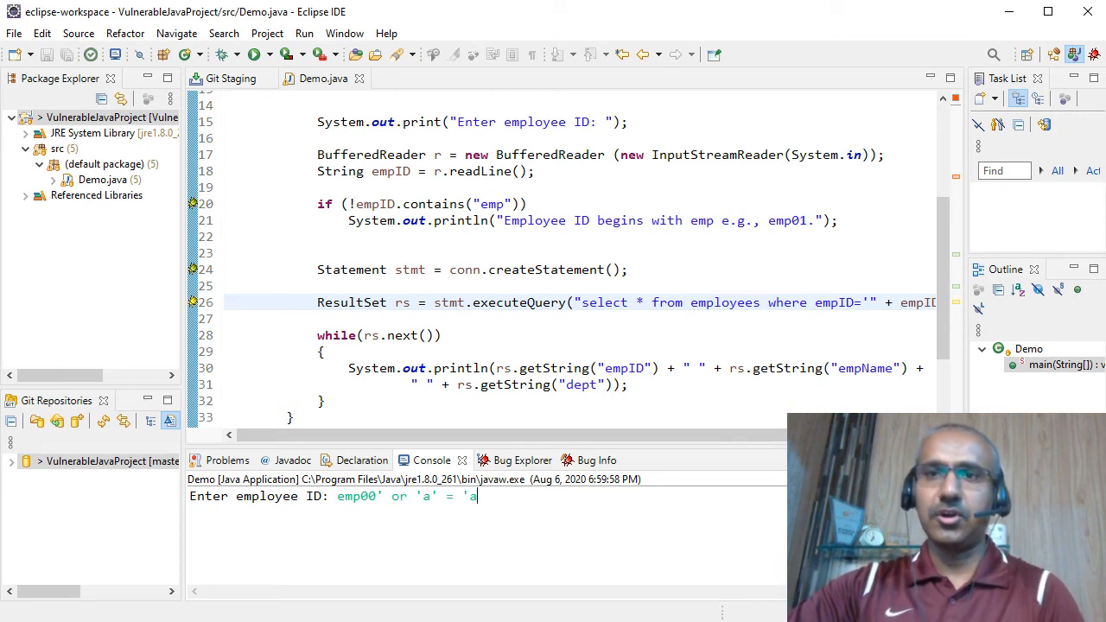
pyautogui.moveTo(563, 511)
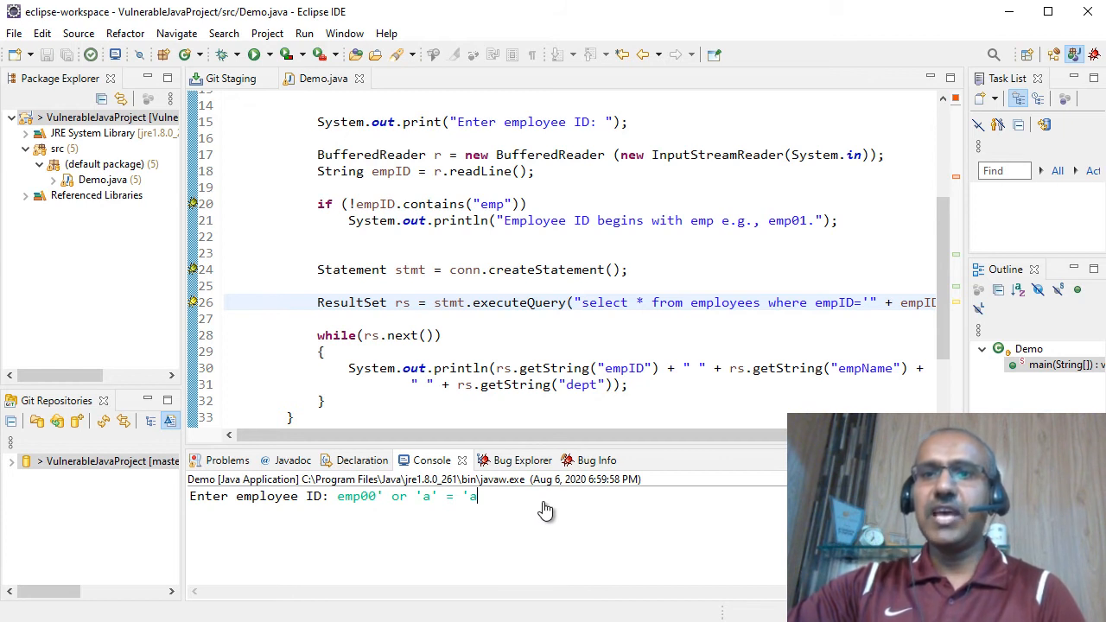
pyautogui.moveTo(527, 505)
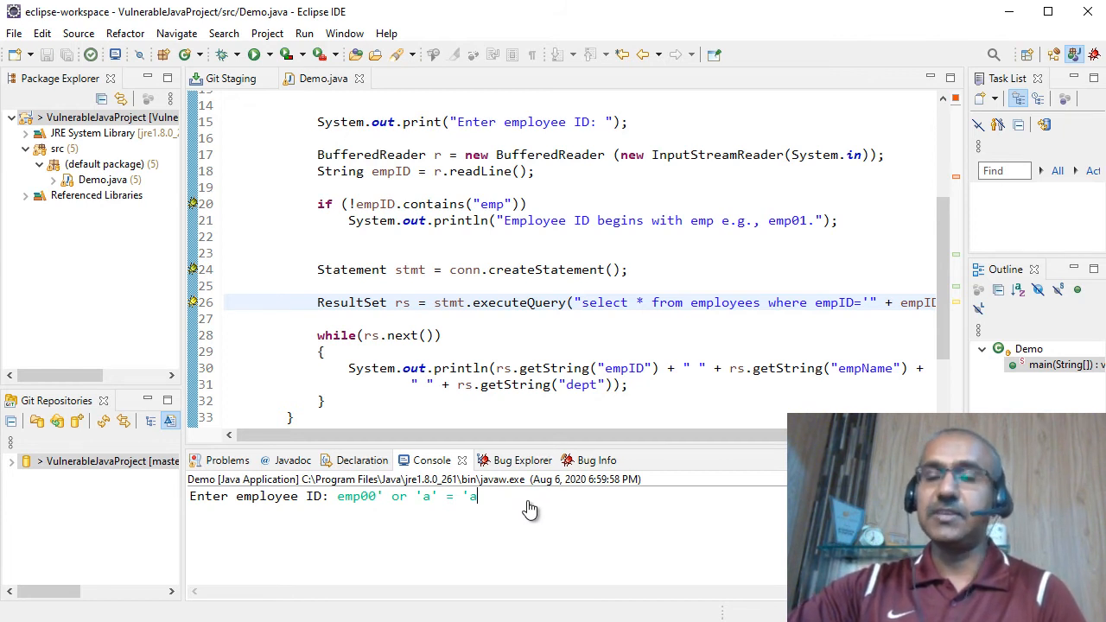
pyautogui.moveTo(619, 532)
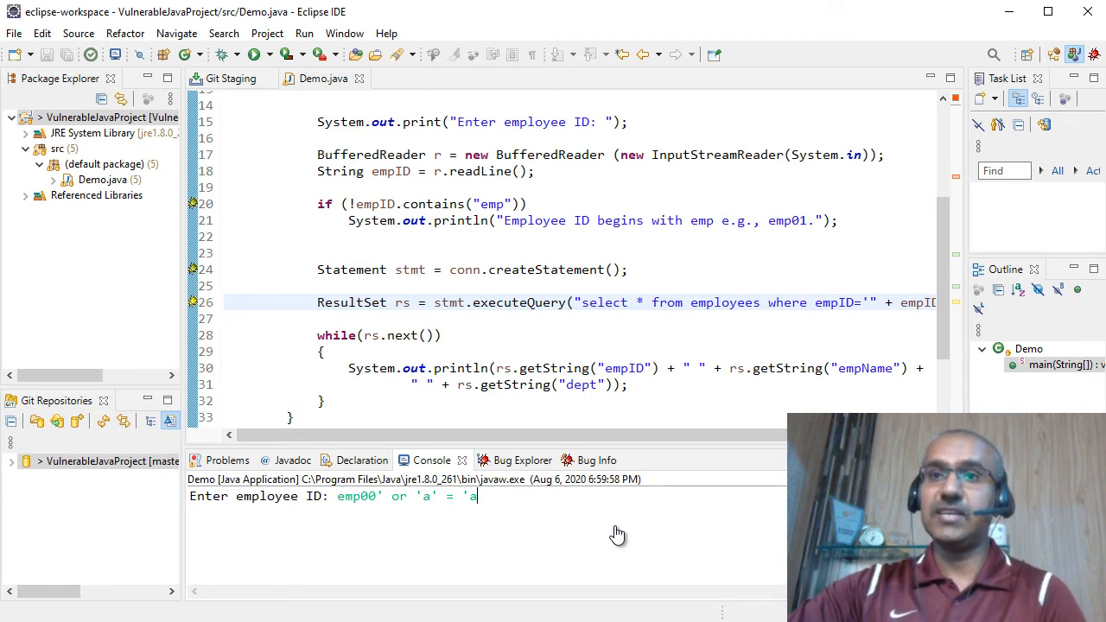
pyautogui.moveTo(611, 509)
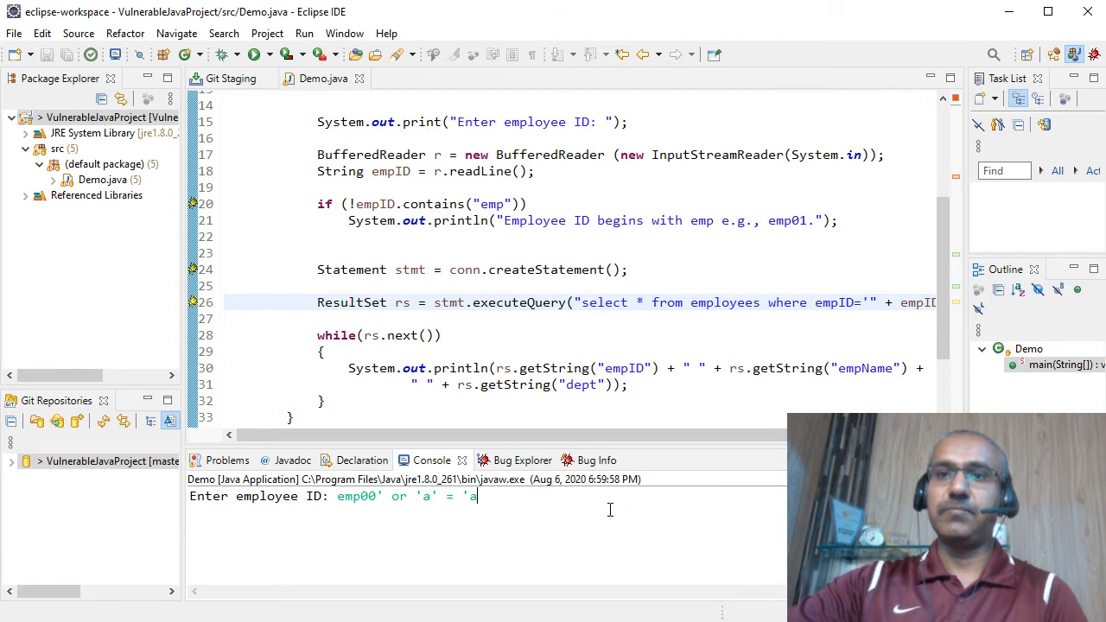
# - Submit the injected ID to list John Smith, Alex Johnson and Peter Smith
pyautogui.press('Return')
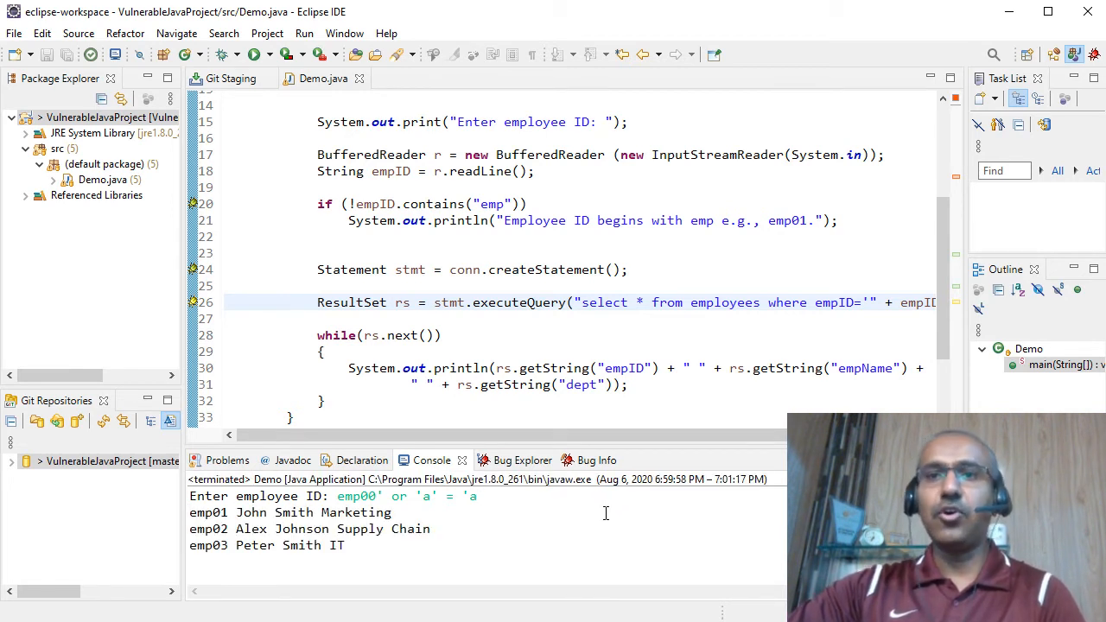
pyautogui.moveTo(591, 519)
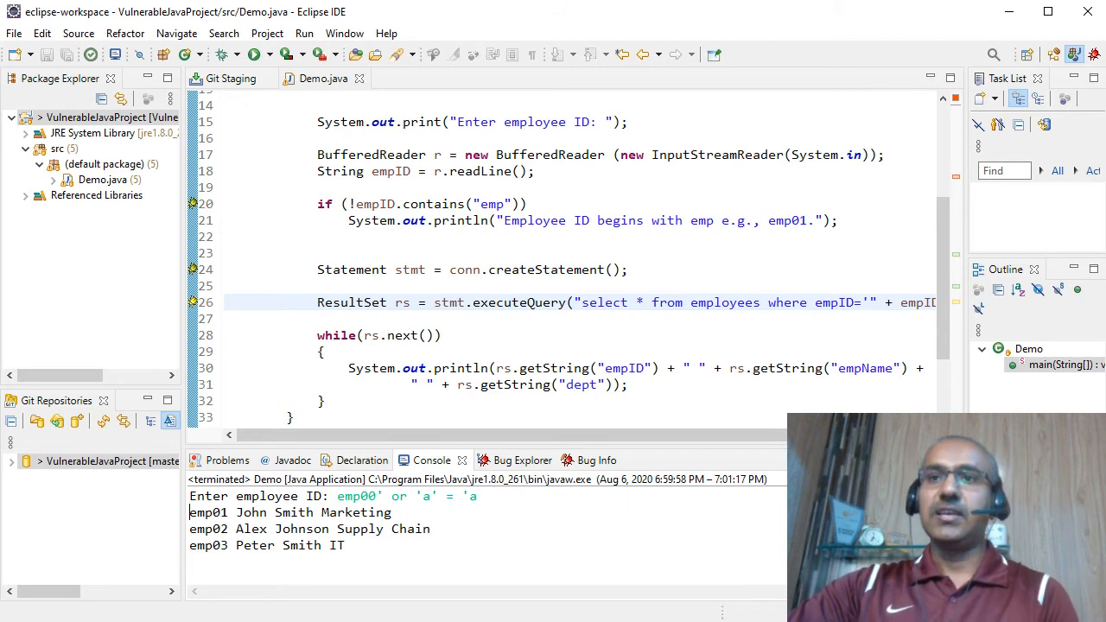
# - Add stmt.close(); and conn.close(); after the results loop and save Demo.java
pyautogui.scroll(-3)
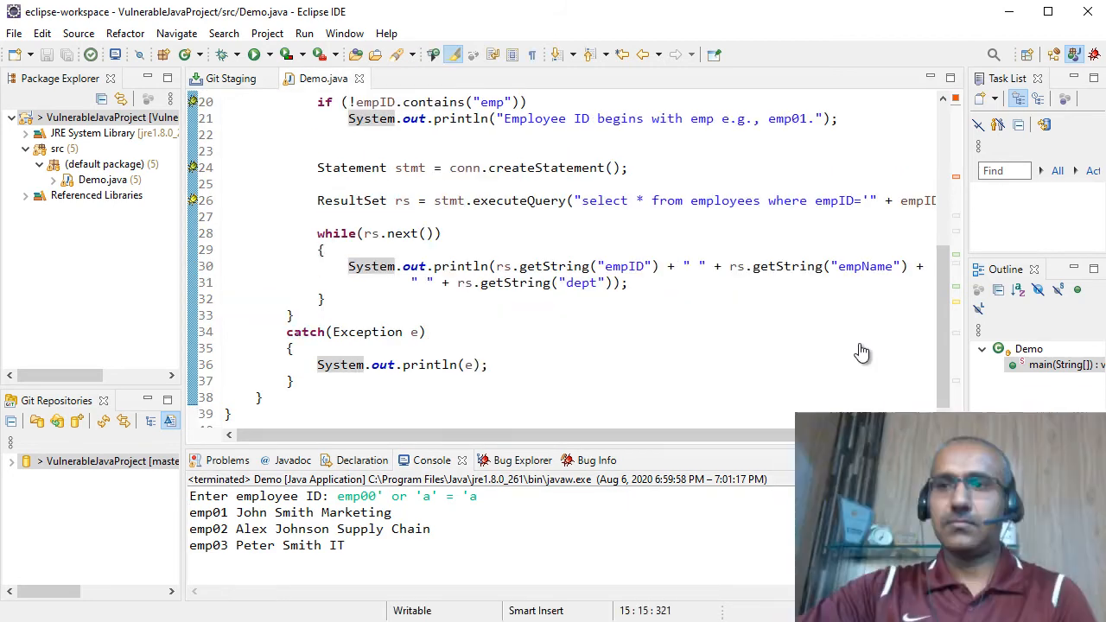
pyautogui.moveTo(466, 315)
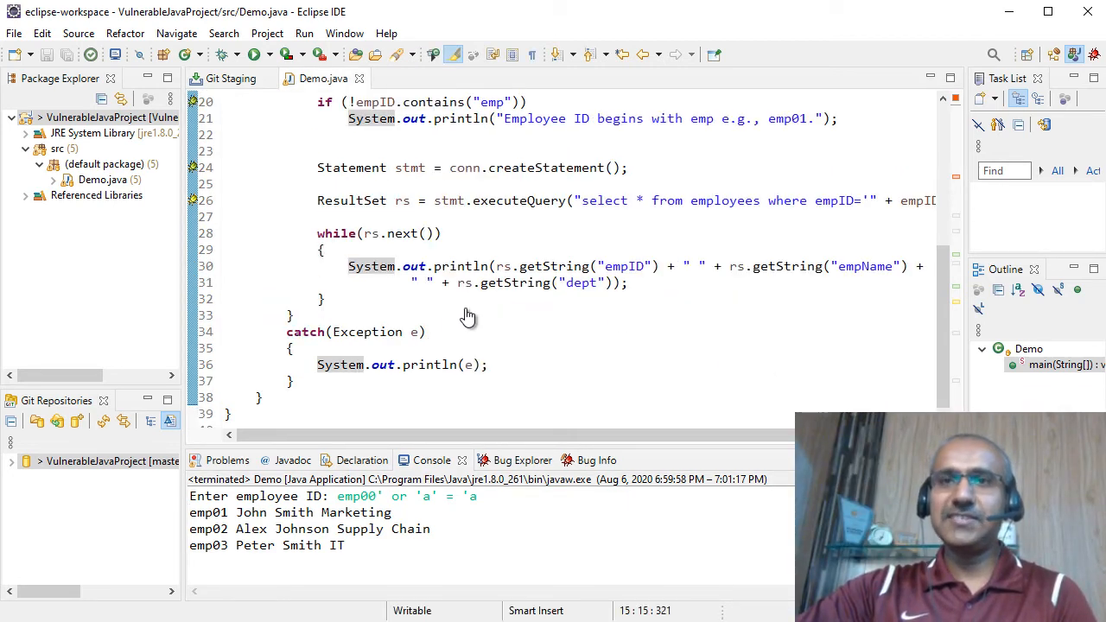
pyautogui.moveTo(427, 311)
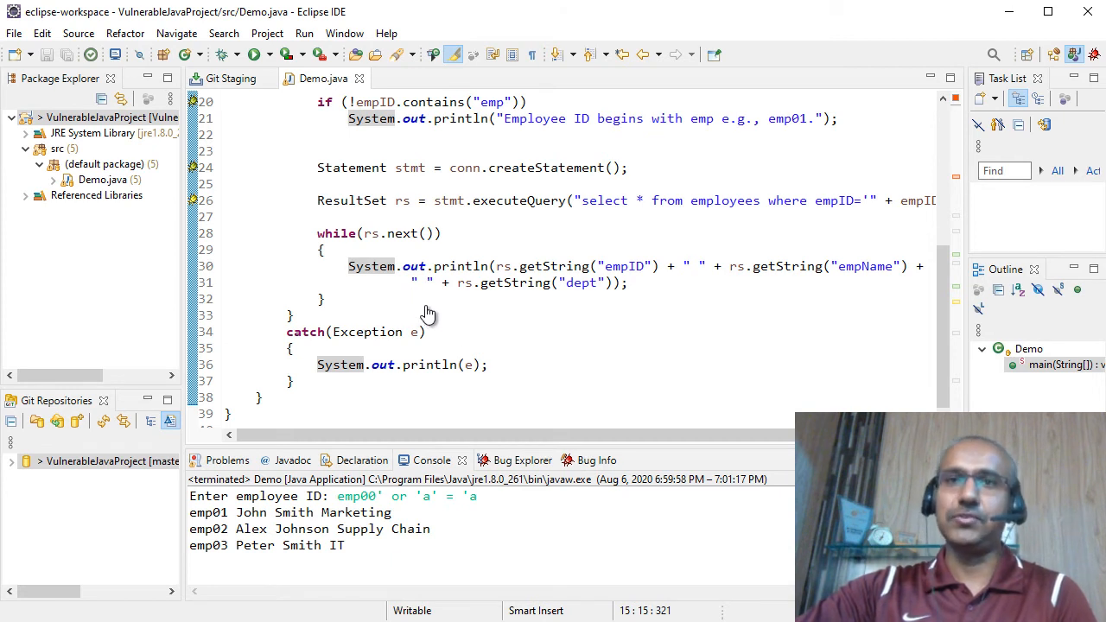
pyautogui.moveTo(344, 294)
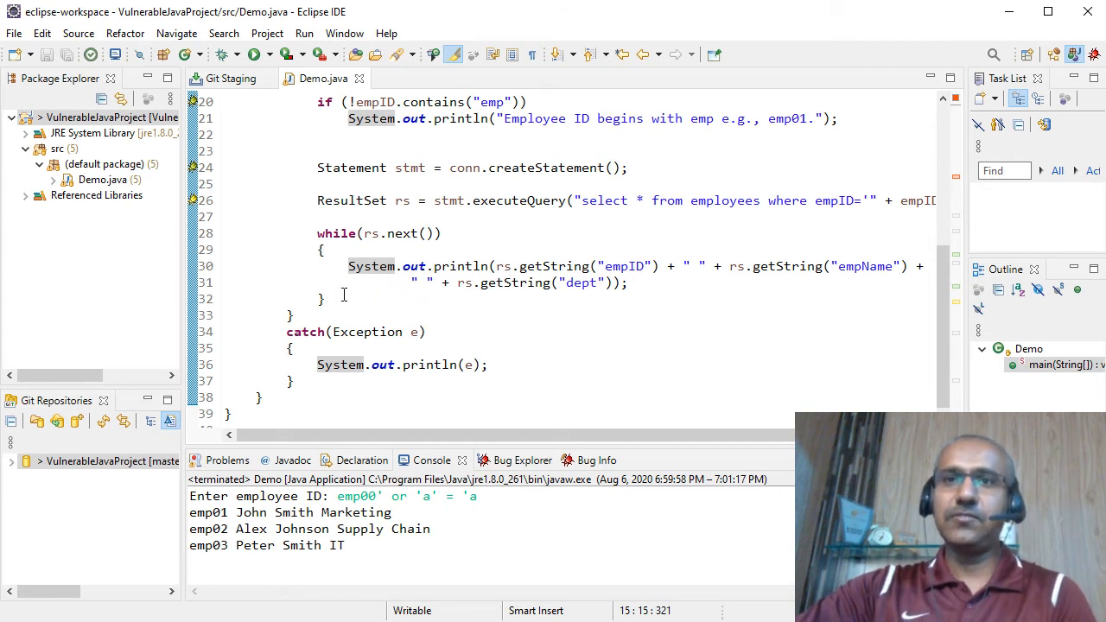
pyautogui.click(322, 298)
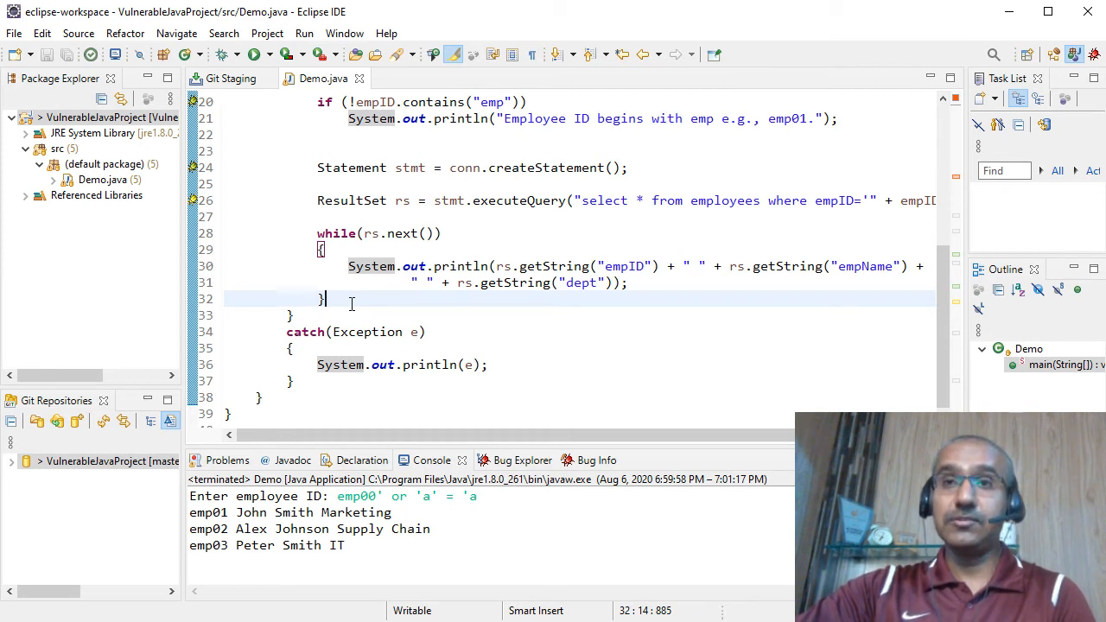
pyautogui.moveTo(337, 302)
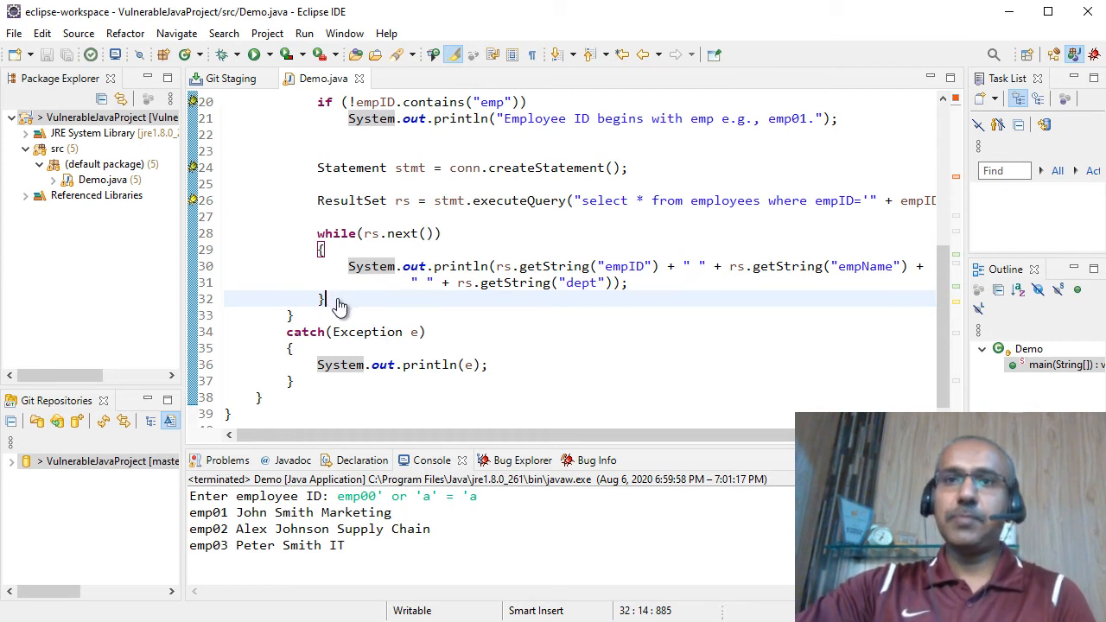
pyautogui.moveTo(335, 298)
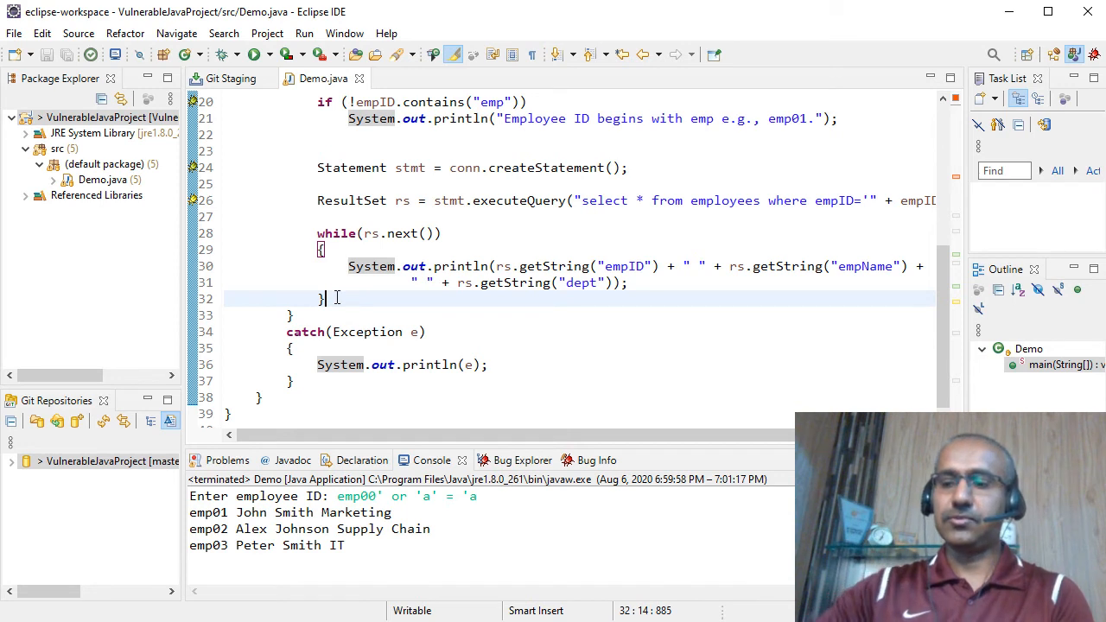
pyautogui.press('Enter')
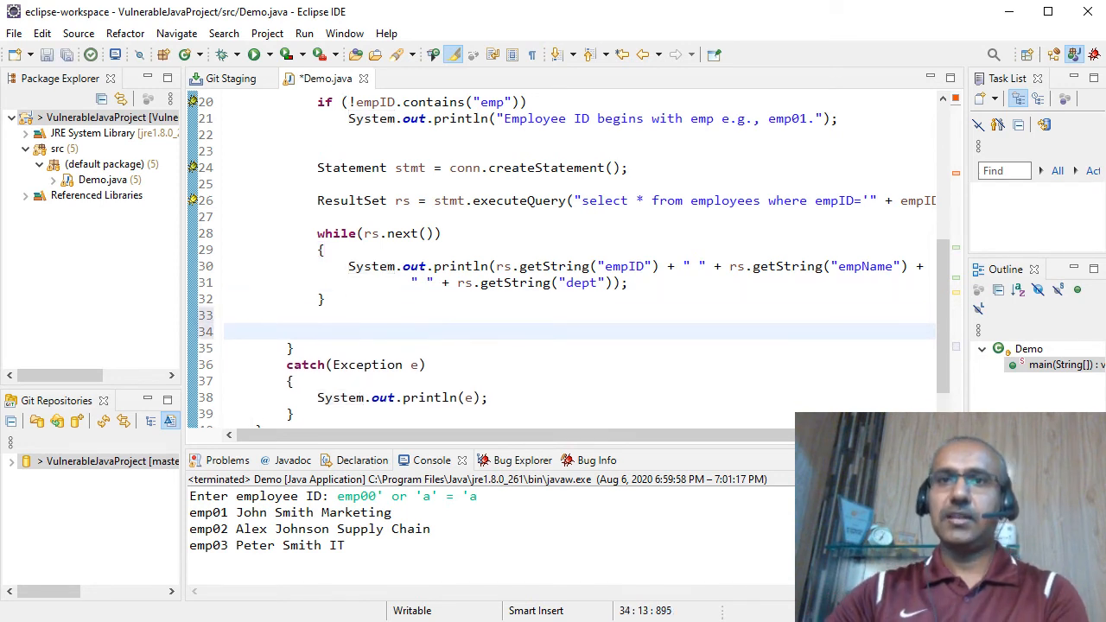
pyautogui.write('s')
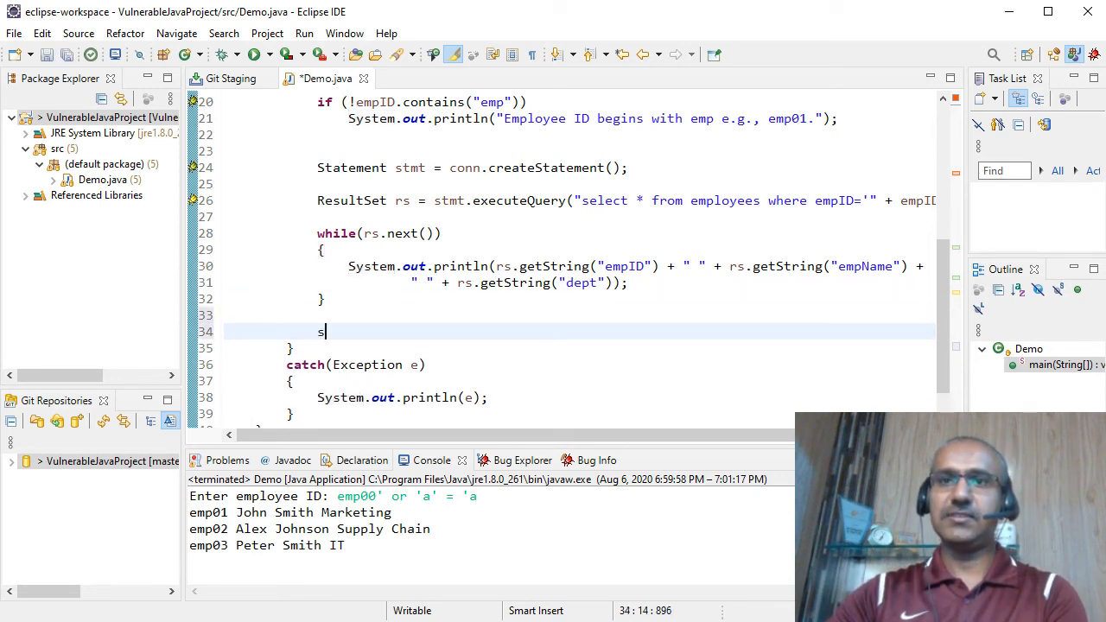
pyautogui.write('tmt.close();')
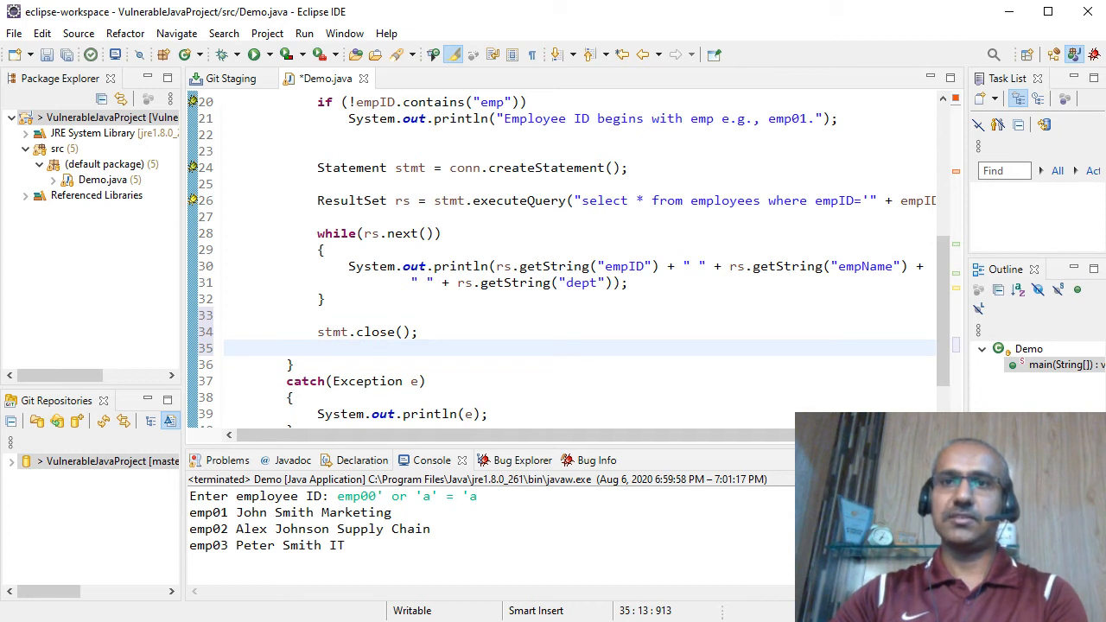
pyautogui.write('conn.close();')
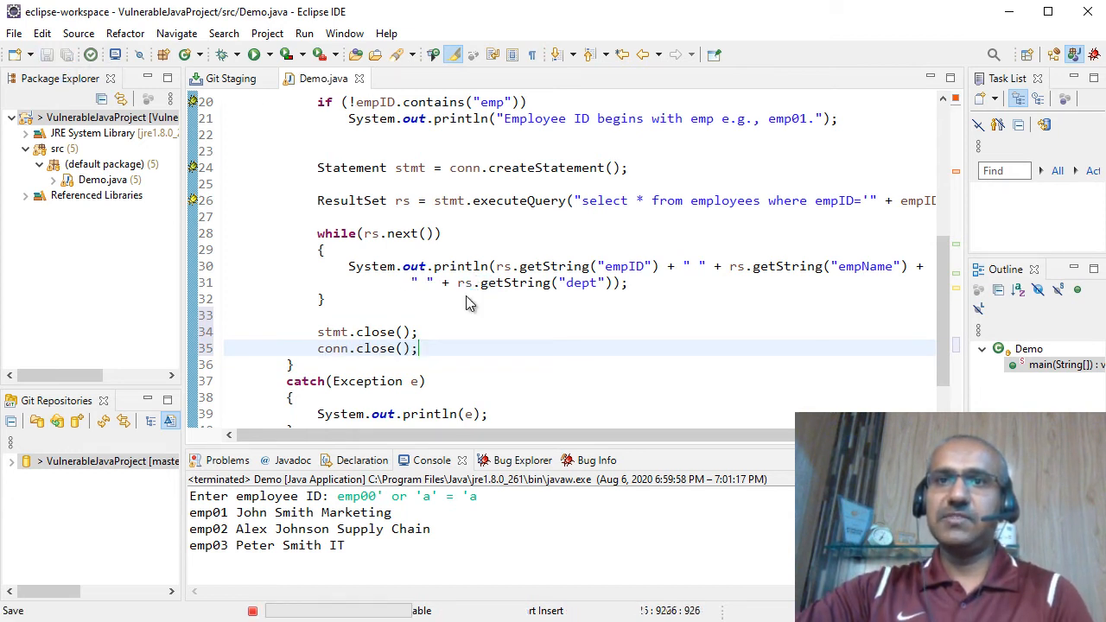
pyautogui.press('ctrl+s')
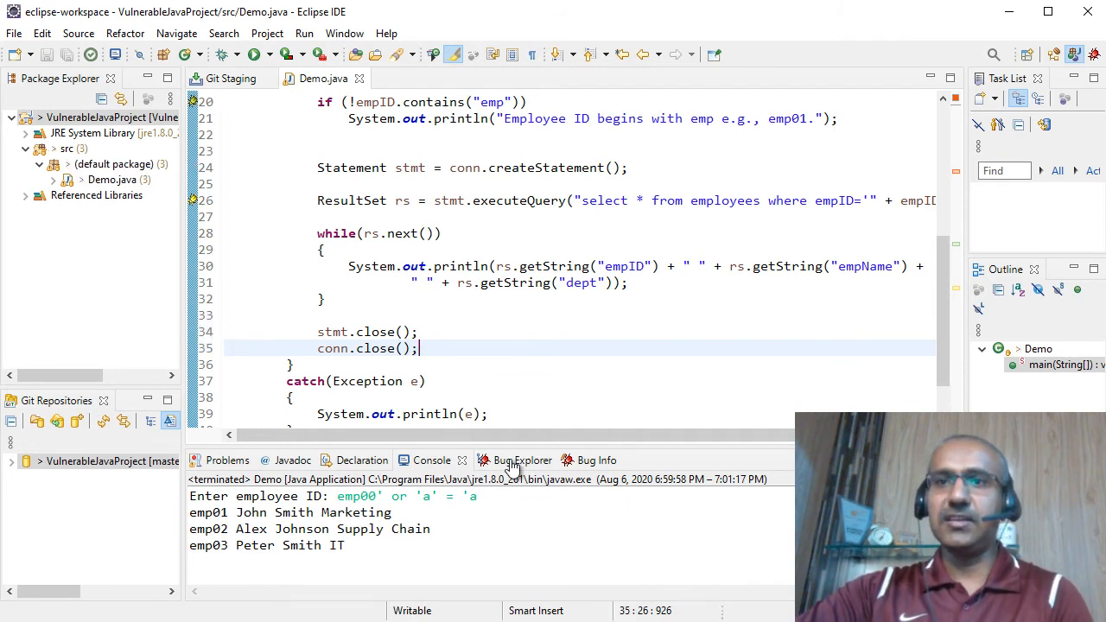
# - Expand VulnerableJavaProject in Bug Explorer to see one Scary, one Troubling, and one Of Concern bug
pyautogui.click(522, 460)
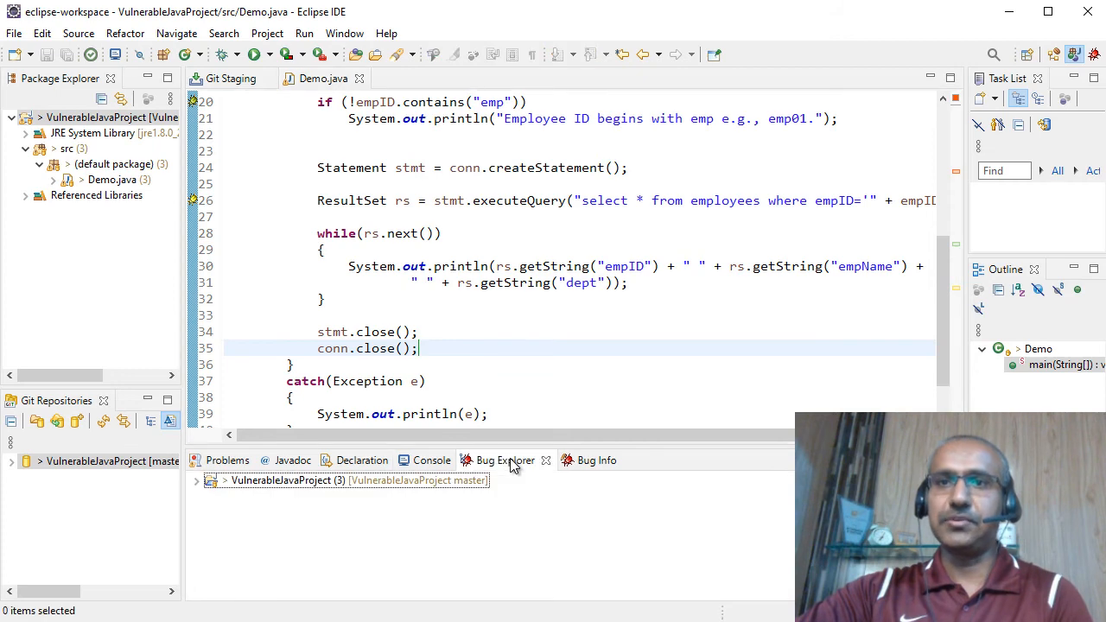
pyautogui.click(196, 481)
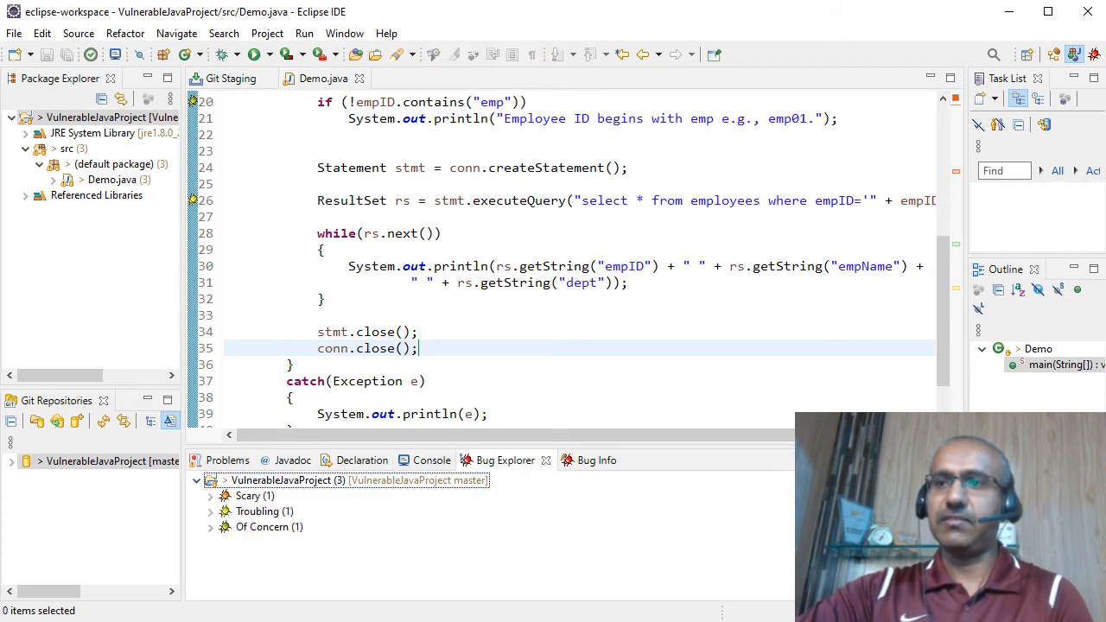
pyautogui.scroll(3)
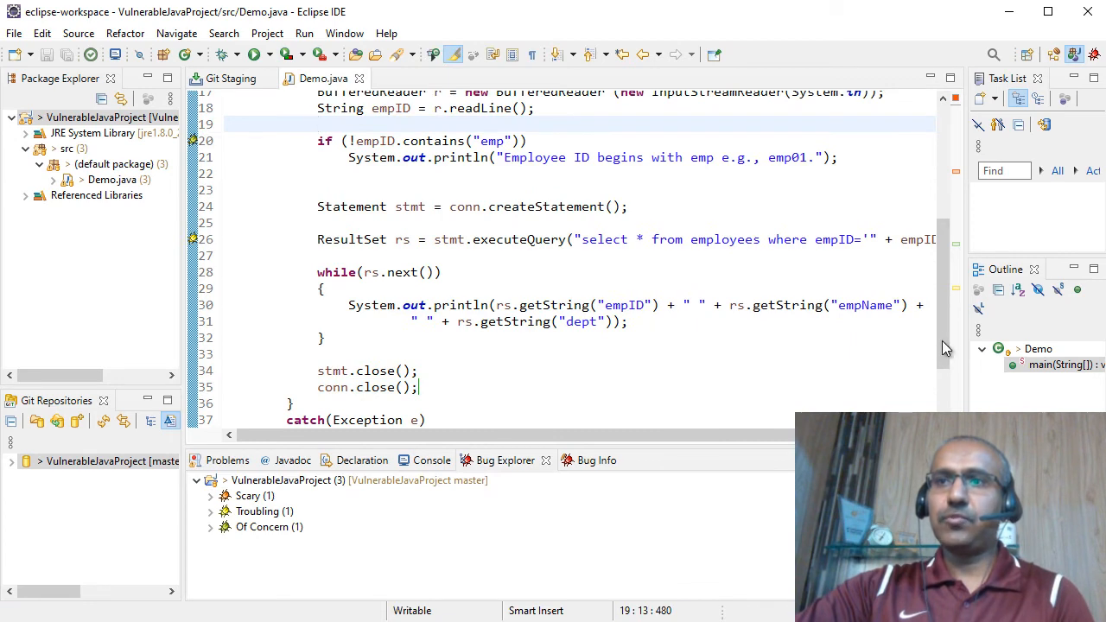
pyautogui.scroll(3)
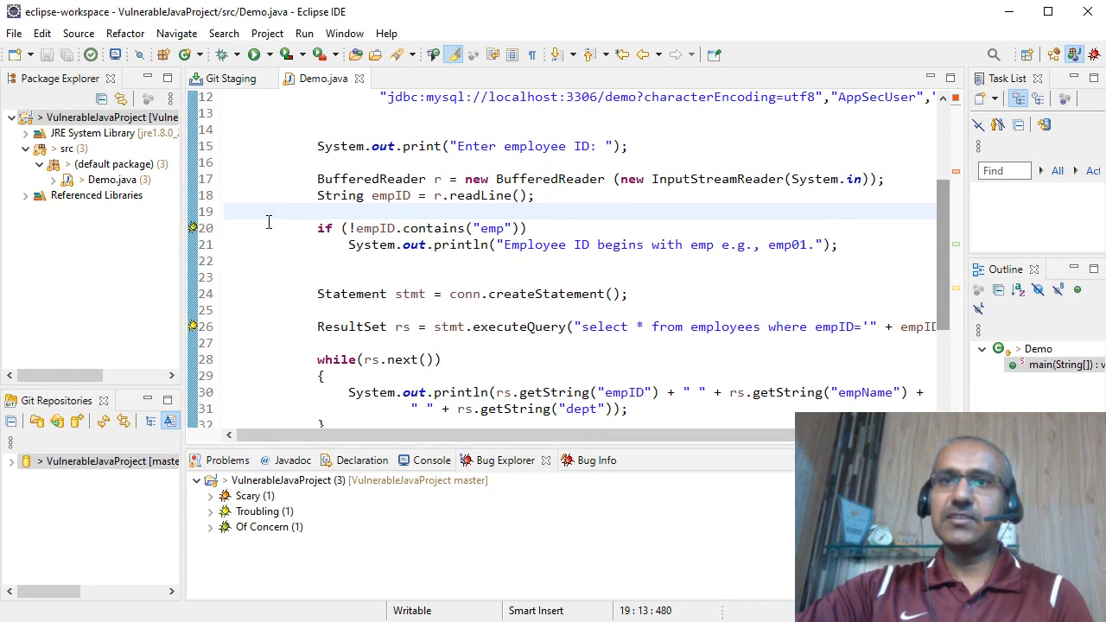
# - Insert an if (empID!=null) check on a new line above the emp check
pyautogui.click(652, 212)
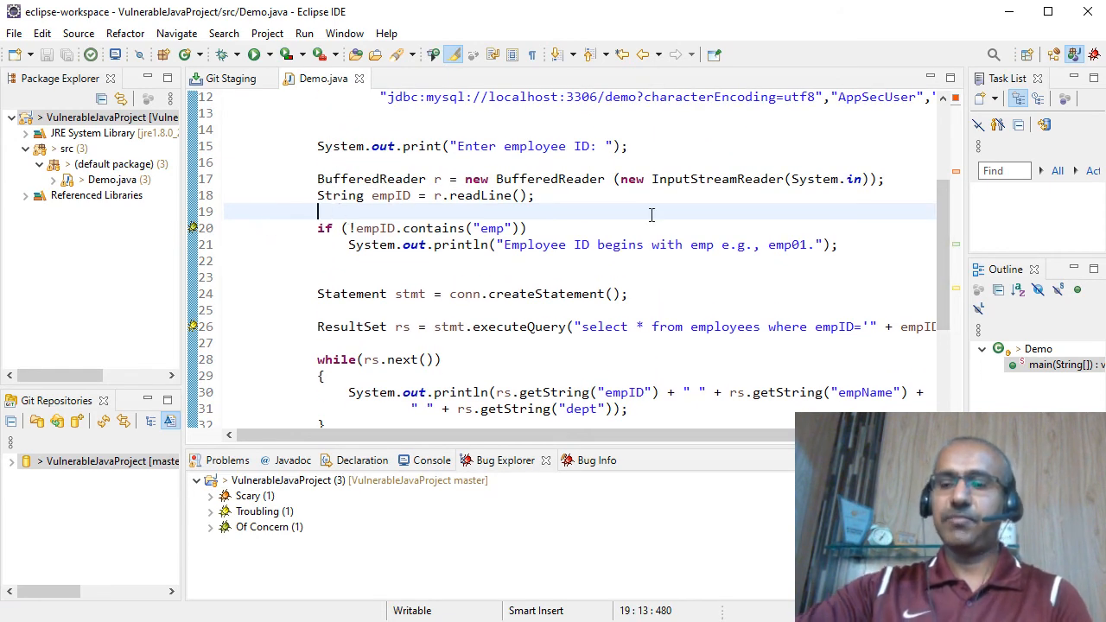
pyautogui.press('enter')
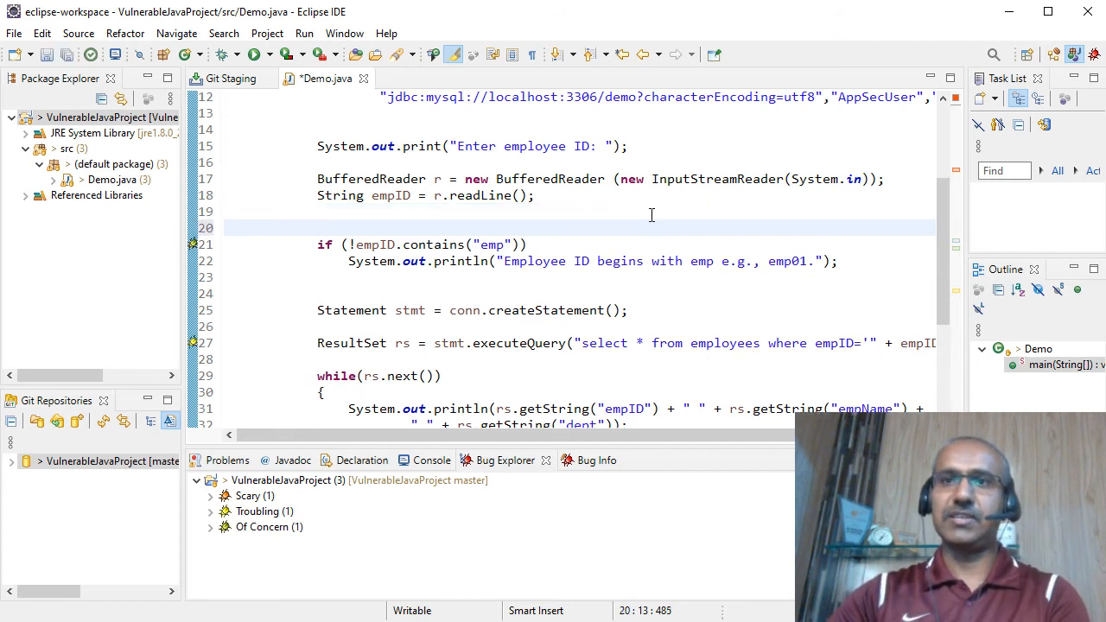
pyautogui.write('if')
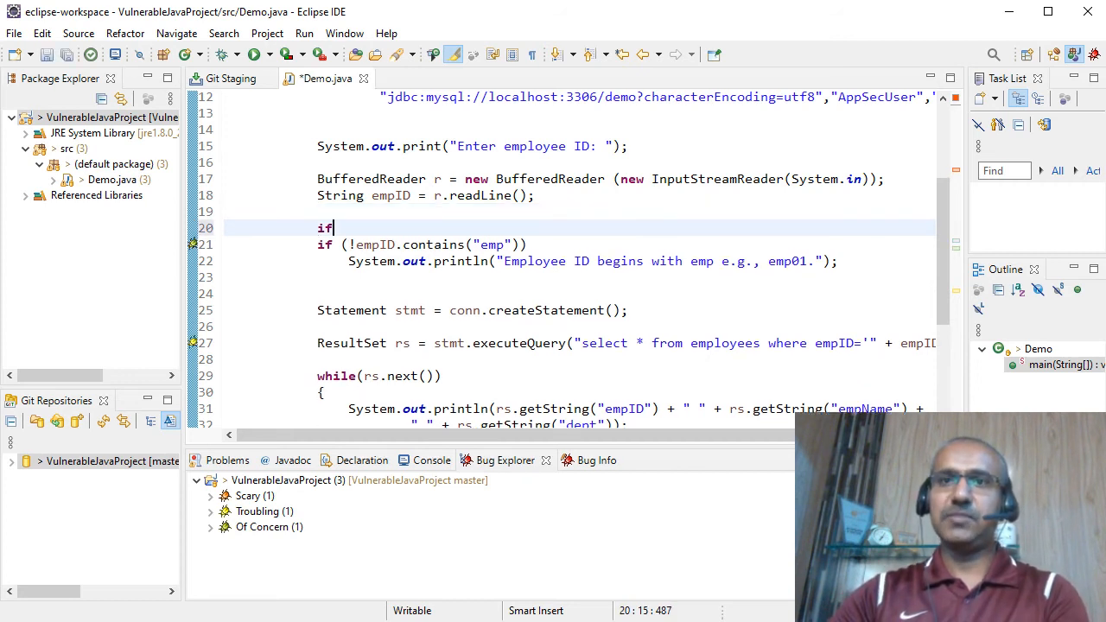
pyautogui.write('(')
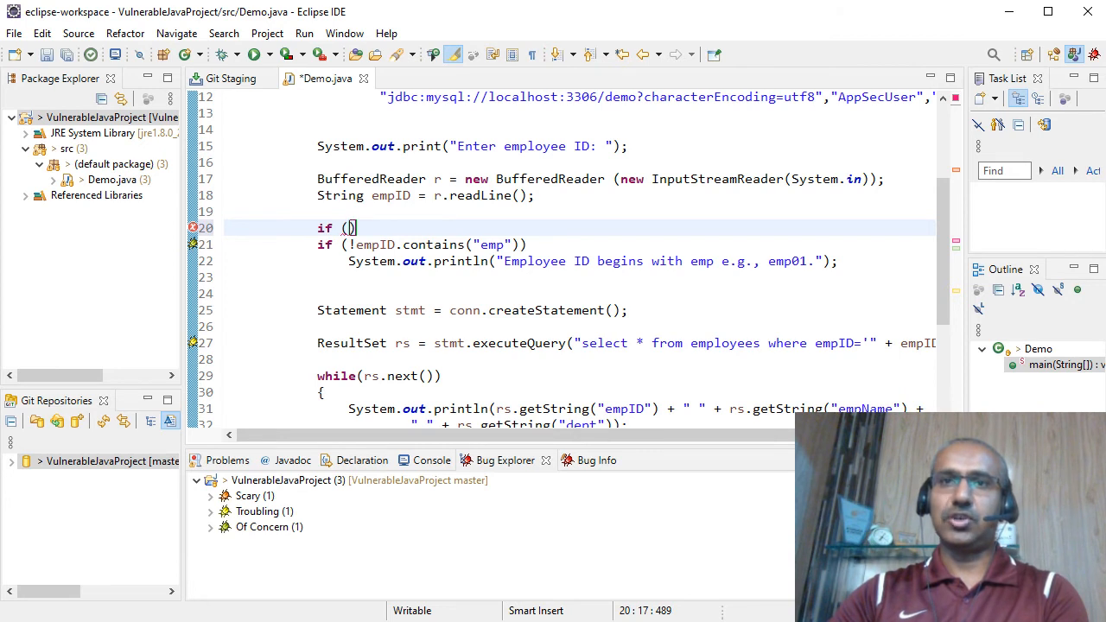
pyautogui.write('empID!=null')
pyautogui.write('ResultSet rs=stmt.executeQuery();')
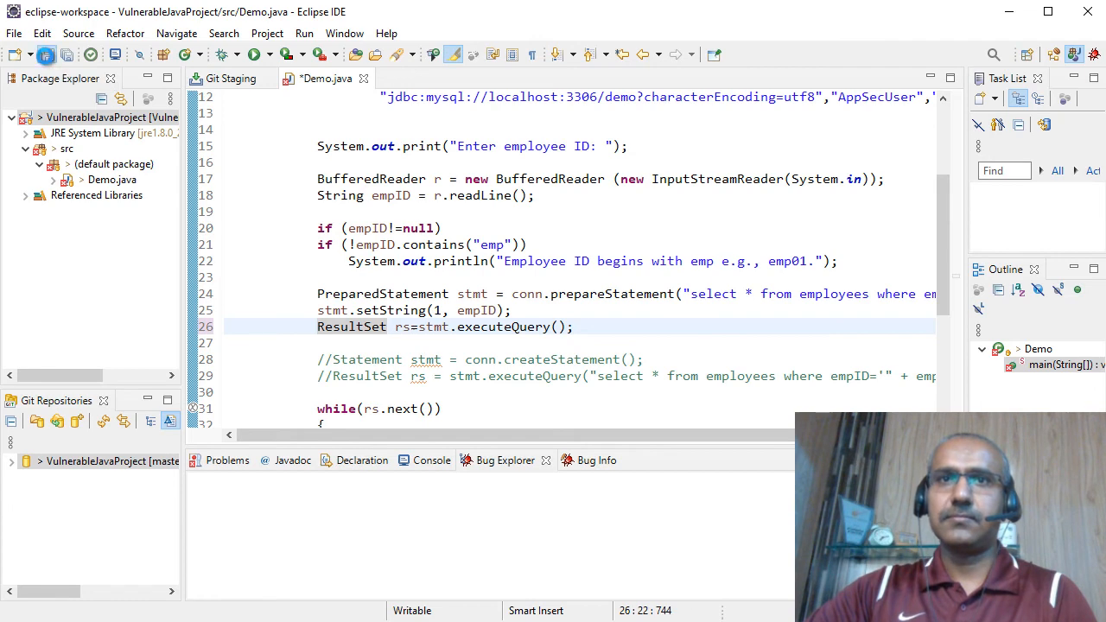
# - Save Demo.java, leaving only the hardcoded constant database password bug
pyautogui.press('ctrl+s')
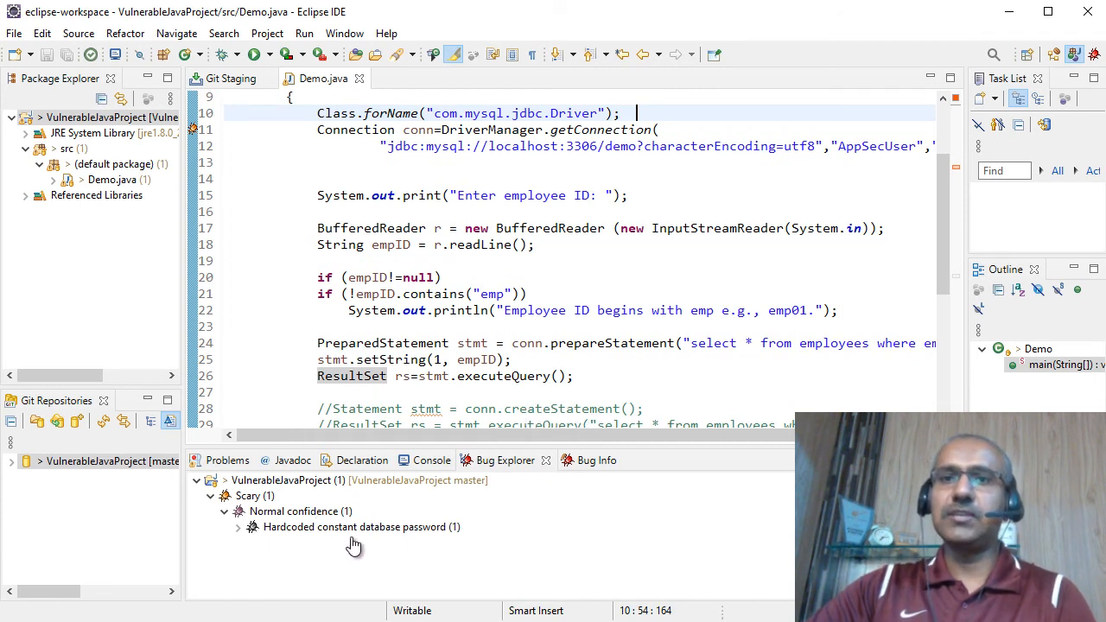
pyautogui.moveTo(592, 242)
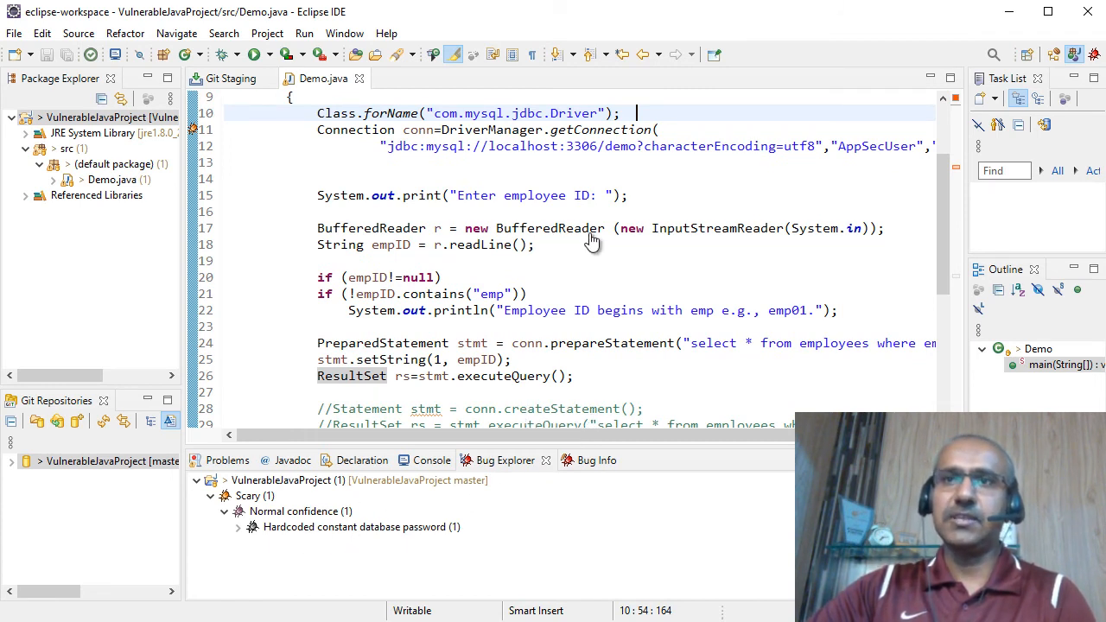
pyautogui.moveTo(562, 216)
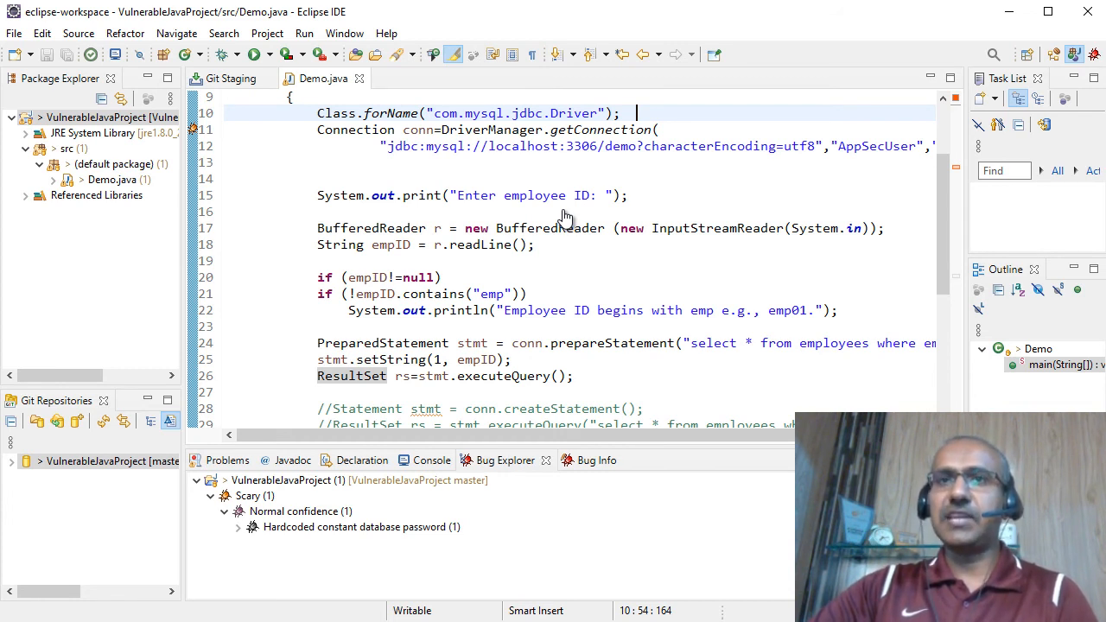
pyautogui.moveTo(654, 190)
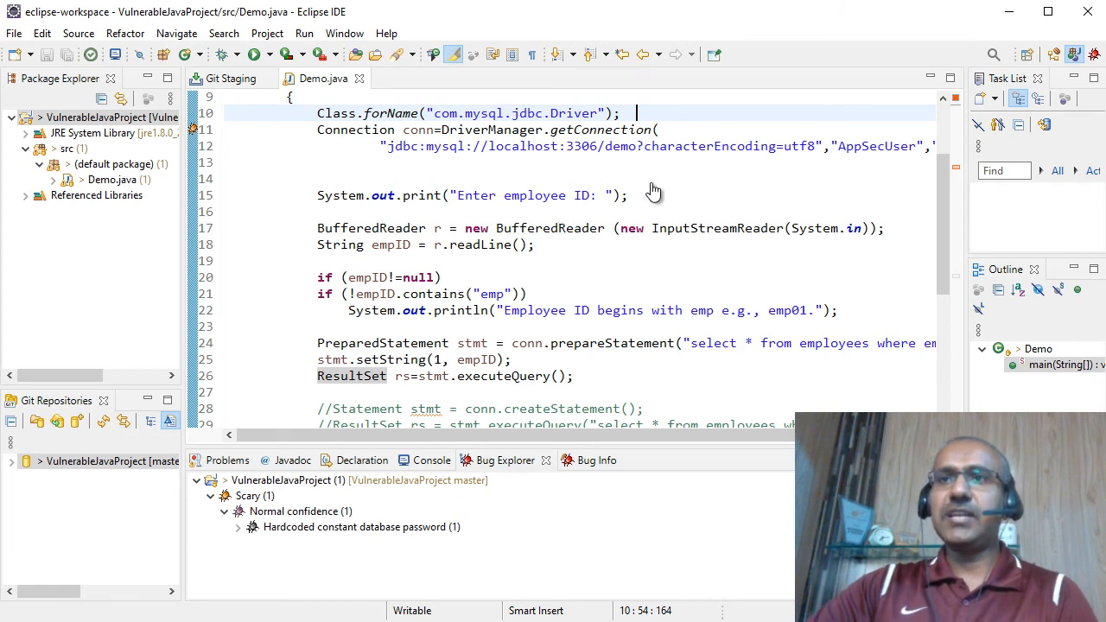
pyautogui.moveTo(745, 177)
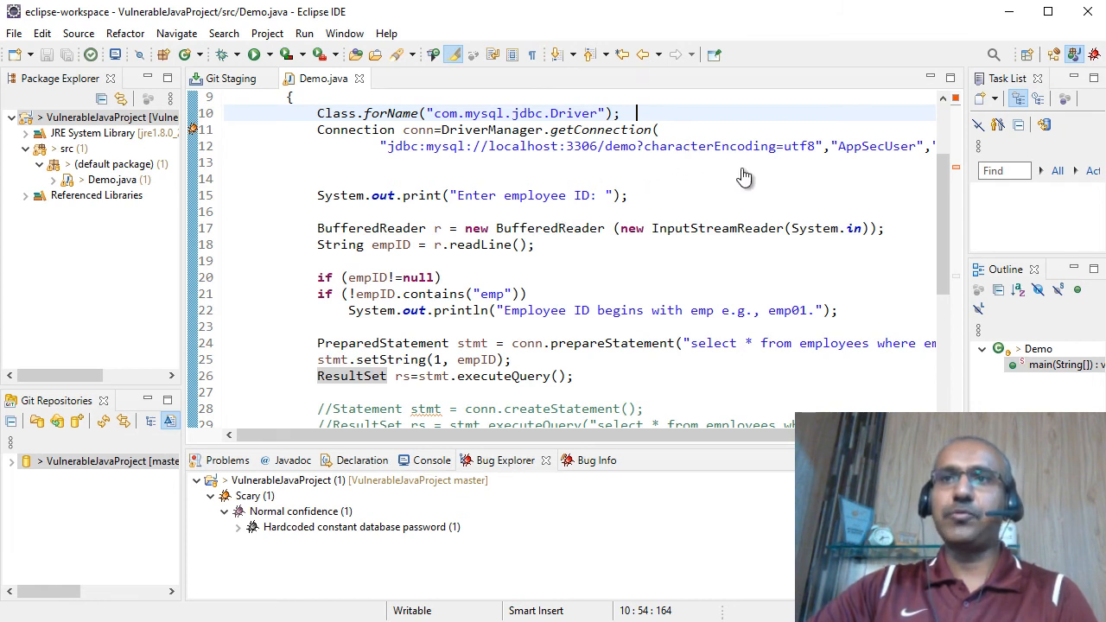
pyautogui.moveTo(786, 167)
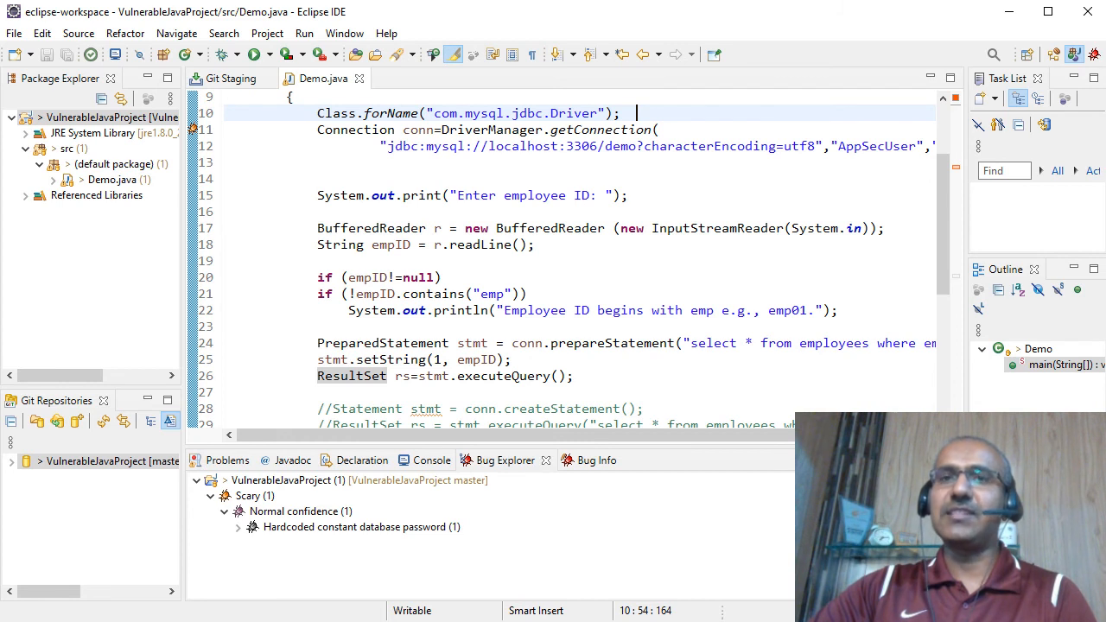
pyautogui.moveTo(896, 241)
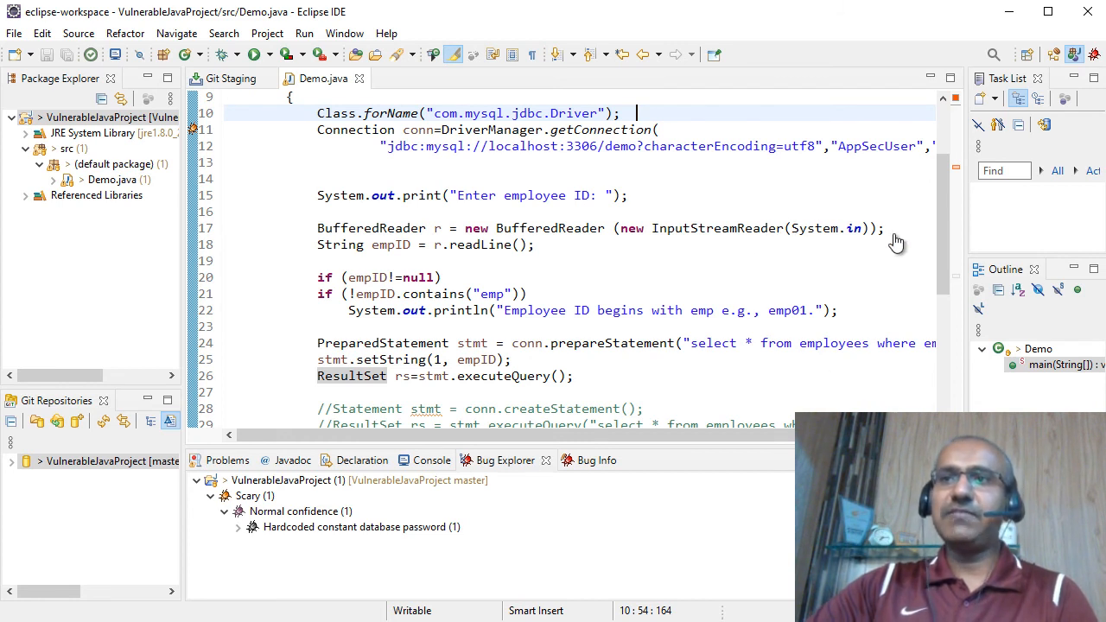
pyautogui.moveTo(476, 311)
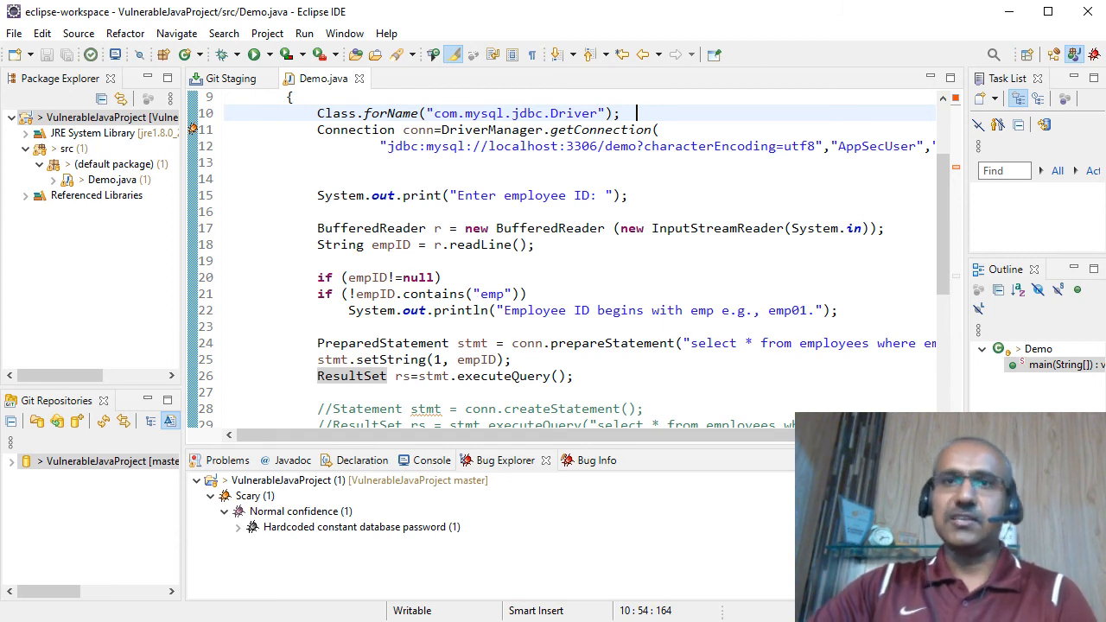
pyautogui.scroll(3)
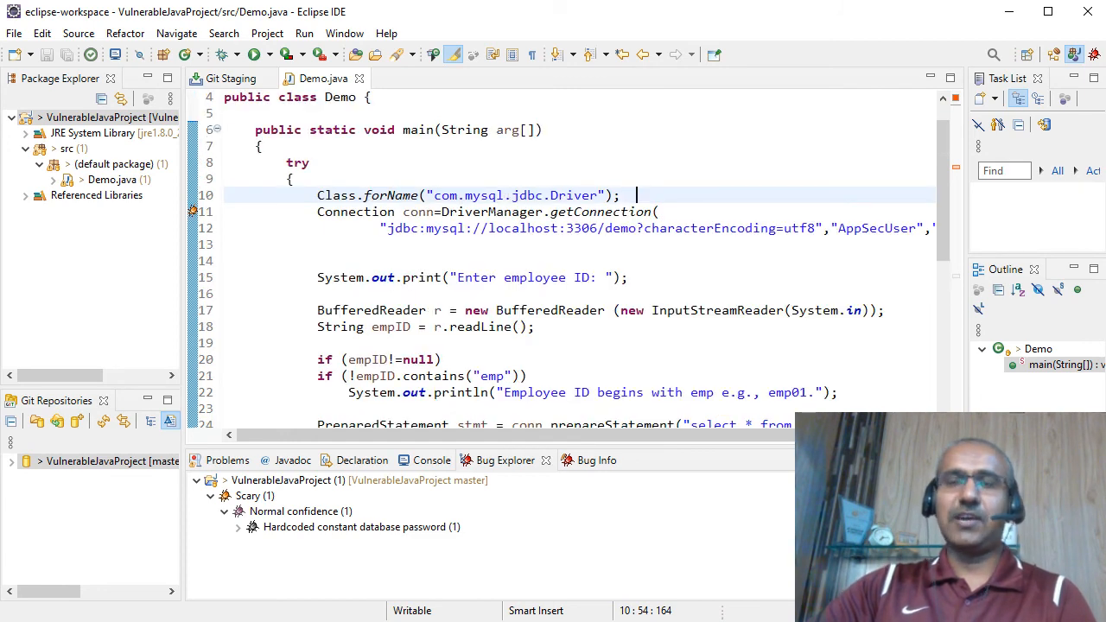